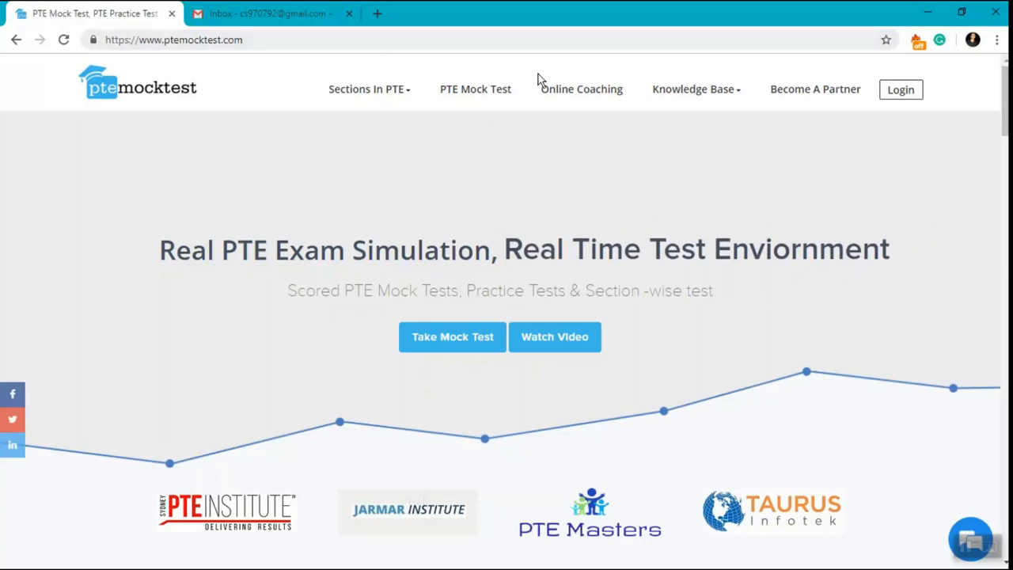
# - Open the PTE Mock Test page and read through the scored mock and free sample test sections
pyautogui.click(475, 89)
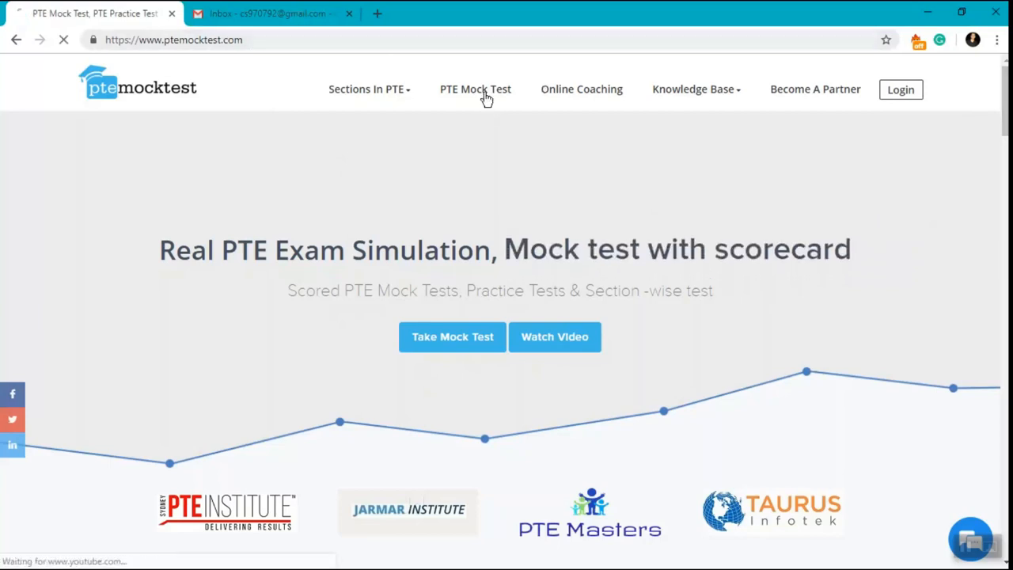
pyautogui.click(475, 89)
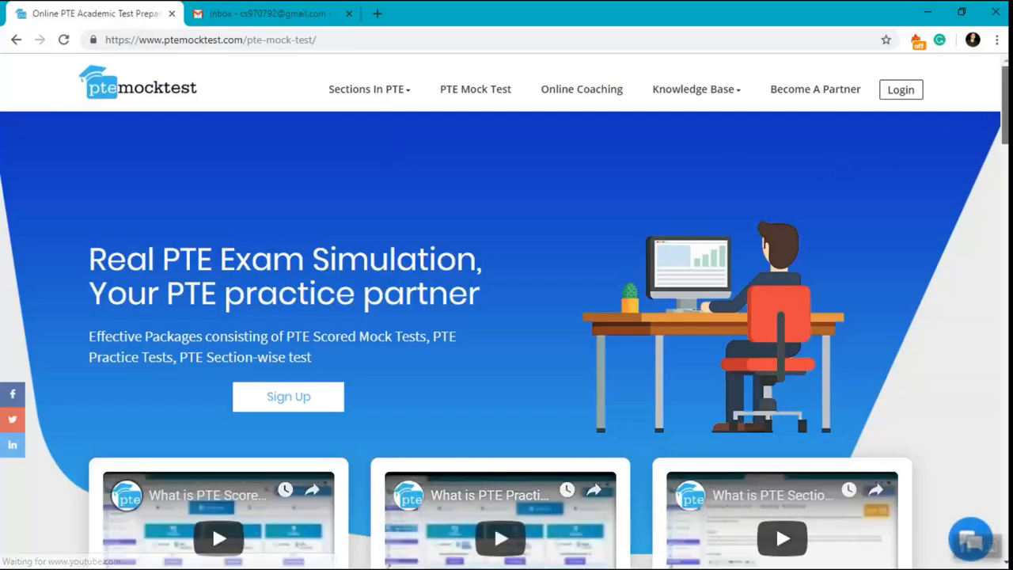
pyautogui.scroll(-3)
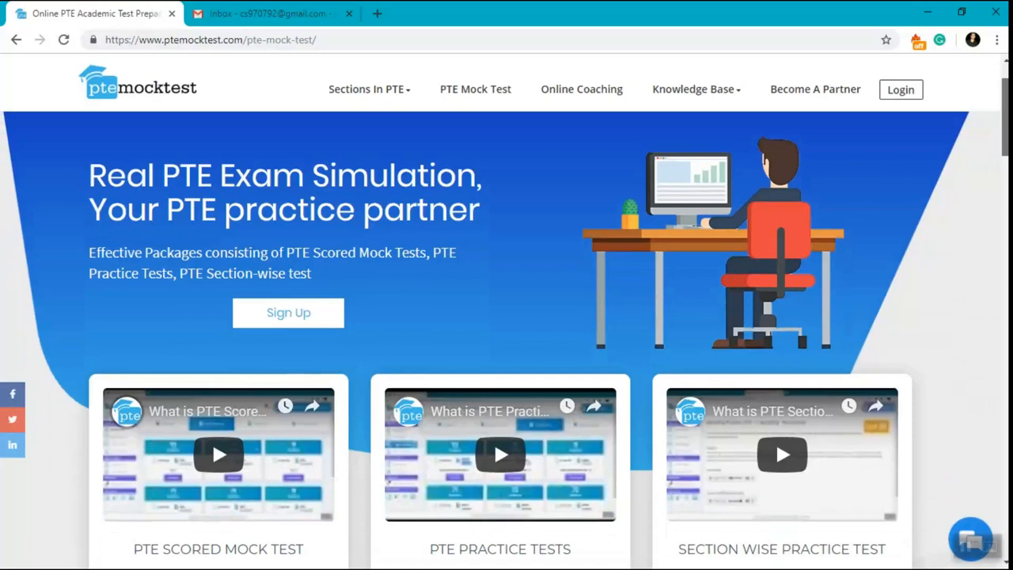
pyautogui.scroll(-3)
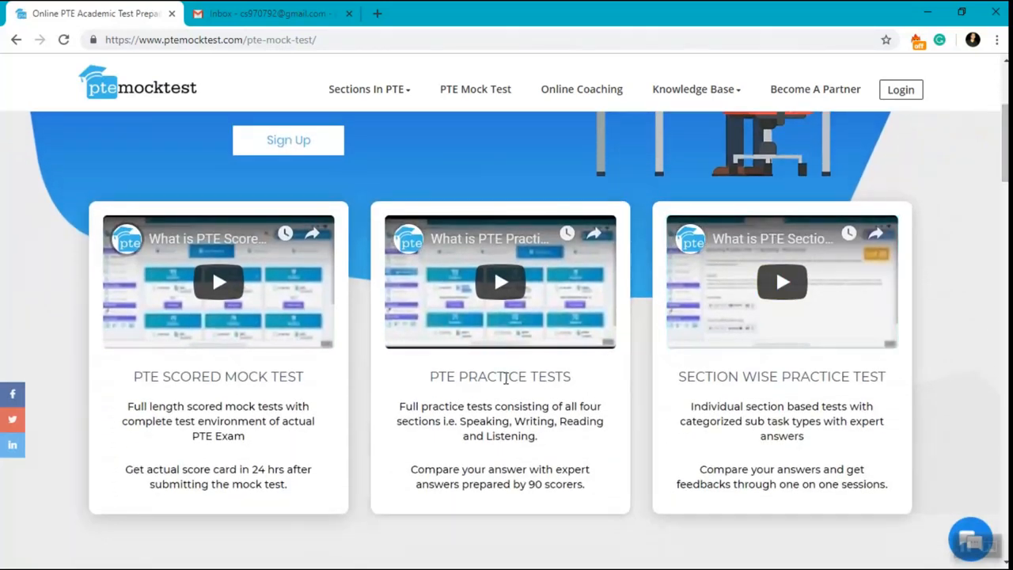
pyautogui.scroll(-3)
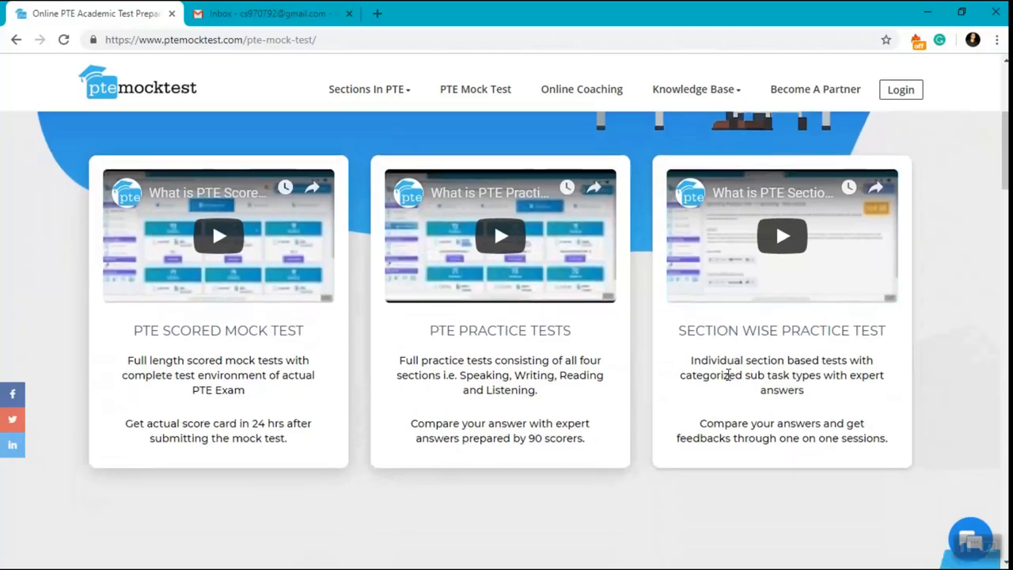
pyautogui.scroll(-3)
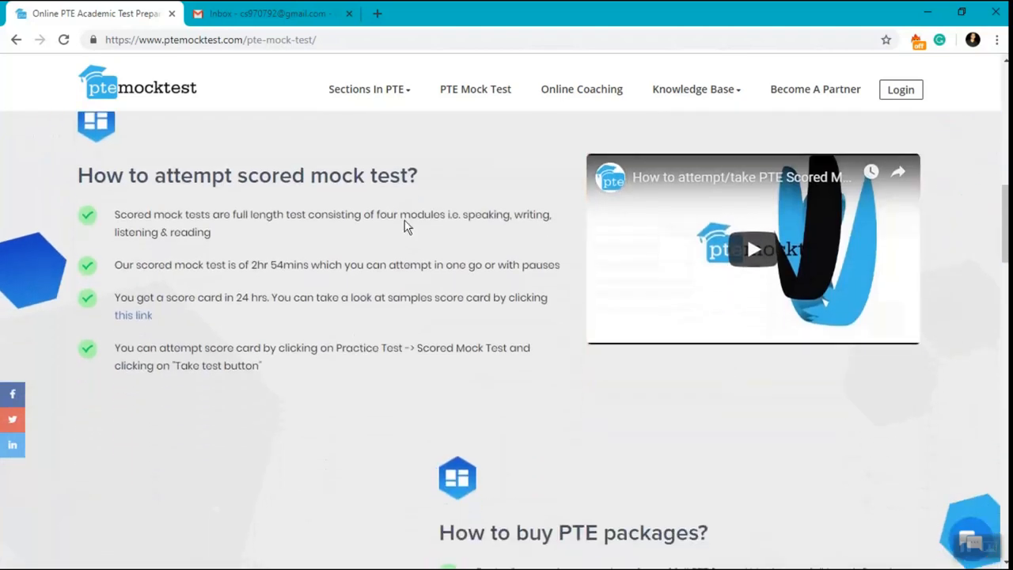
pyautogui.scroll(-3)
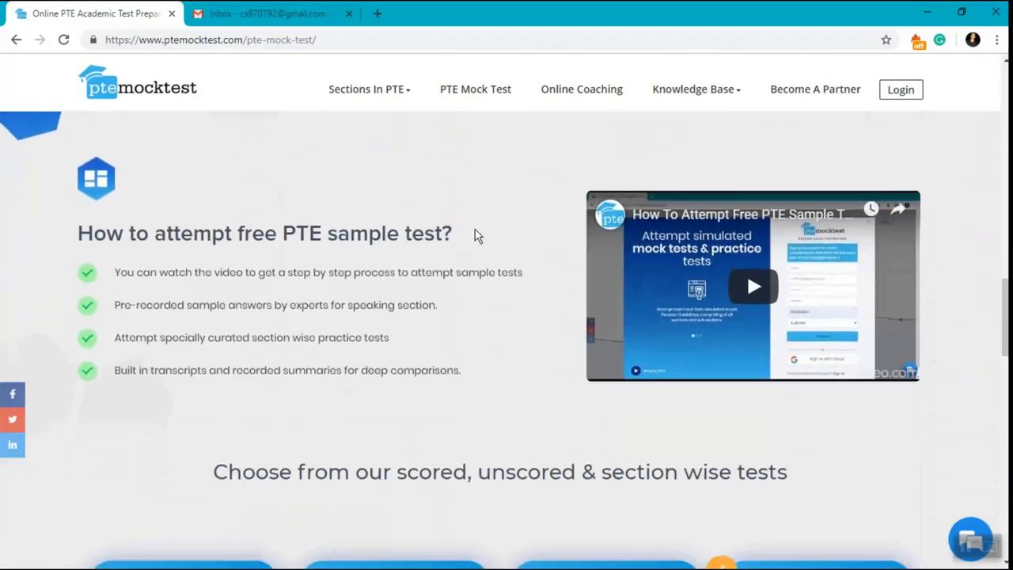
pyautogui.moveTo(468, 237)
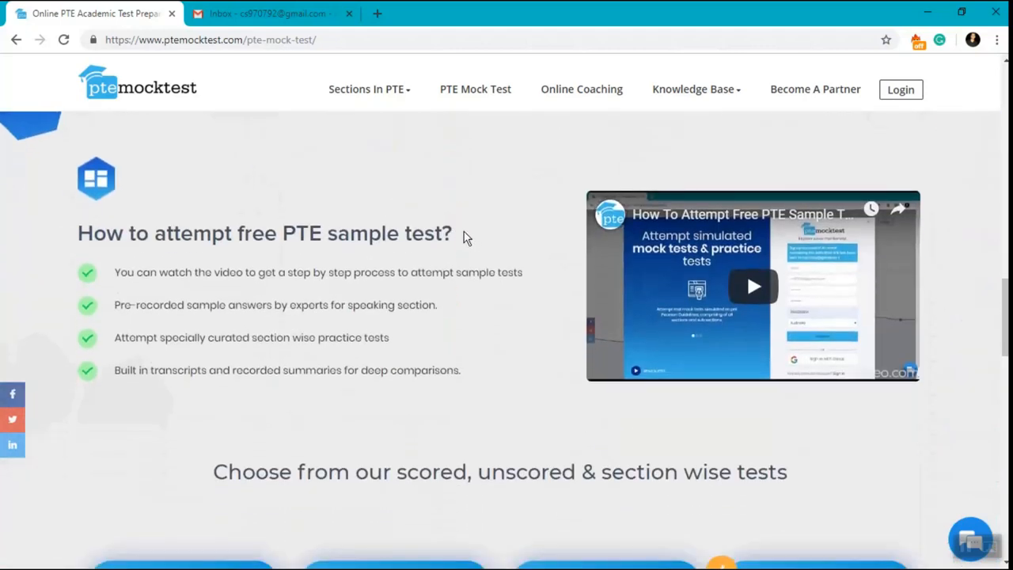
# - Highlight the Initiator's '1 Full Length Scored Mock Test' line and the Basic Package name
pyautogui.scroll(-3)
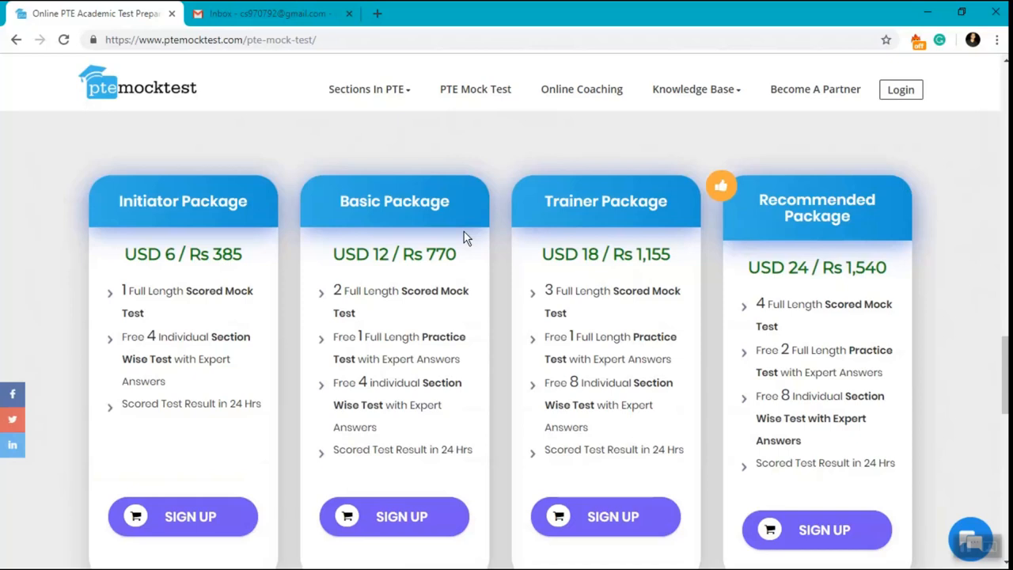
pyautogui.moveTo(463, 237)
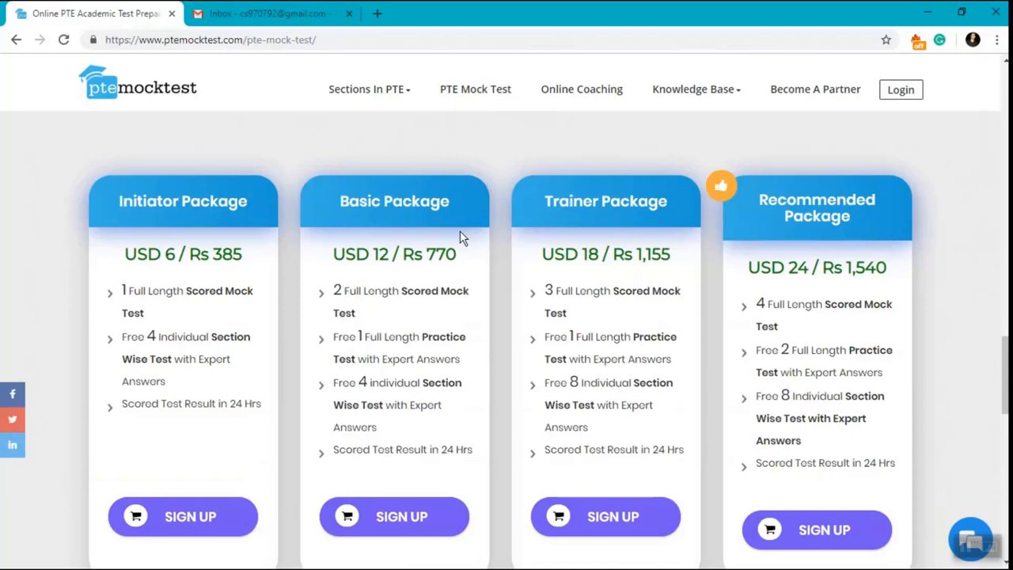
pyautogui.moveTo(257, 210)
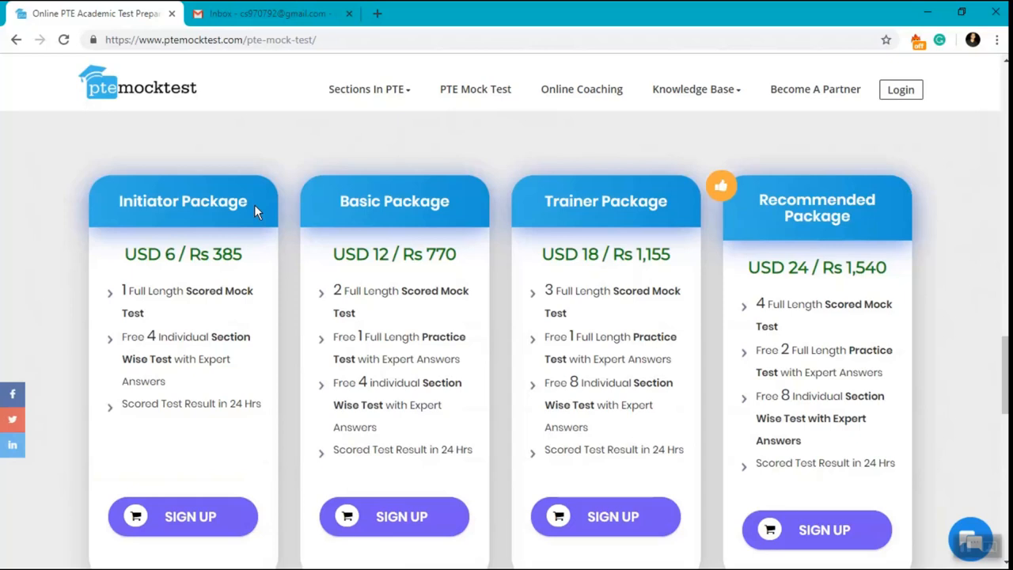
pyautogui.scroll(3)
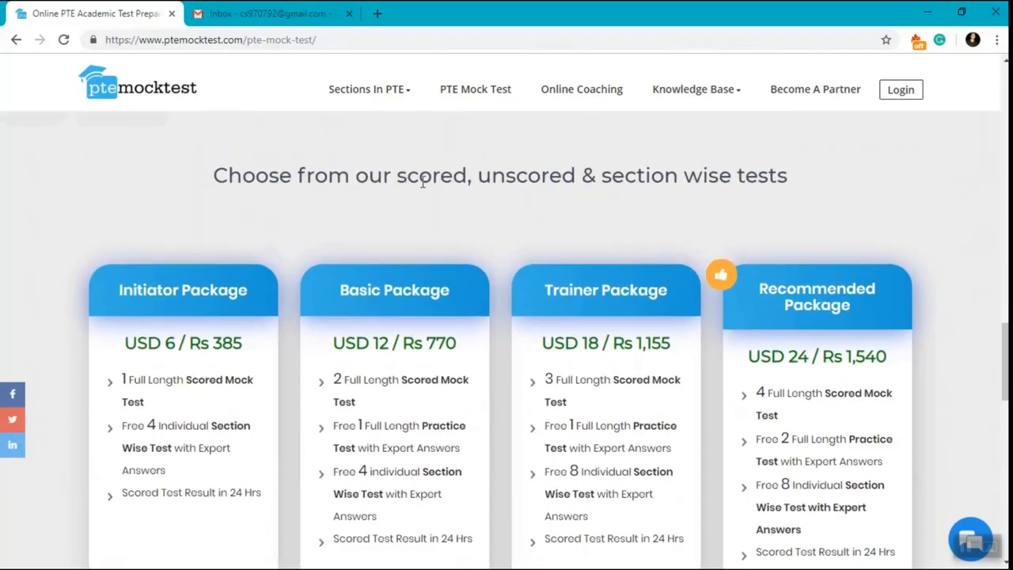
pyautogui.doubleClick(431, 175)
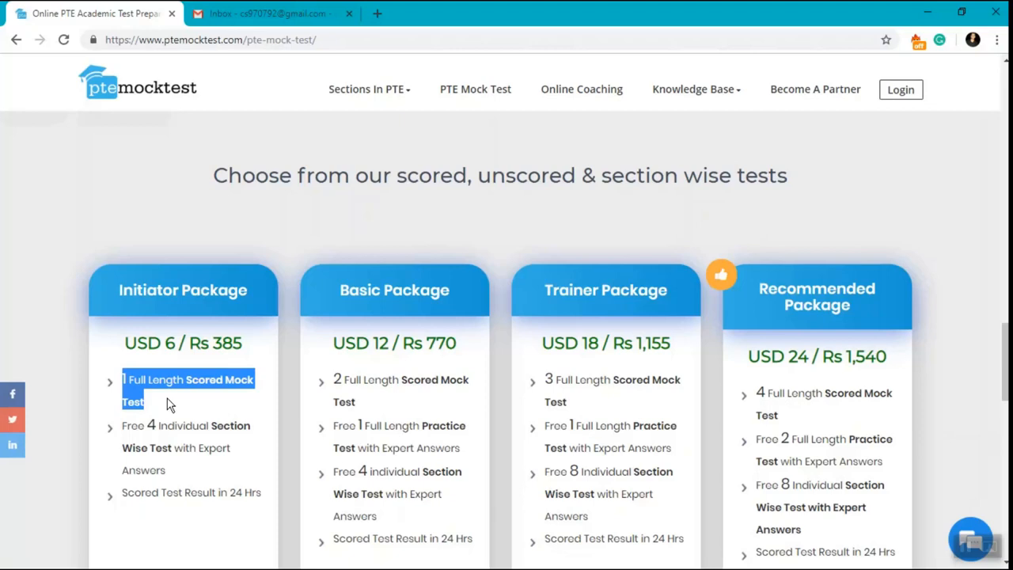
pyautogui.moveTo(451, 434)
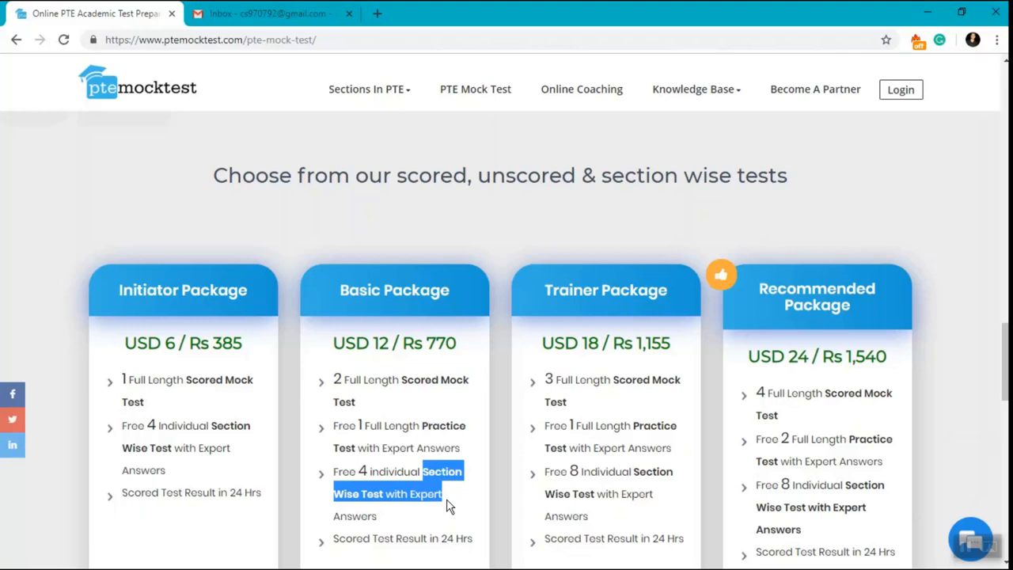
pyautogui.scroll(-3)
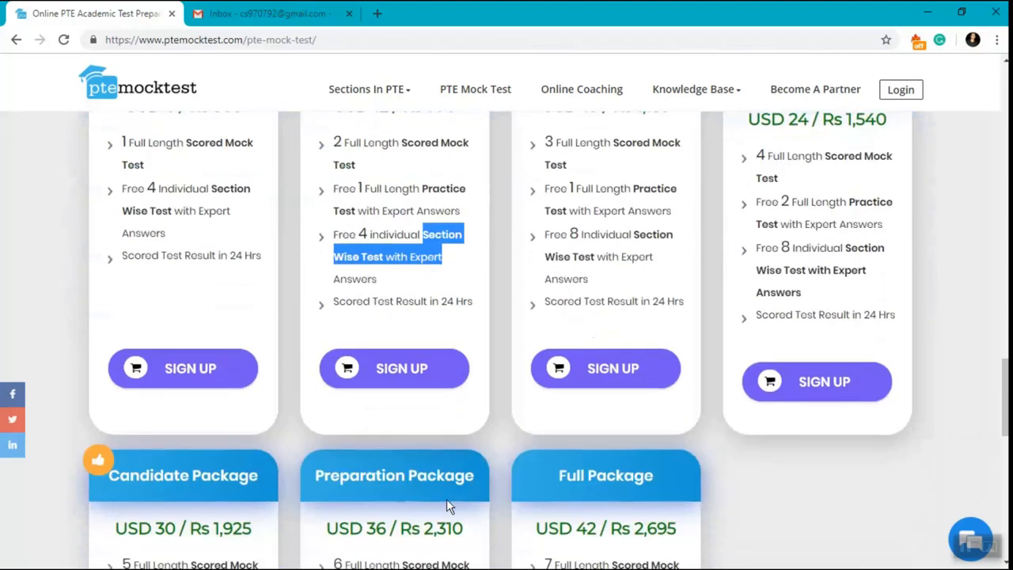
pyautogui.scroll(3)
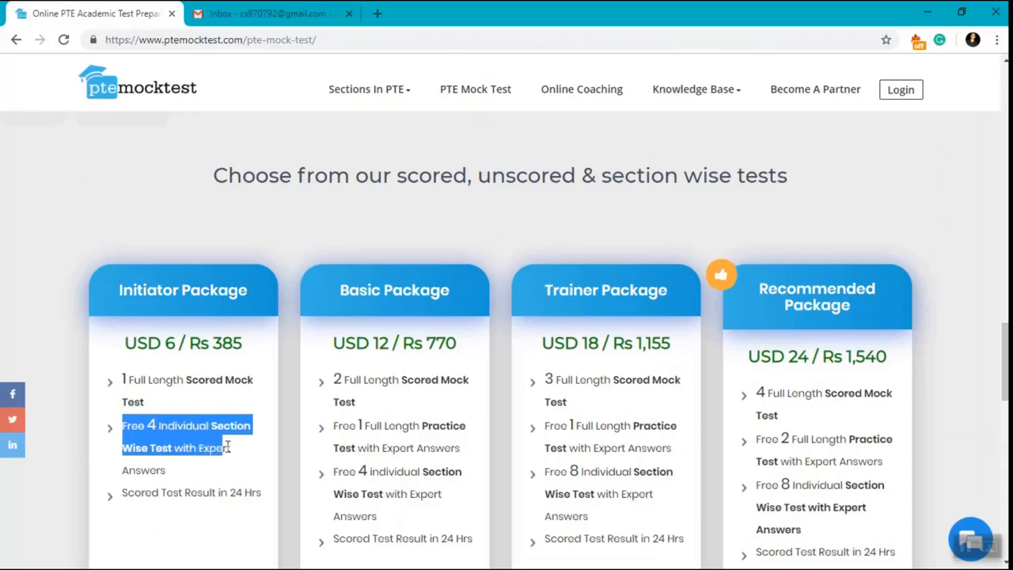
pyautogui.moveTo(227, 447); pyautogui.dragTo(143, 469)
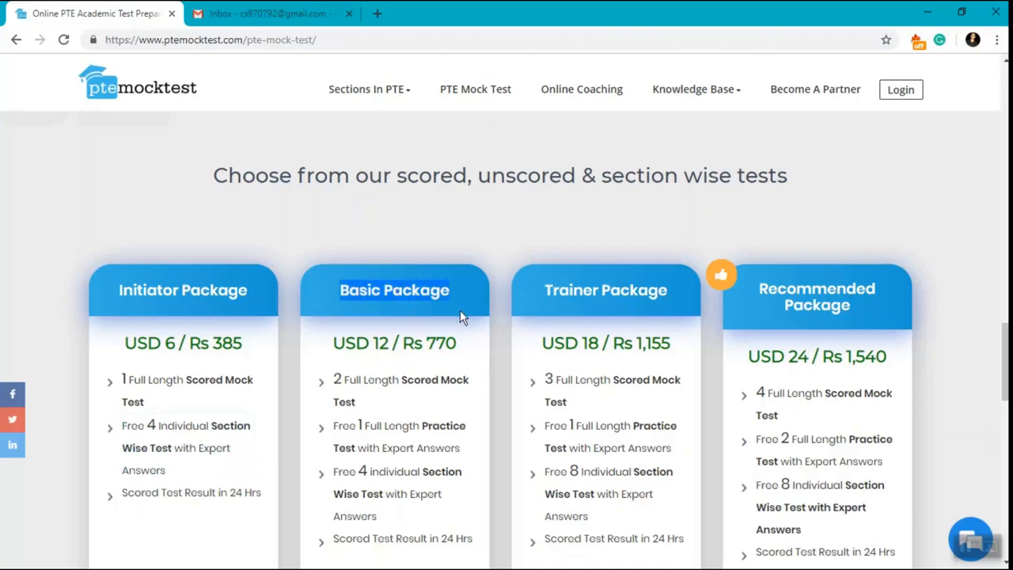
pyautogui.moveTo(358, 428)
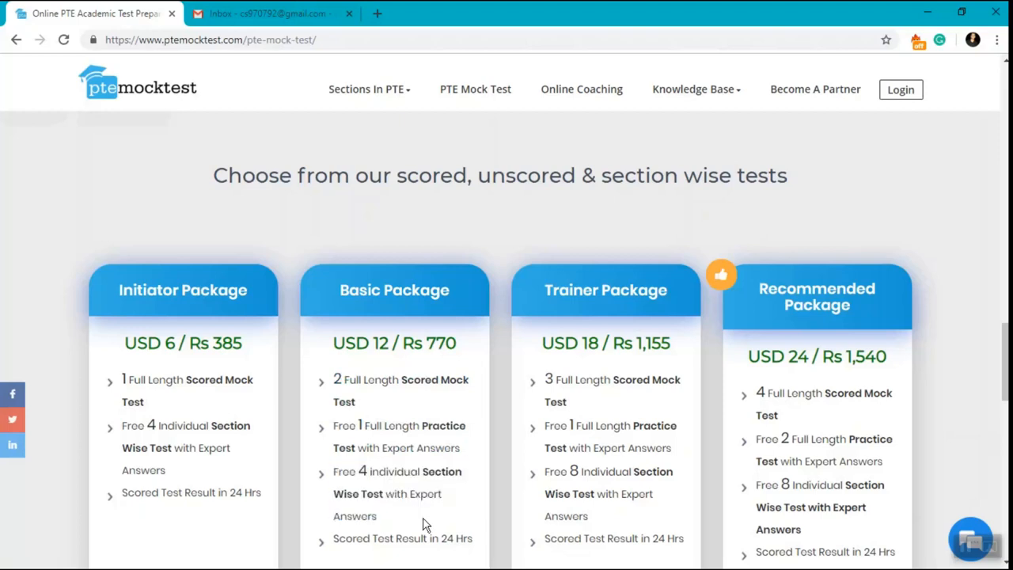
# - Read the Candidate, Preparation and Full package cards at USD 30, 36 and 42
pyautogui.scroll(-3)
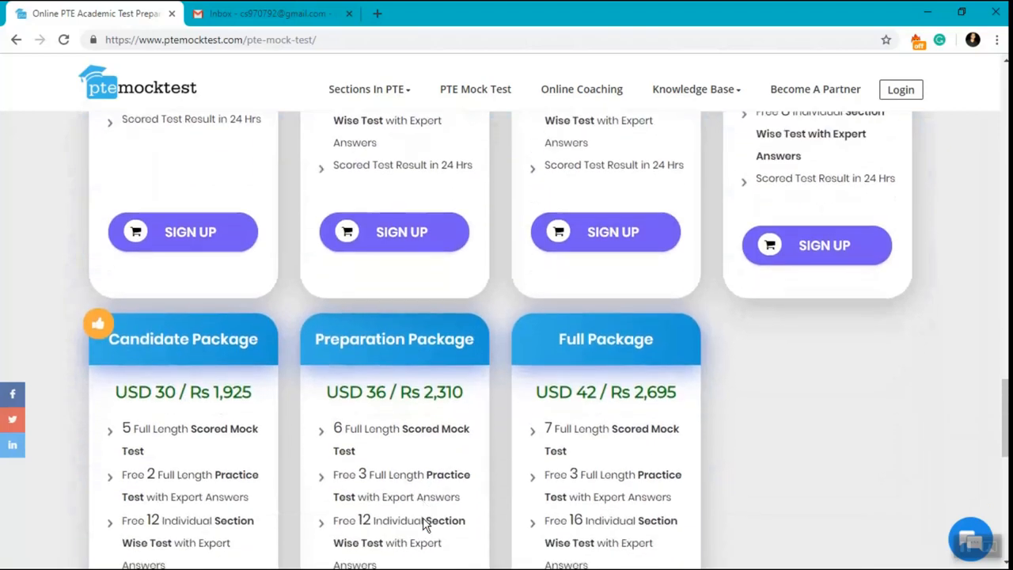
pyautogui.scroll(-3)
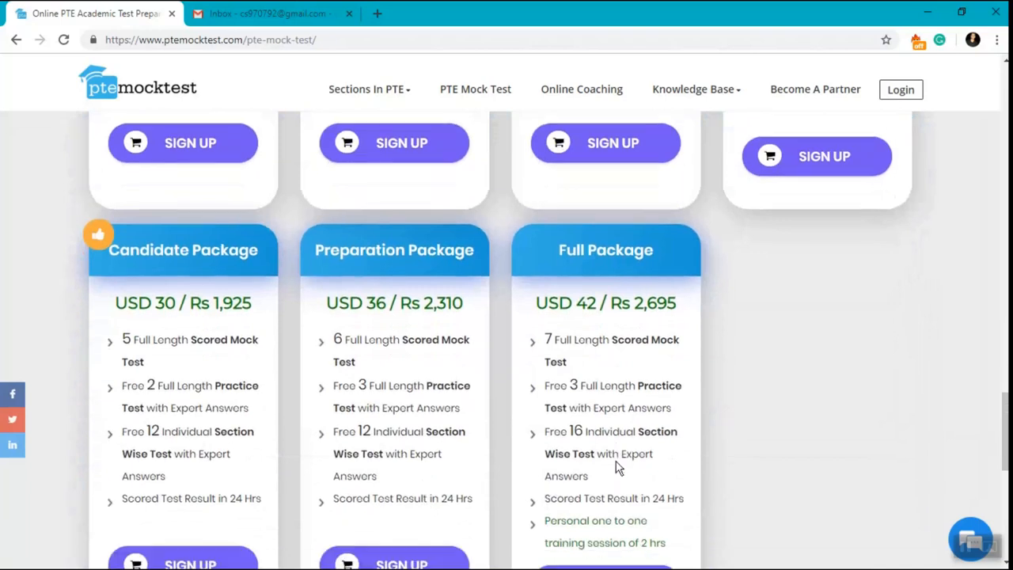
pyautogui.scroll(-3)
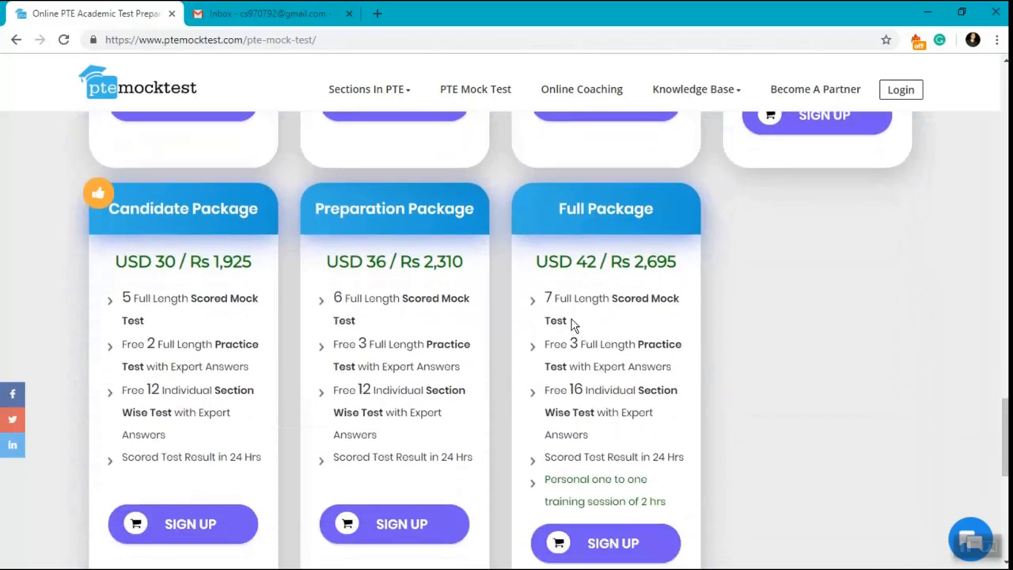
pyautogui.doubleClick(611, 298)
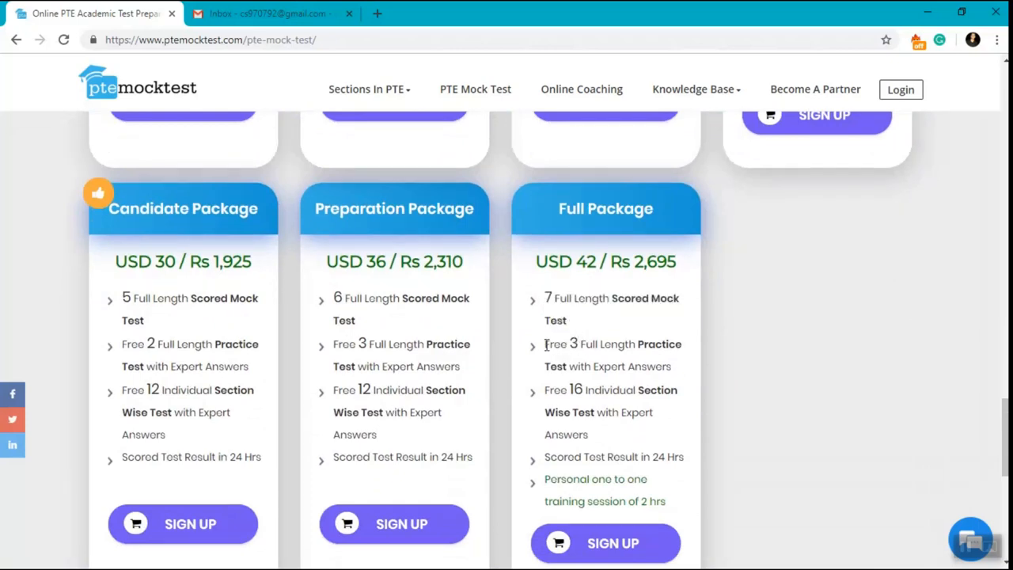
pyautogui.doubleClick(609, 355)
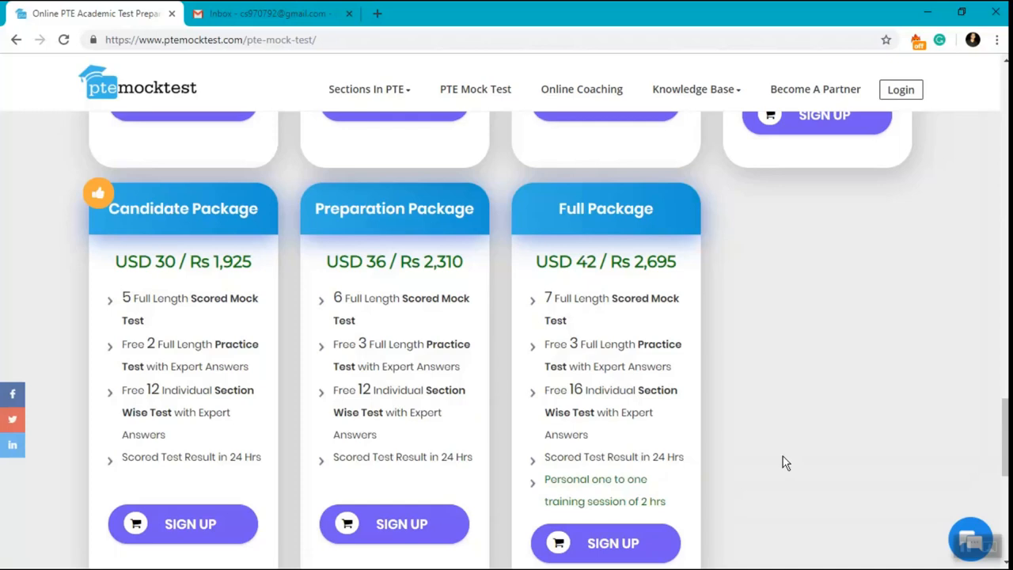
pyautogui.moveTo(745, 455)
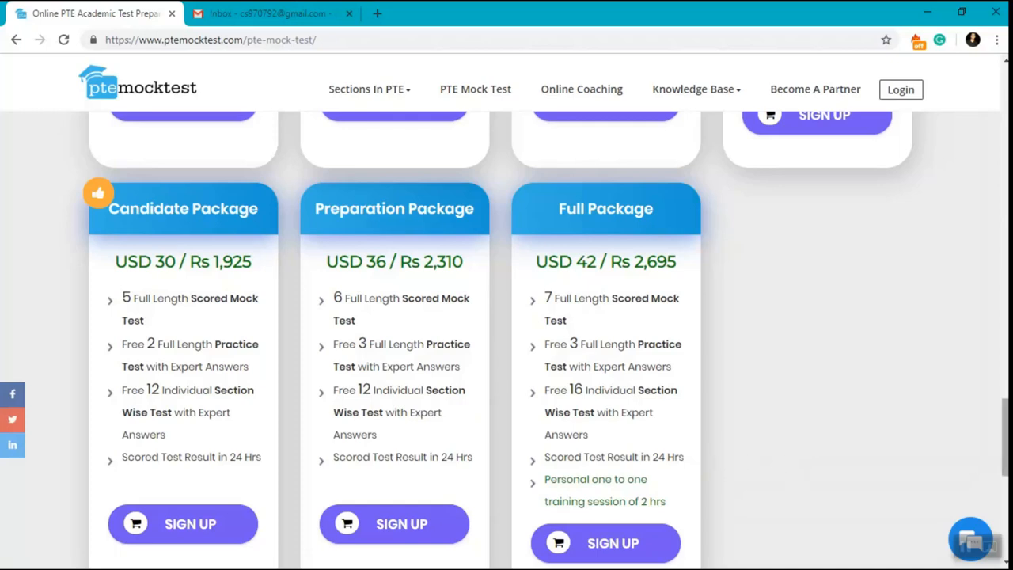
pyautogui.scroll(-3)
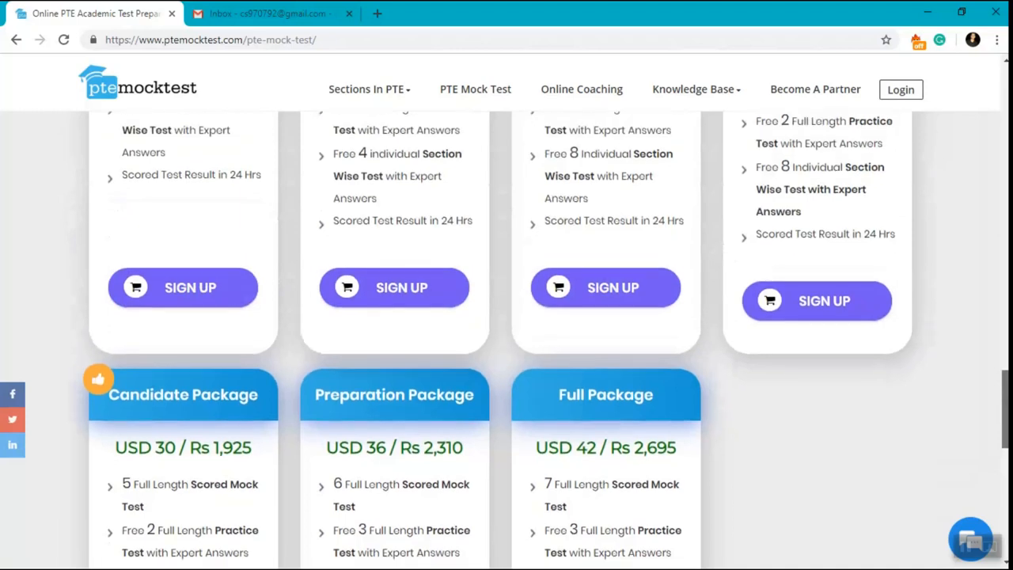
pyautogui.moveTo(183, 287)
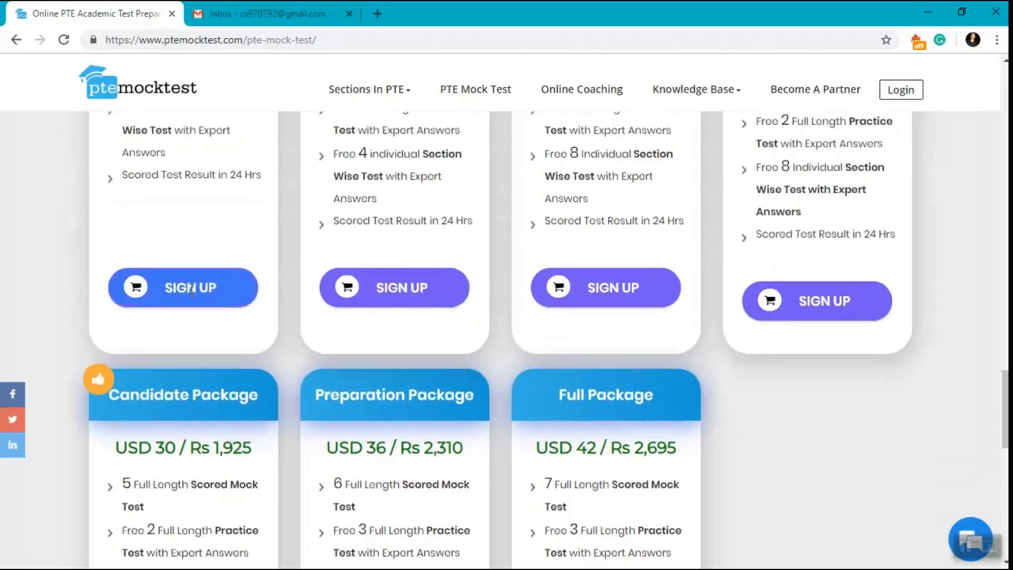
# - Open and close the Initiator sign-up form, then the quick login window
pyautogui.click(183, 287)
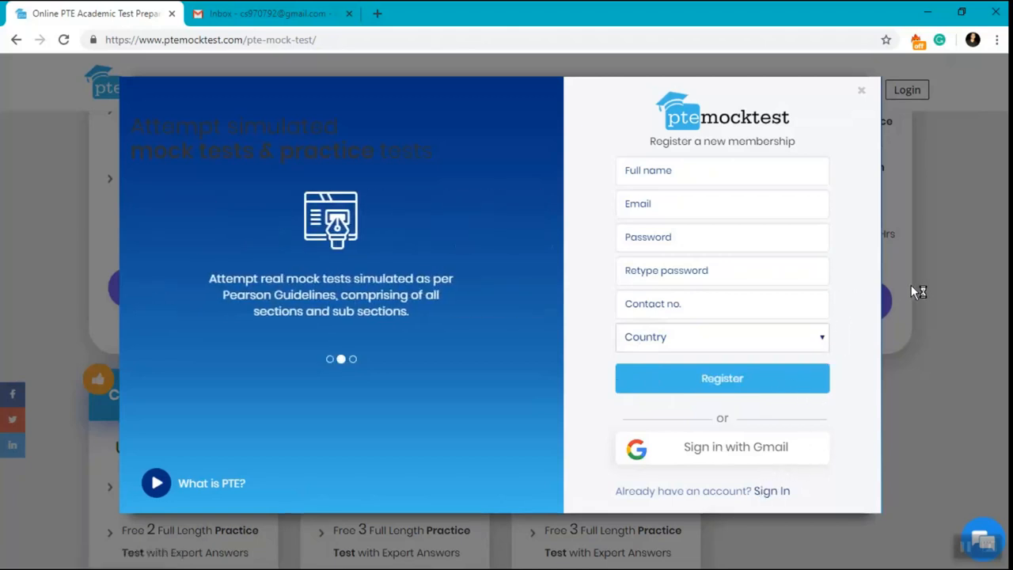
pyautogui.click(861, 89)
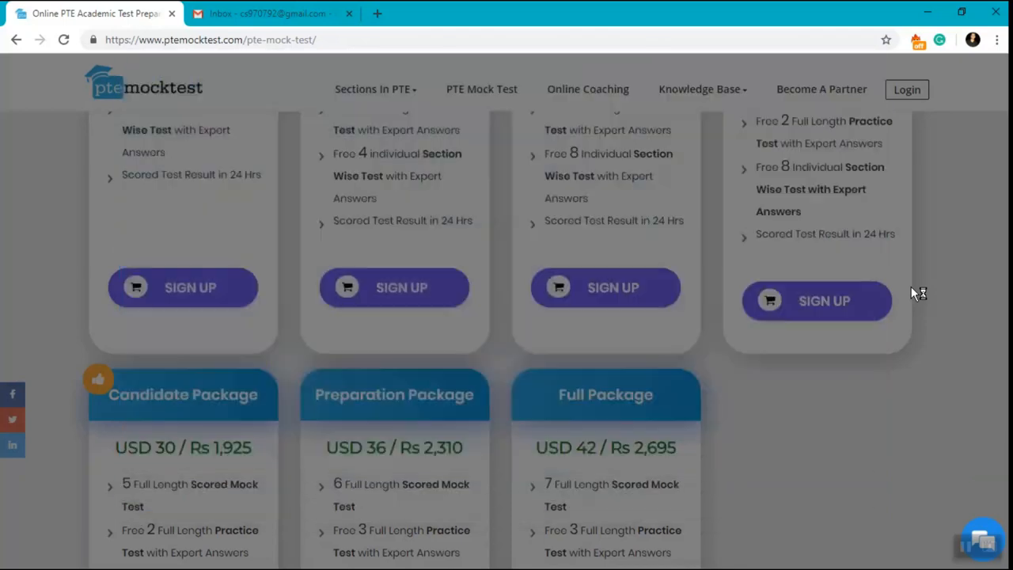
pyautogui.click(901, 89)
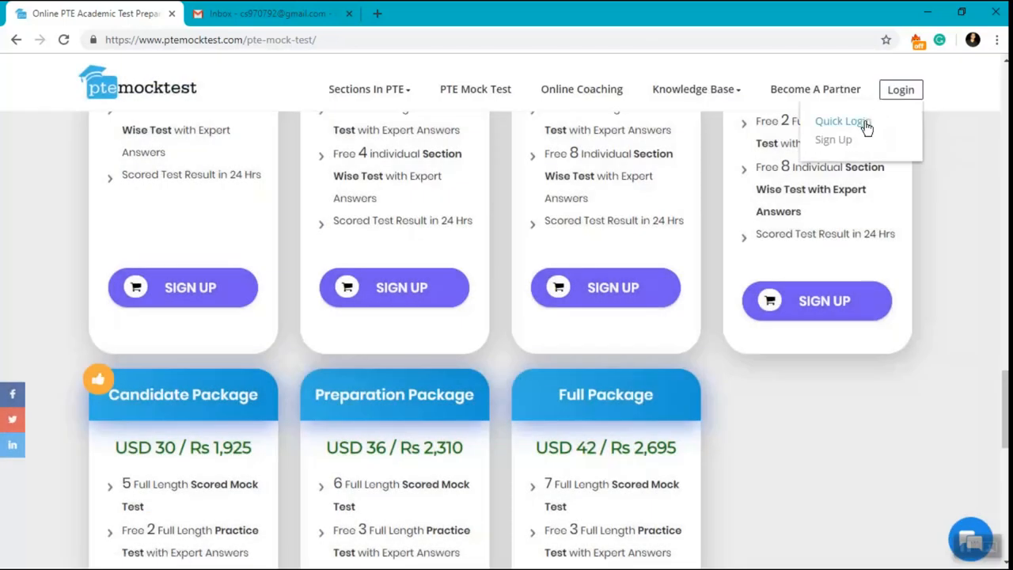
pyautogui.click(841, 121)
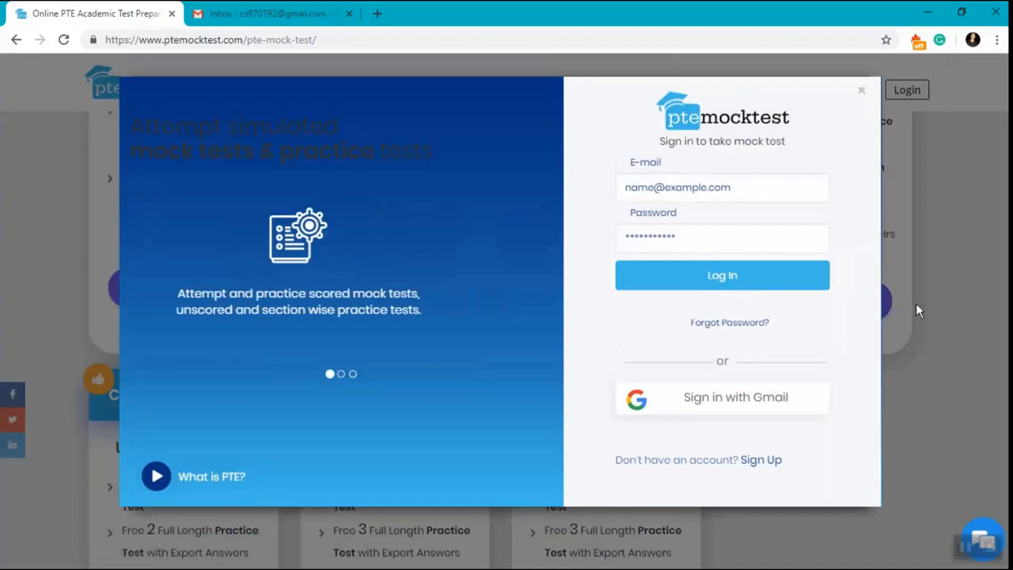
pyautogui.click(862, 89)
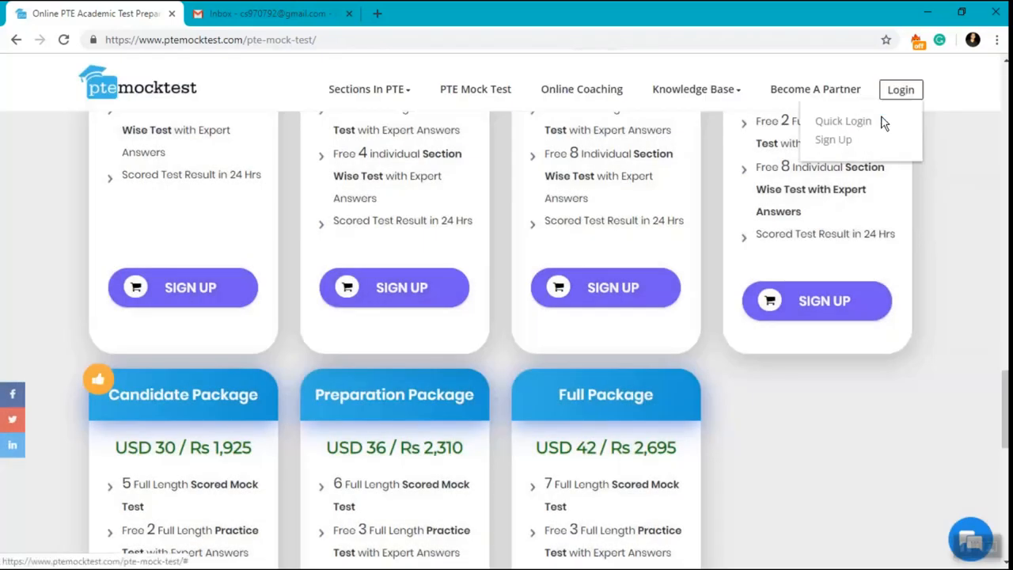
pyautogui.moveTo(833, 140)
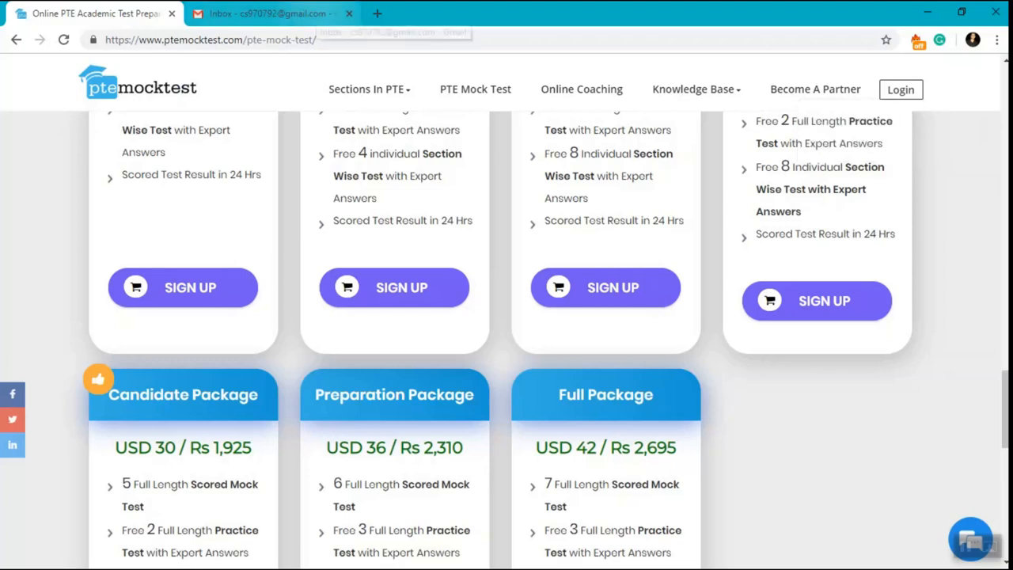
# - In Gmail, open the 'Account activation link for PTE Mocktest' email and scroll to ACTIVATE NOW
pyautogui.click(269, 14)
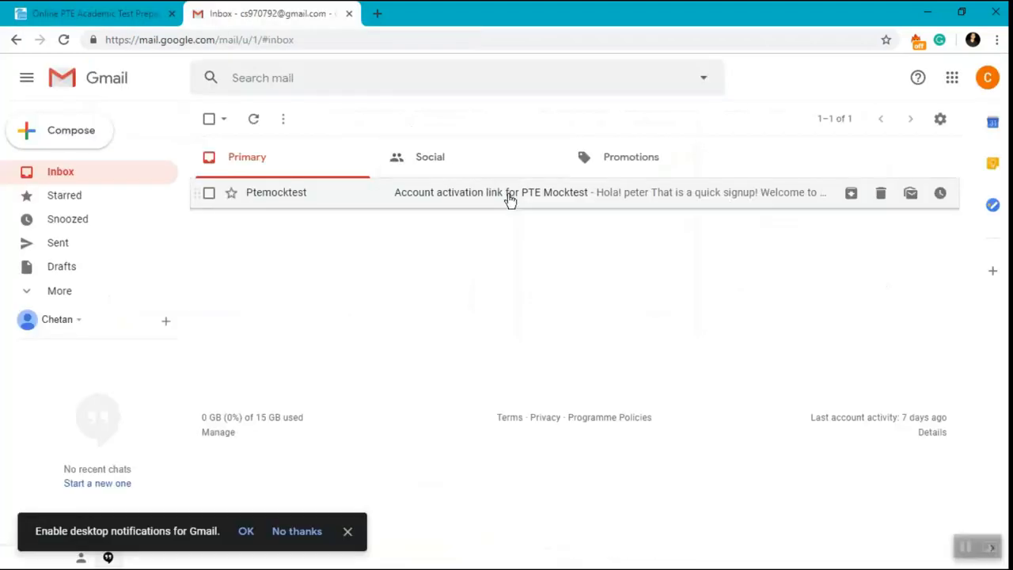
pyautogui.click(511, 192)
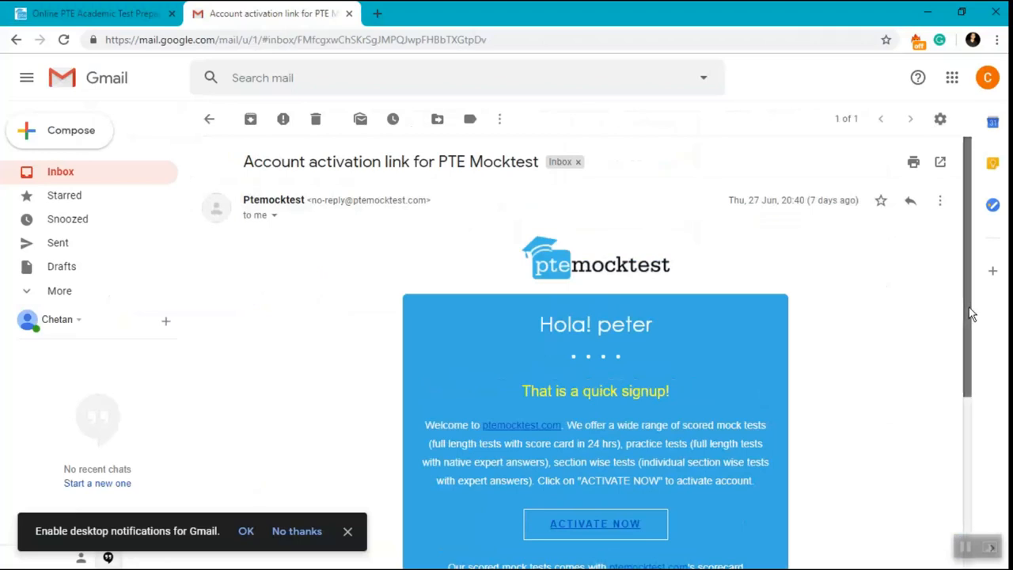
pyautogui.scroll(-3)
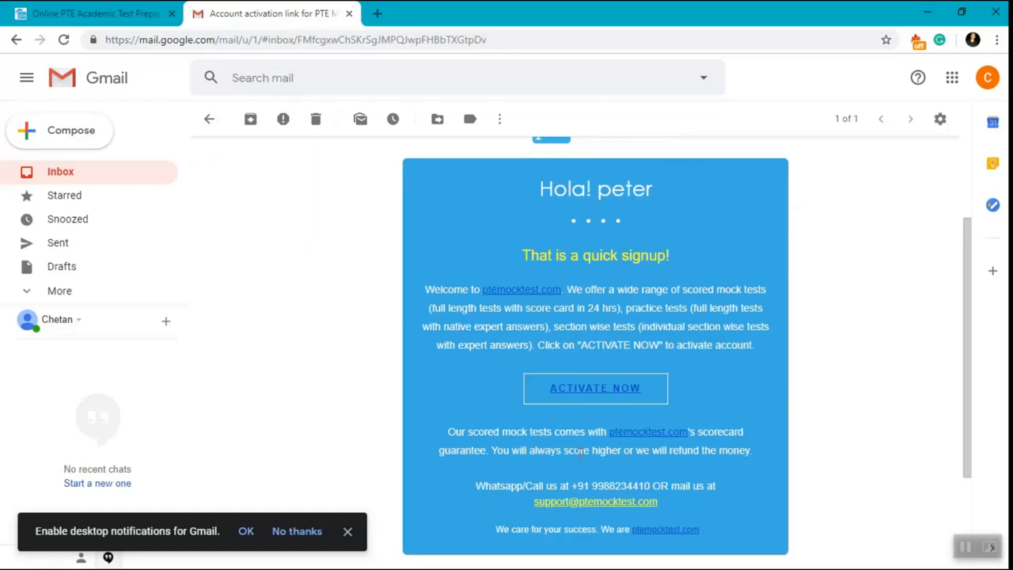
pyautogui.moveTo(802, 479)
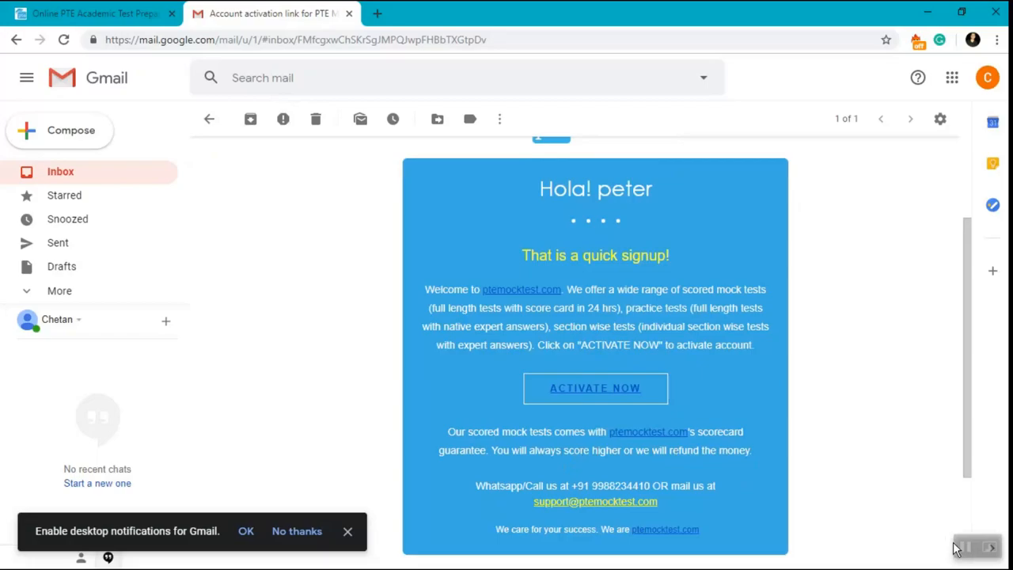
# - On Peter's dashboard, highlight the Recommended Package's section wise tests and choose to buy it
pyautogui.click(595, 388)
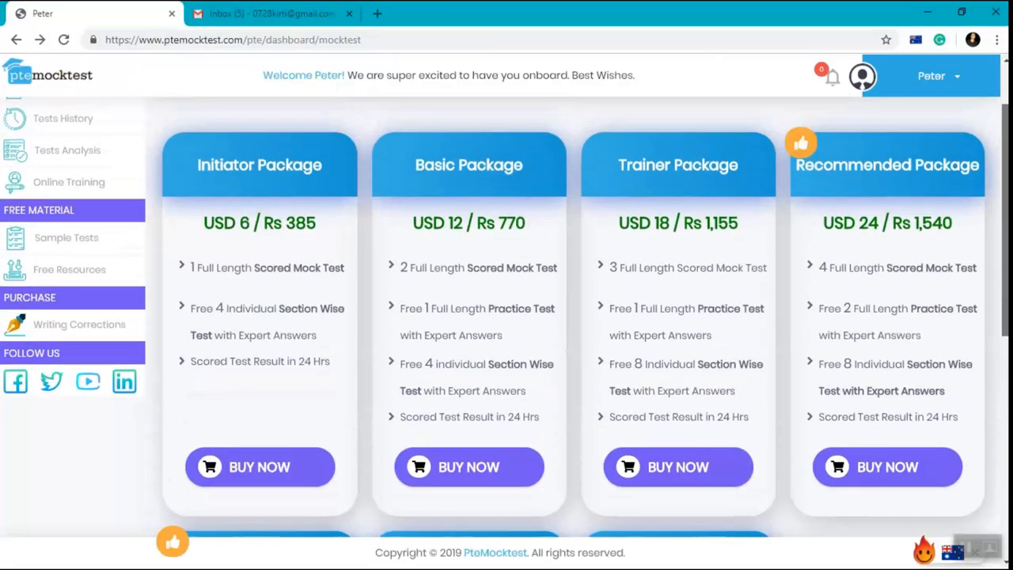
pyautogui.scroll(3)
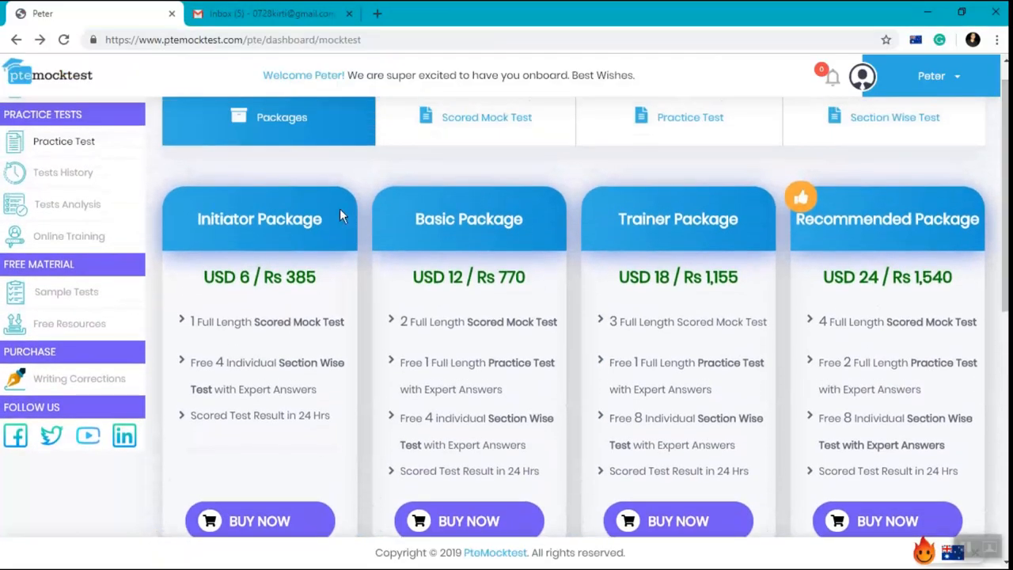
pyautogui.moveTo(566, 230)
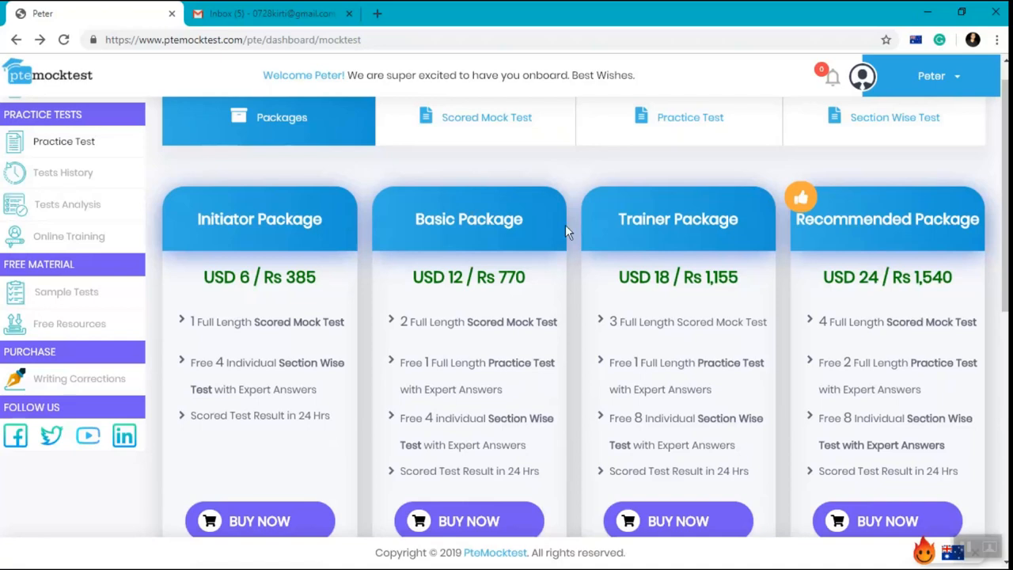
pyautogui.moveTo(568, 231)
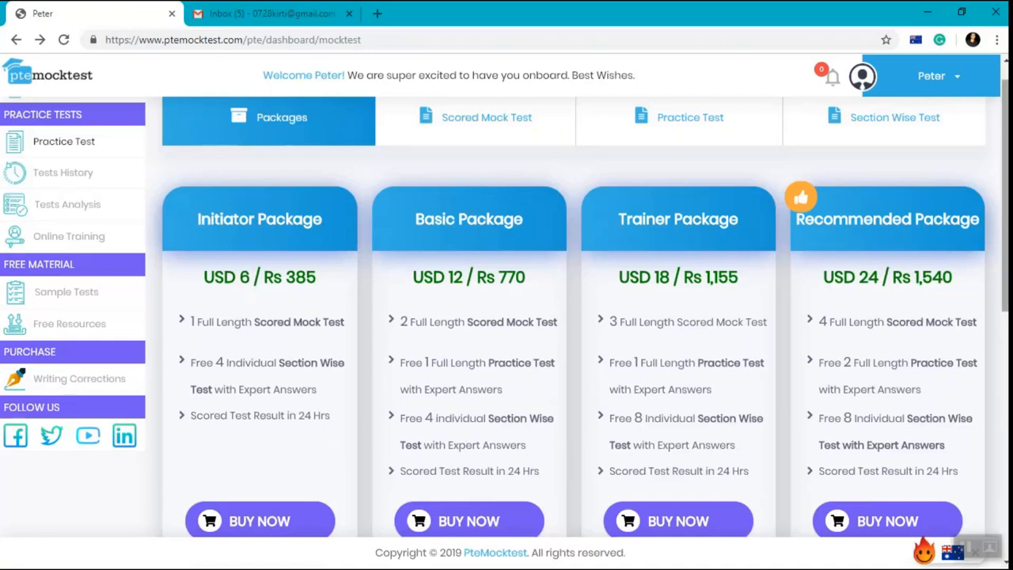
pyautogui.scroll(-3)
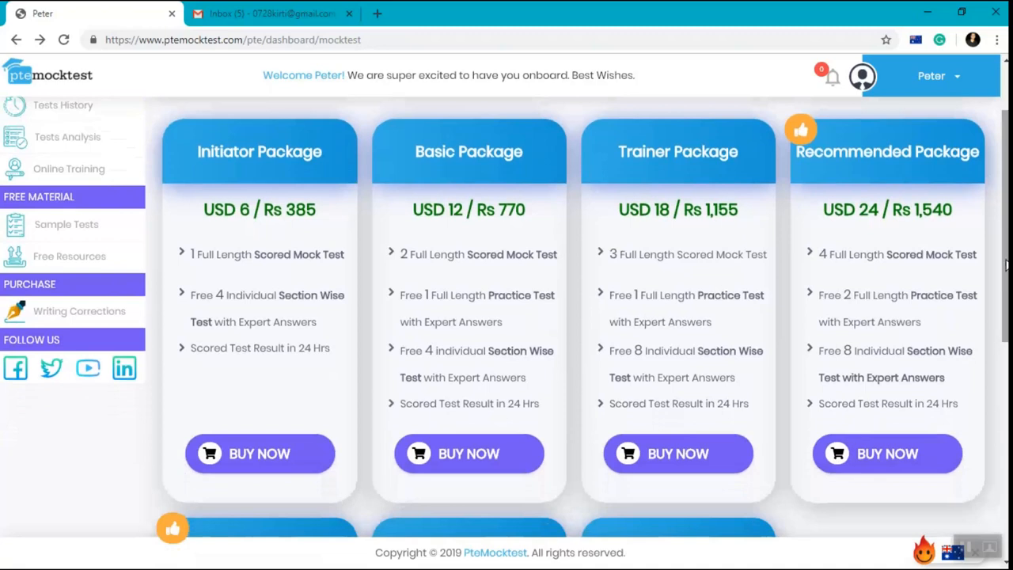
pyautogui.moveTo(889, 172)
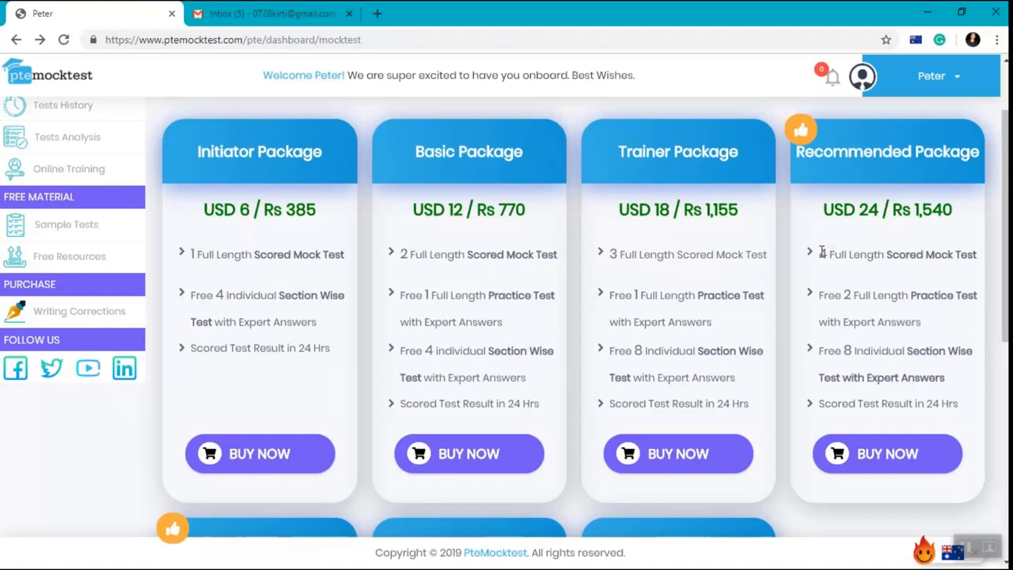
pyautogui.doubleClick(898, 254)
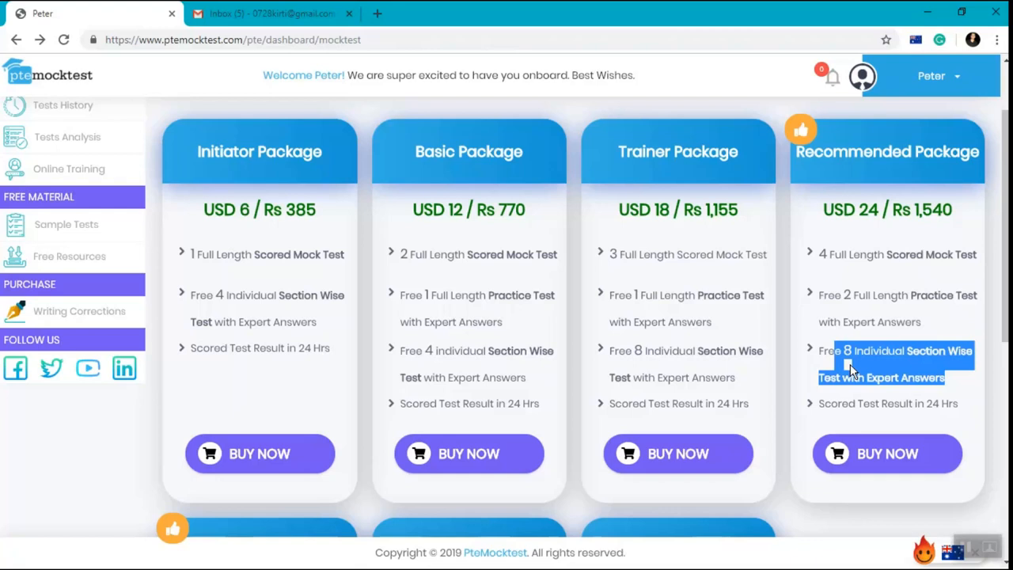
pyautogui.moveTo(892, 279)
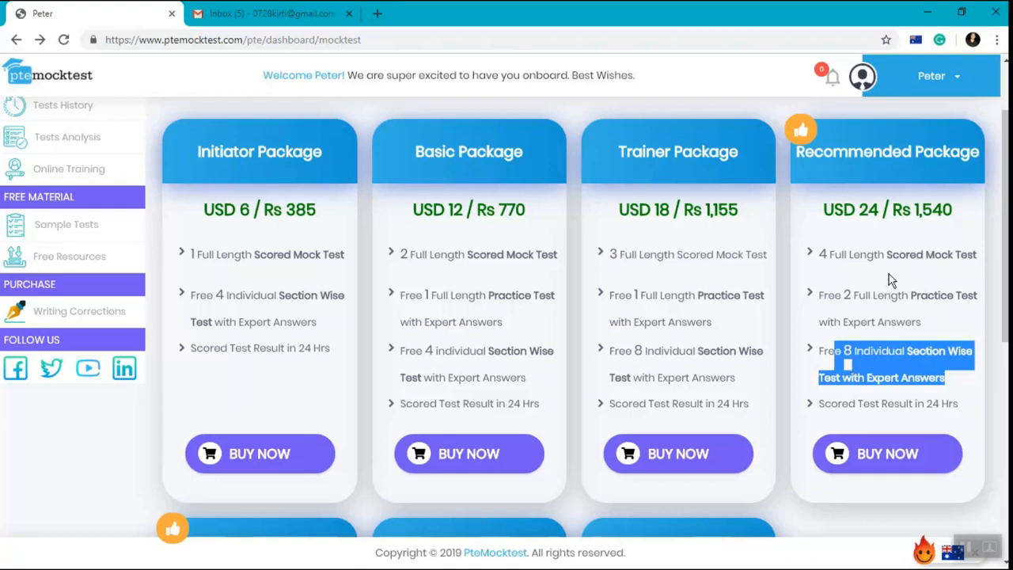
pyautogui.moveTo(736, 252)
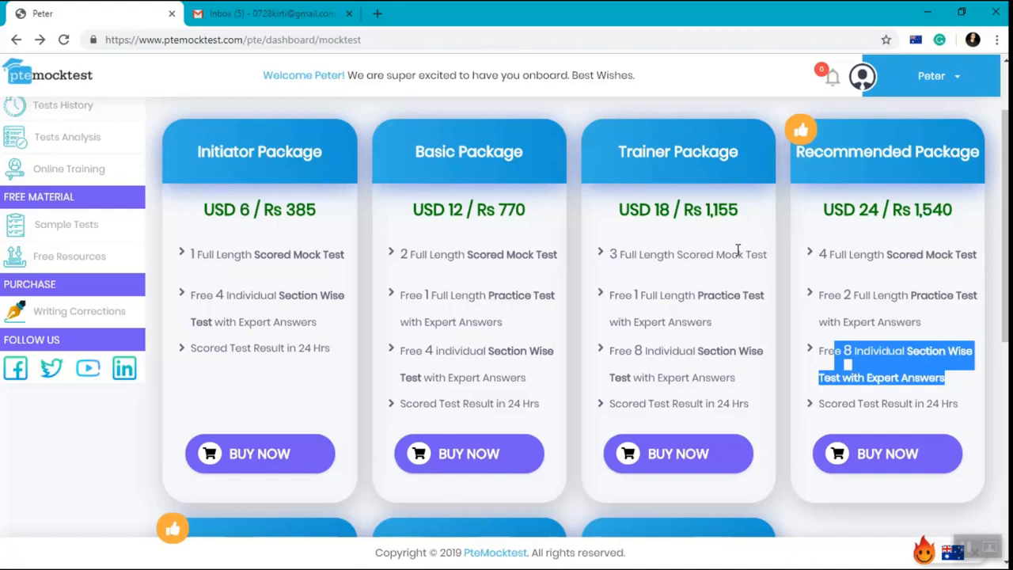
pyautogui.moveTo(663, 269)
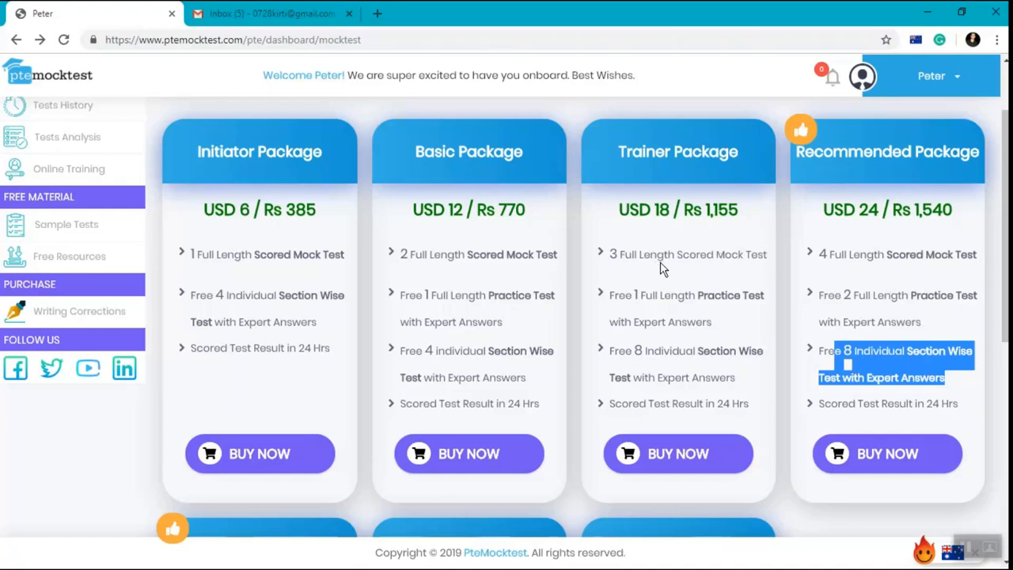
pyautogui.moveTo(879, 278)
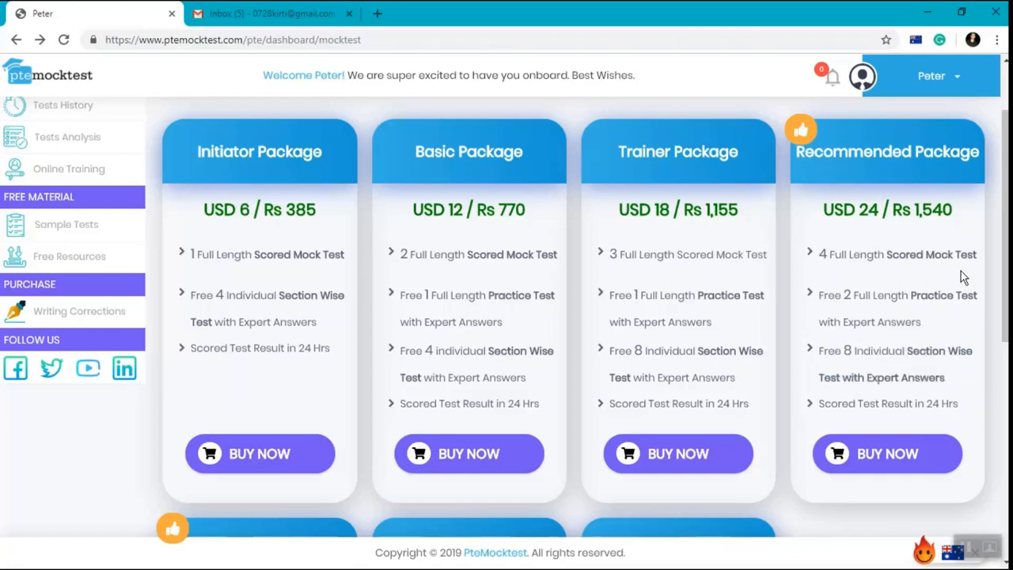
pyautogui.moveTo(954, 344)
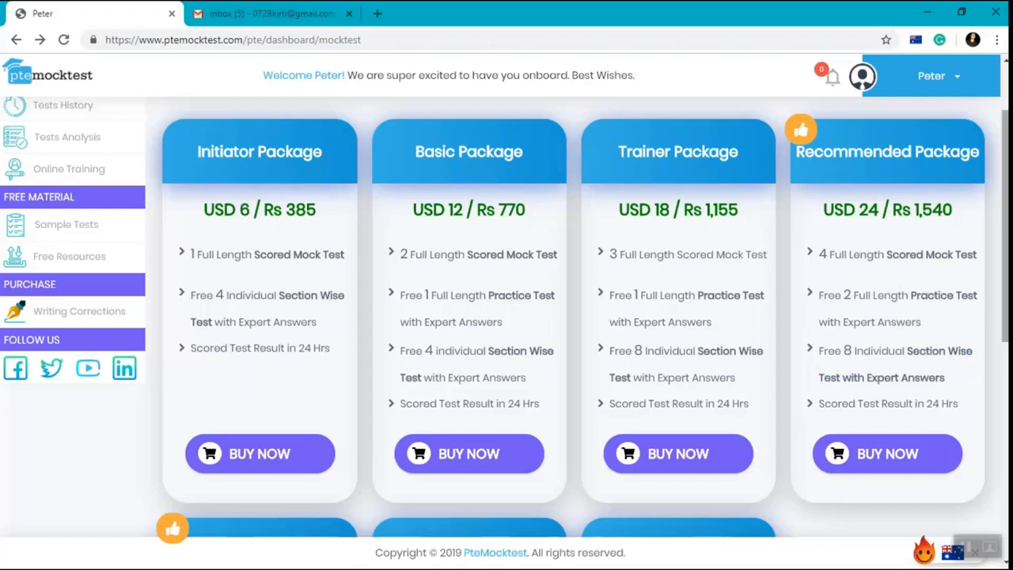
pyautogui.moveTo(888, 454)
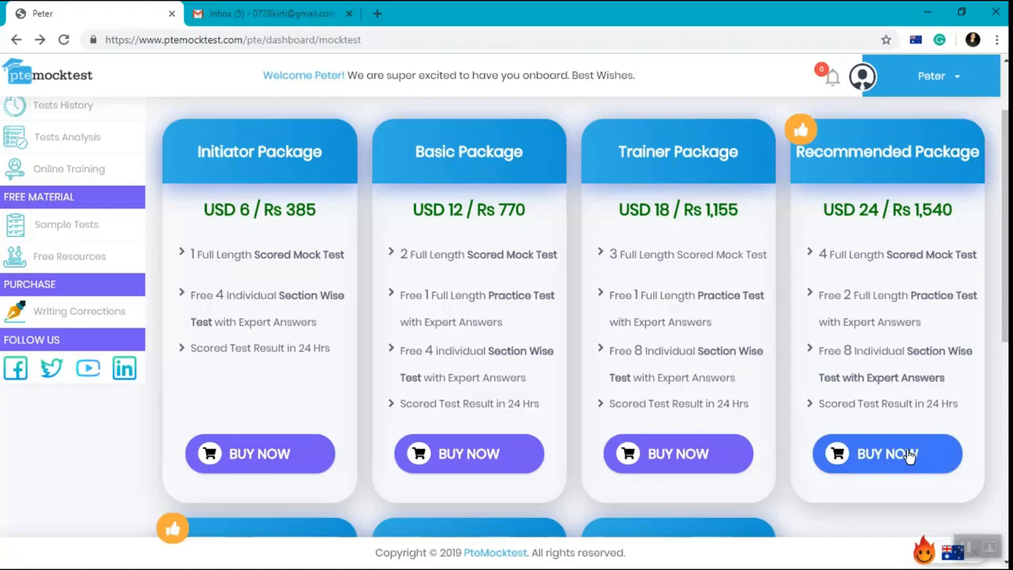
pyautogui.click(886, 454)
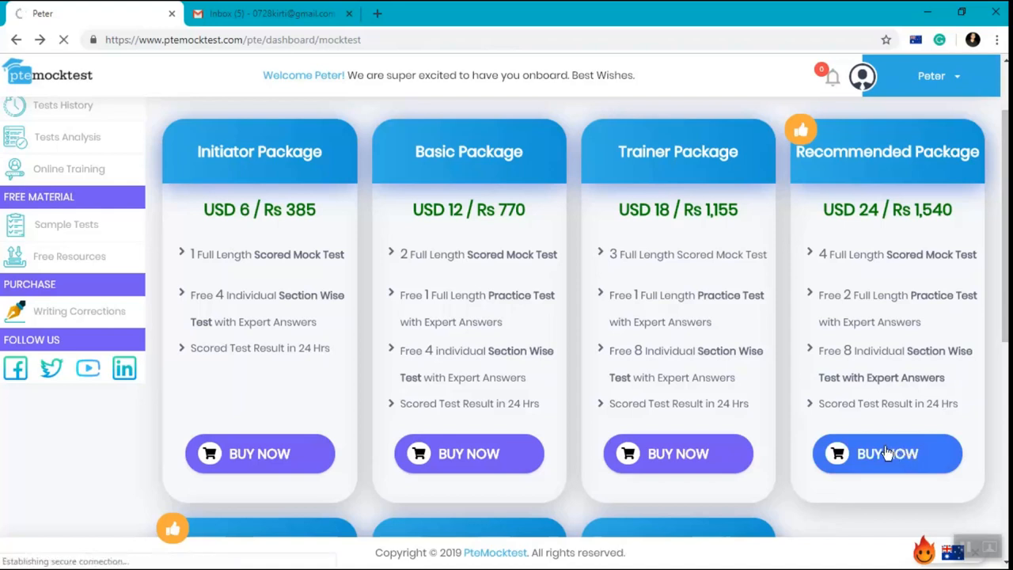
# - Check out the USD 25.6 Recommended Package with International Card and proceed to PayPal
pyautogui.click(887, 453)
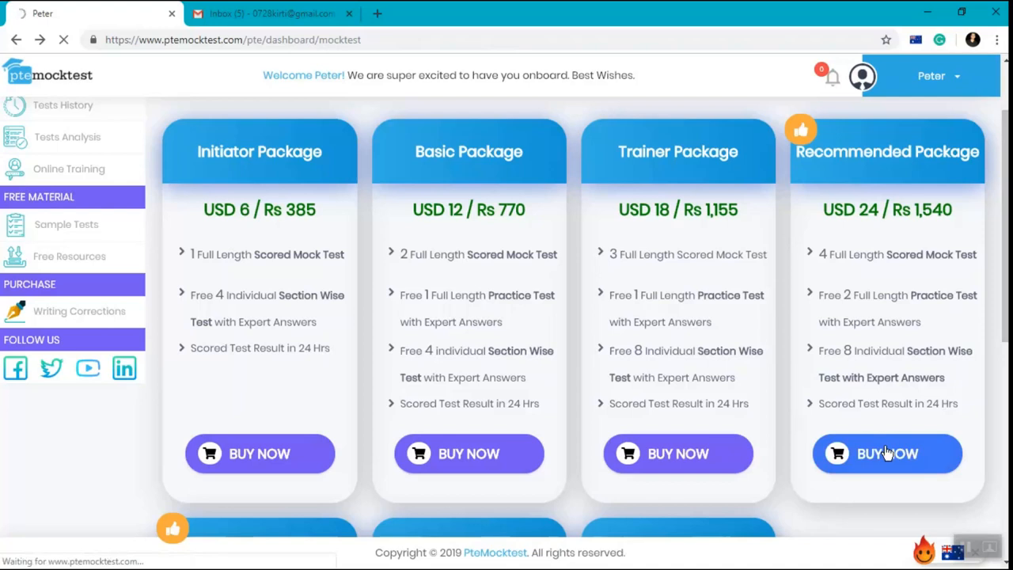
pyautogui.click(887, 454)
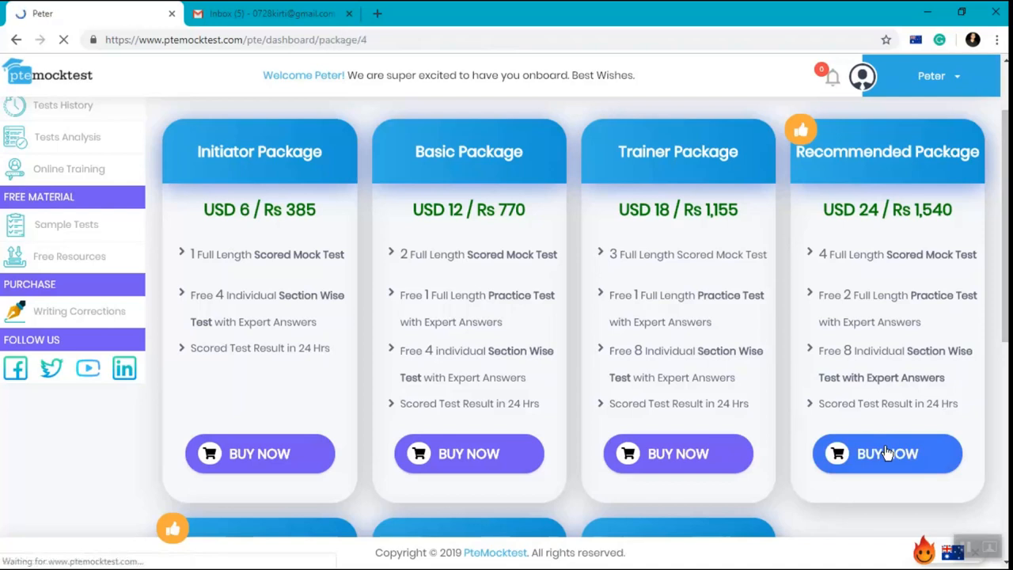
pyautogui.click(887, 454)
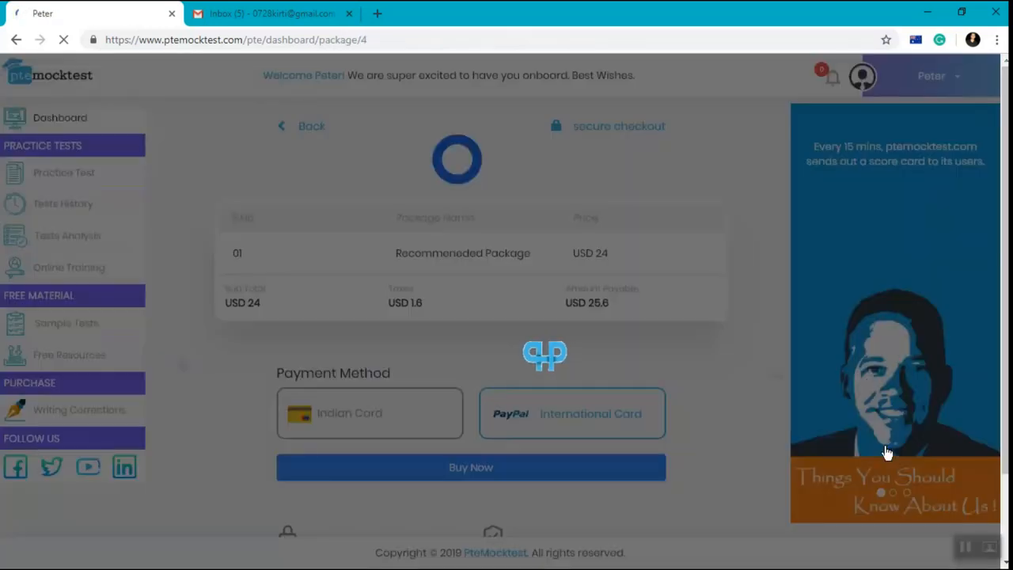
pyautogui.click(571, 412)
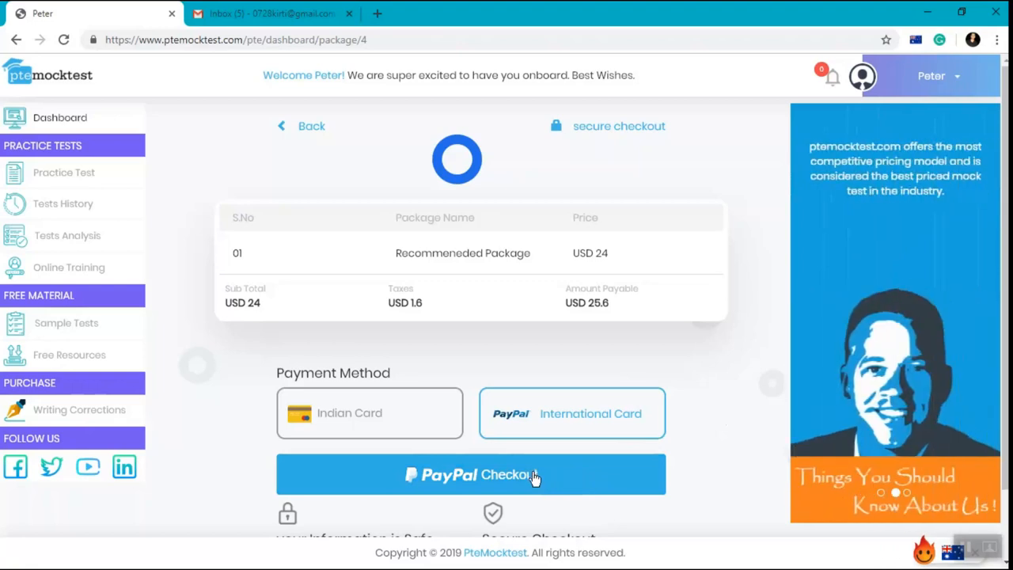
pyautogui.click(493, 475)
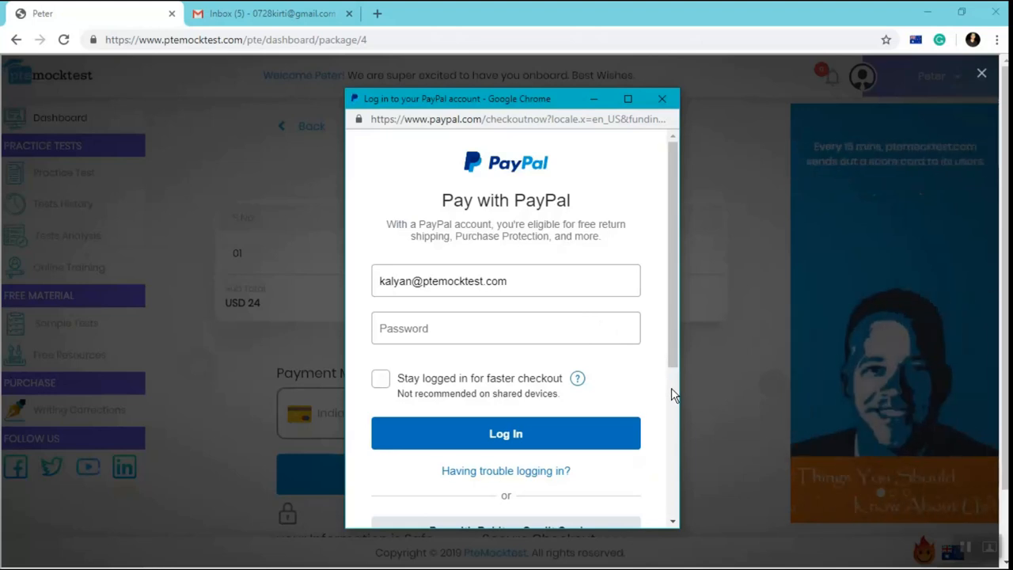
# - Browse PayPal's guest card checkout form, then close the PayPal window without paying
pyautogui.scroll(-3)
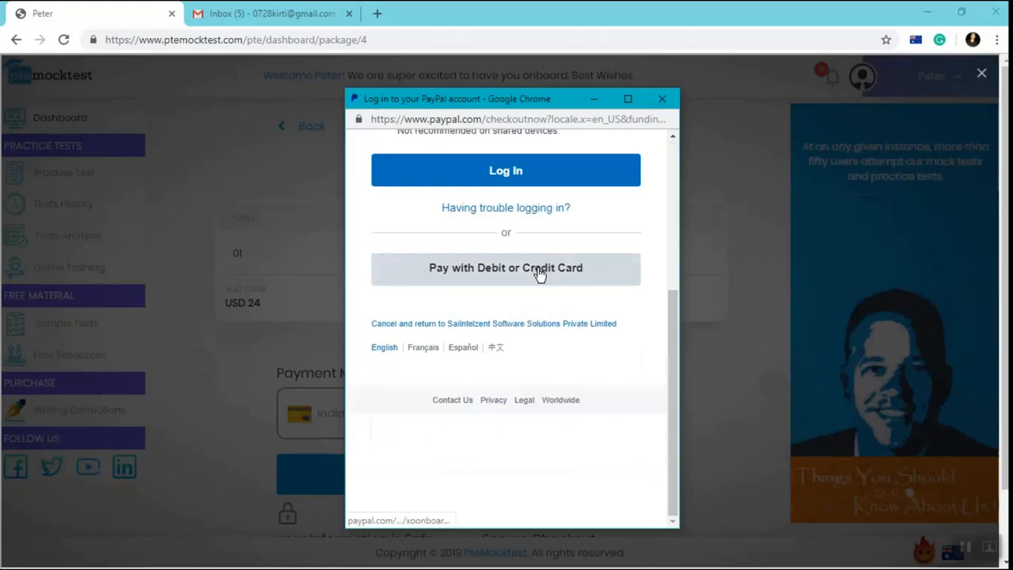
pyautogui.click(506, 268)
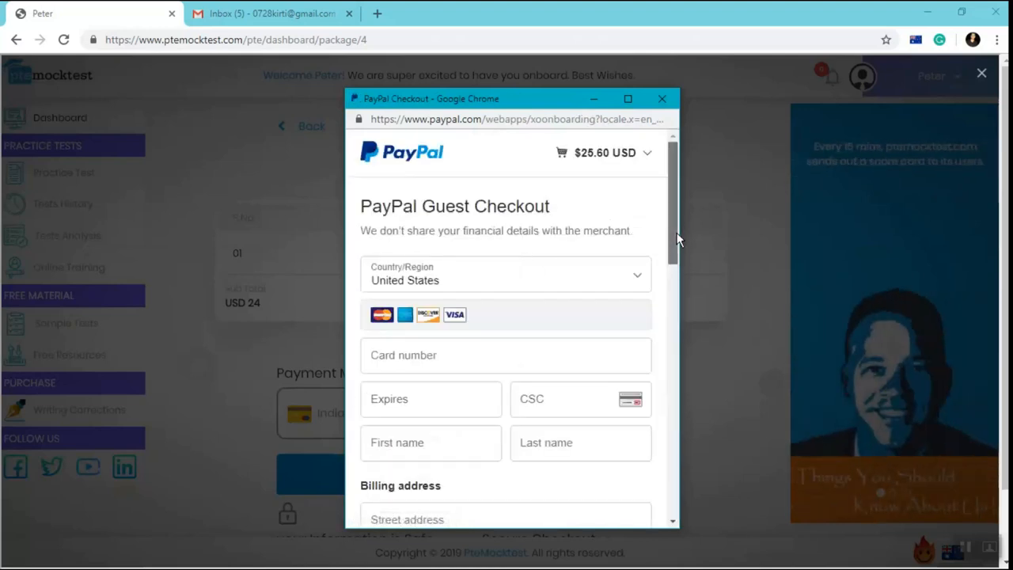
pyautogui.scroll(-3)
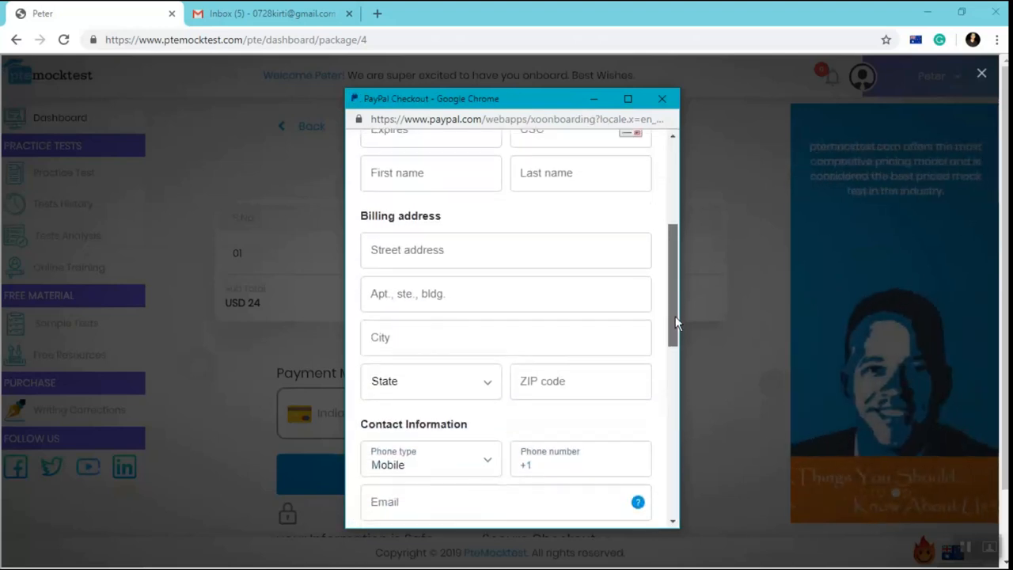
pyautogui.scroll(-3)
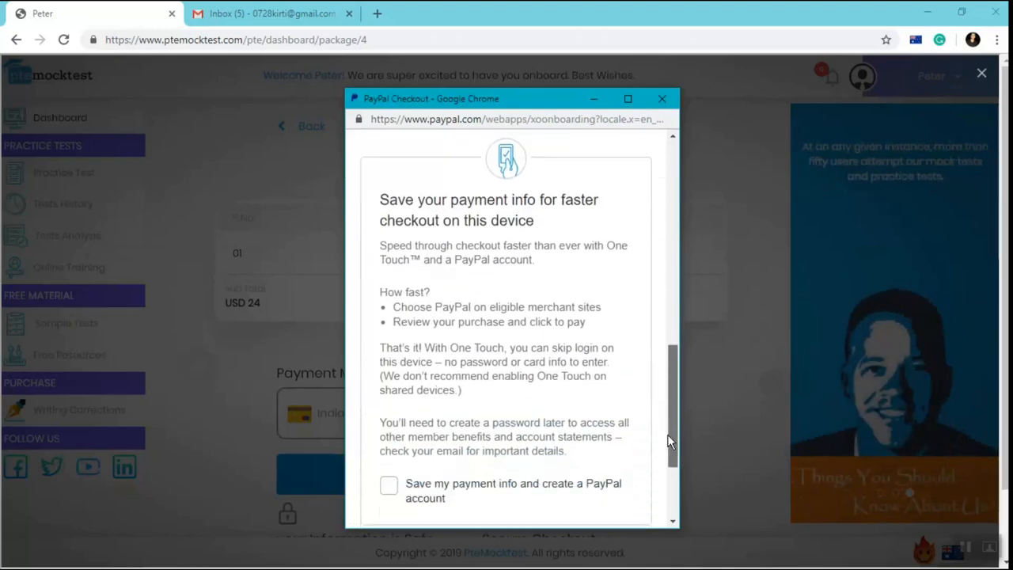
pyautogui.scroll(-3)
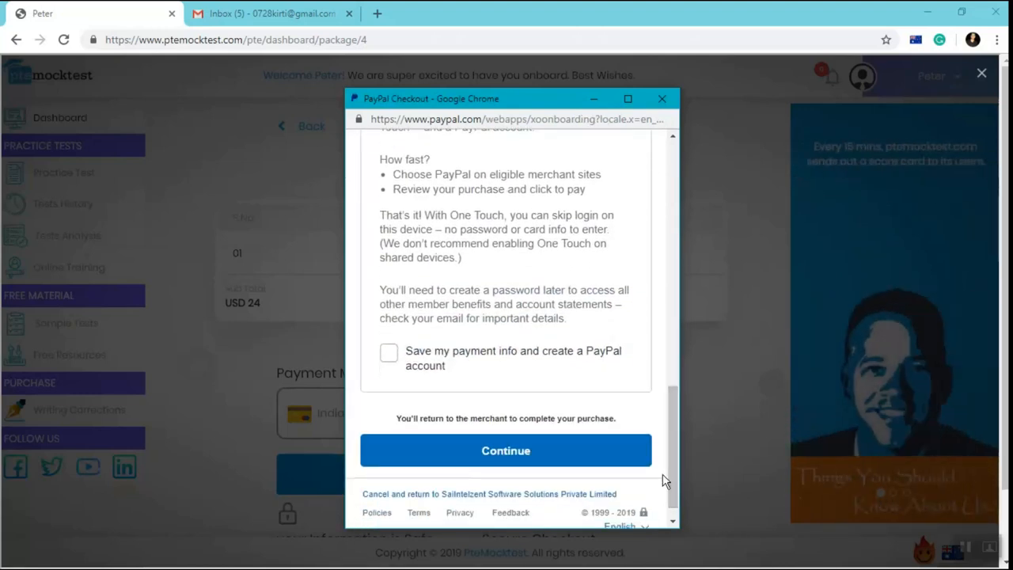
pyautogui.moveTo(605, 481)
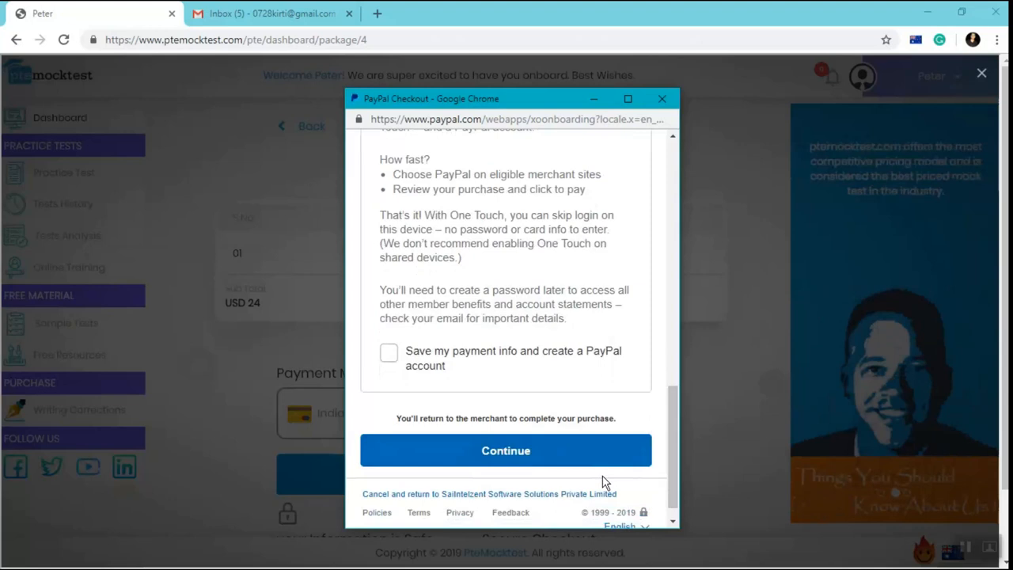
pyautogui.moveTo(664, 99)
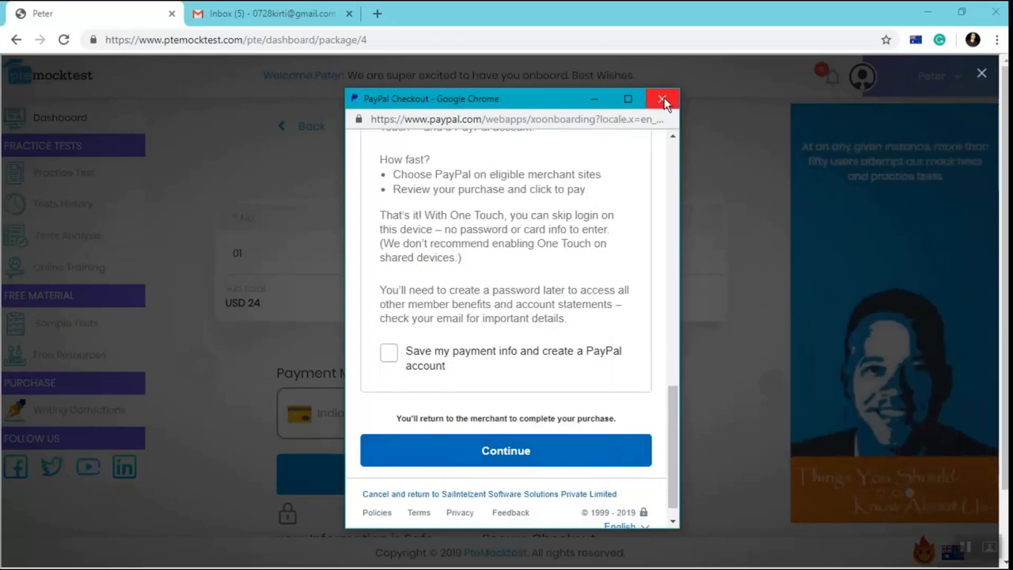
pyautogui.click(663, 98)
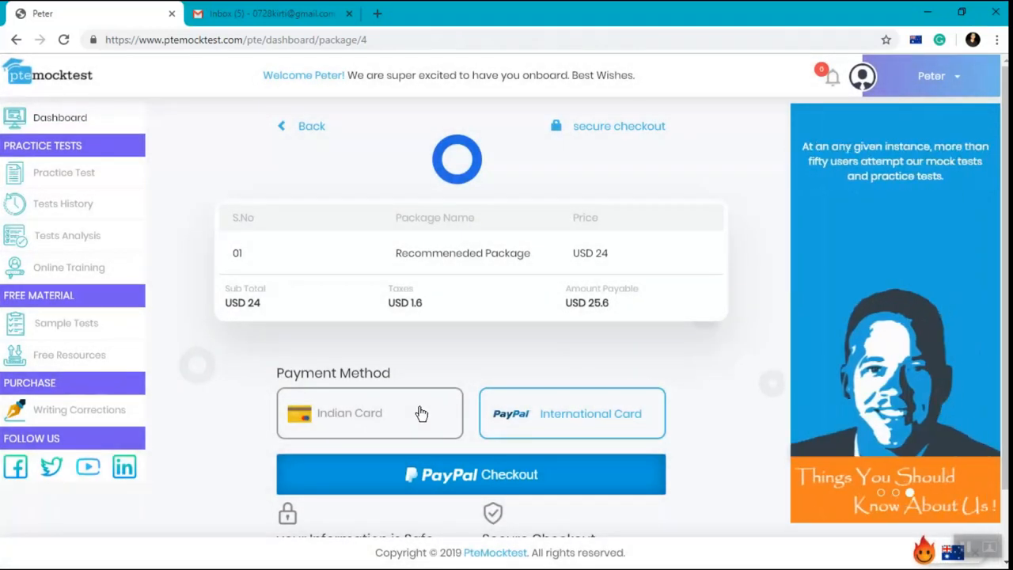
# - Switch to Indian Card payment at Rs 1560 and bring up the Razorpay payment window
pyautogui.click(370, 413)
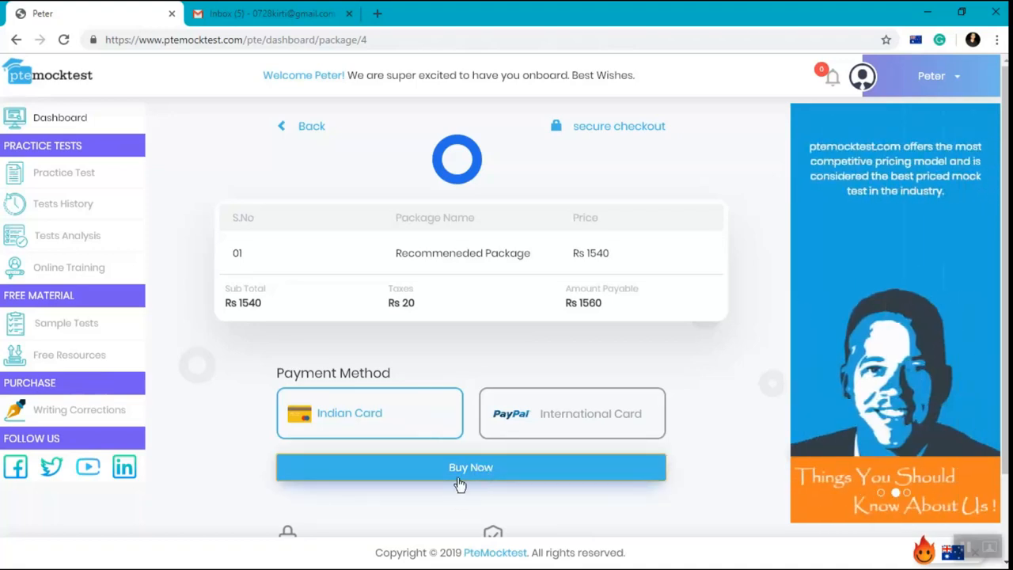
pyautogui.click(471, 468)
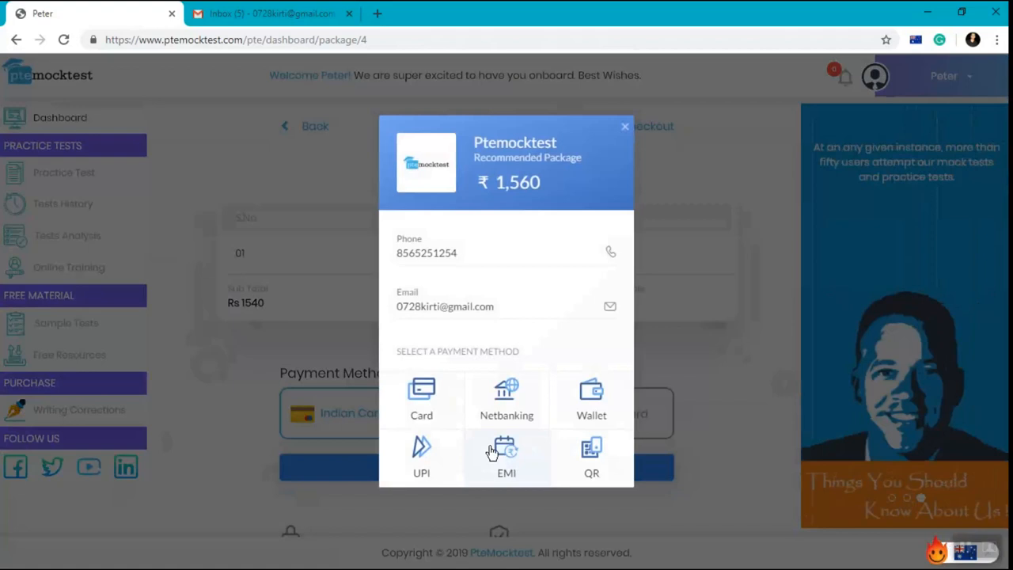
pyautogui.moveTo(421, 396)
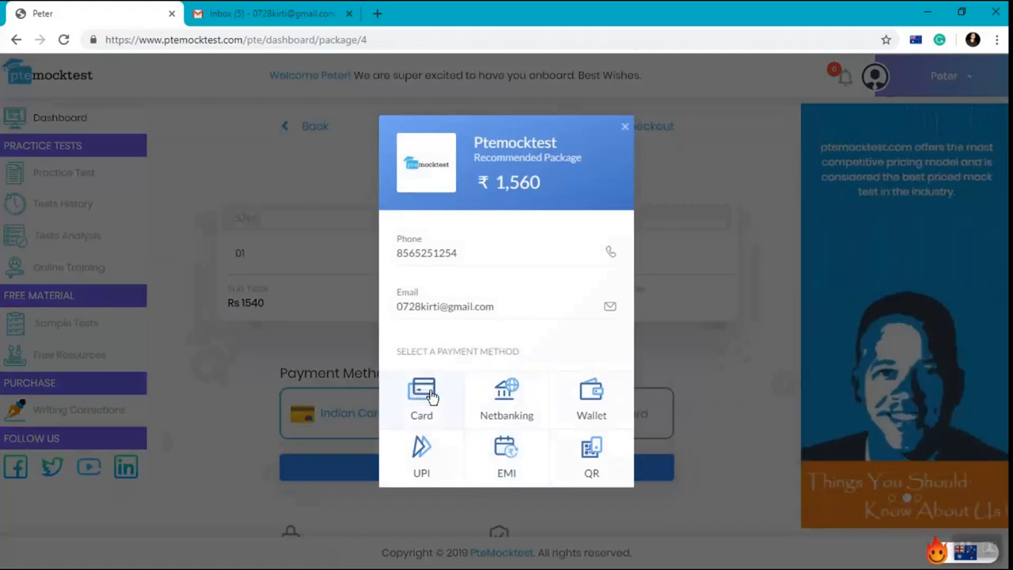
pyautogui.click(421, 395)
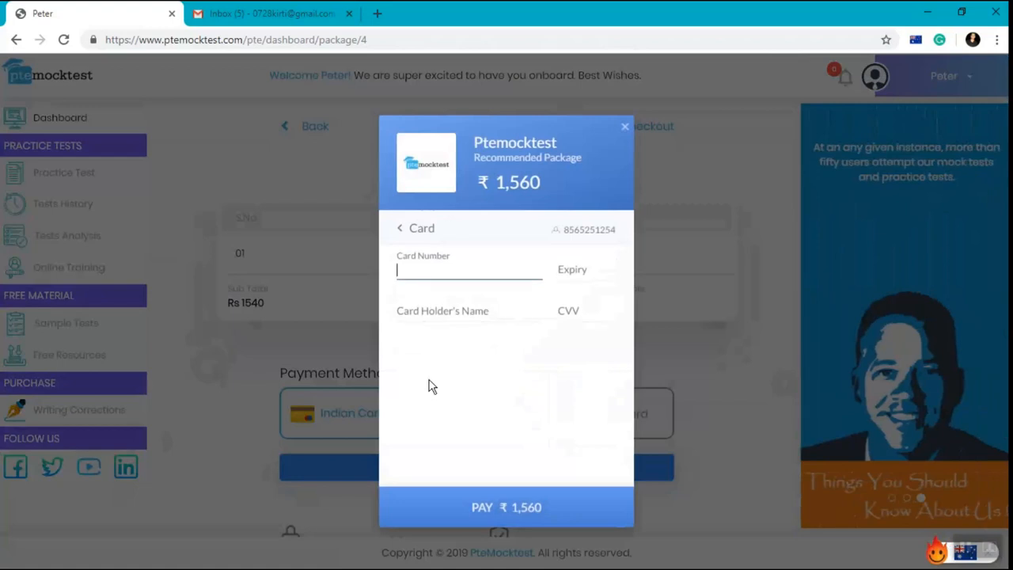
pyautogui.click(400, 228)
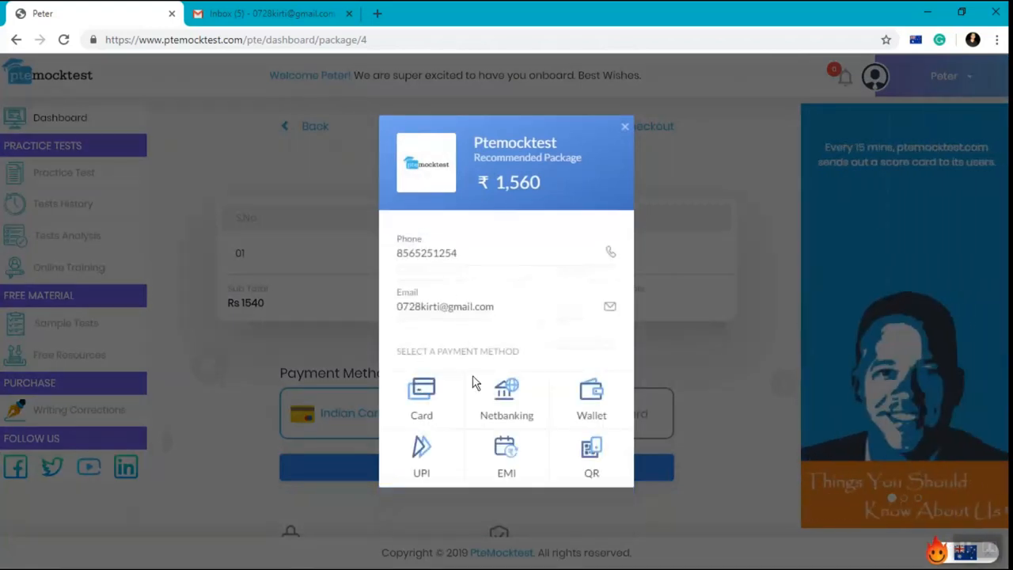
pyautogui.click(507, 400)
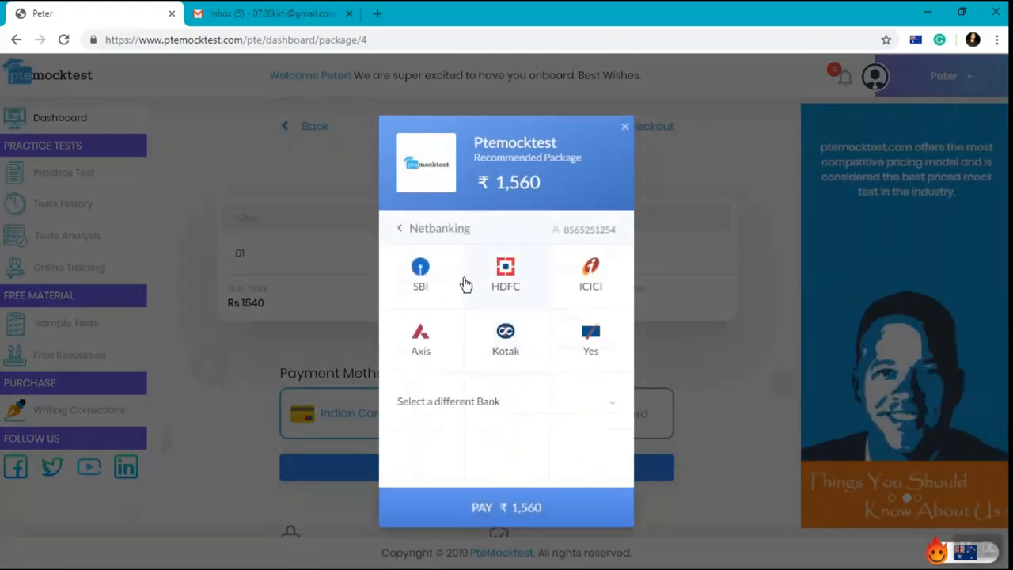
pyautogui.click(506, 401)
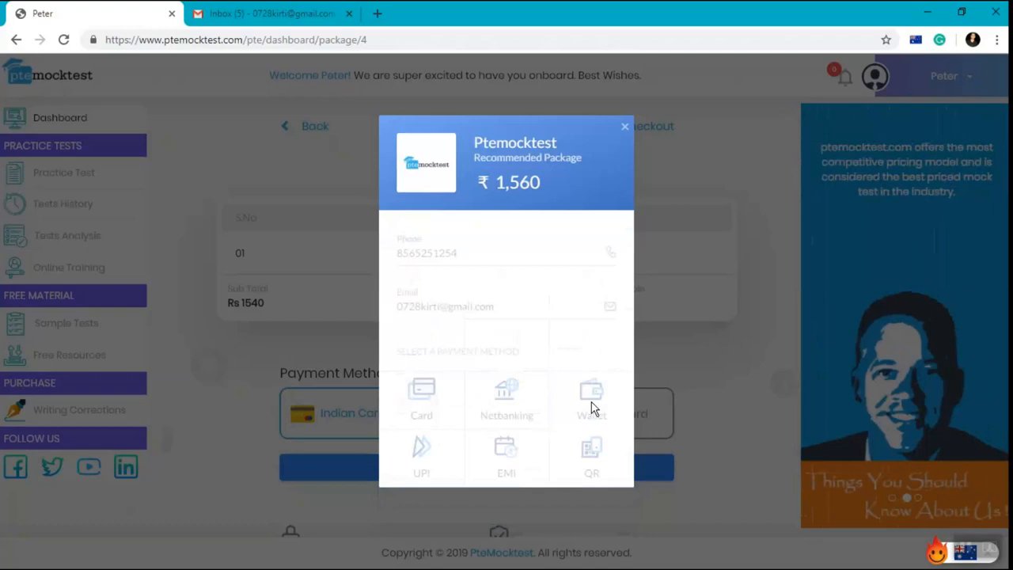
pyautogui.click(592, 400)
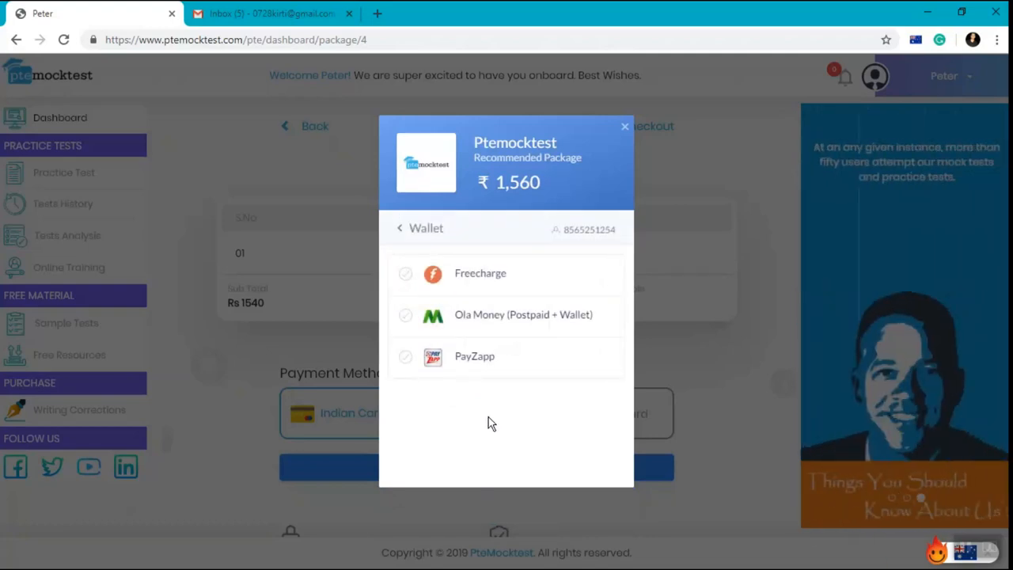
pyautogui.click(400, 228)
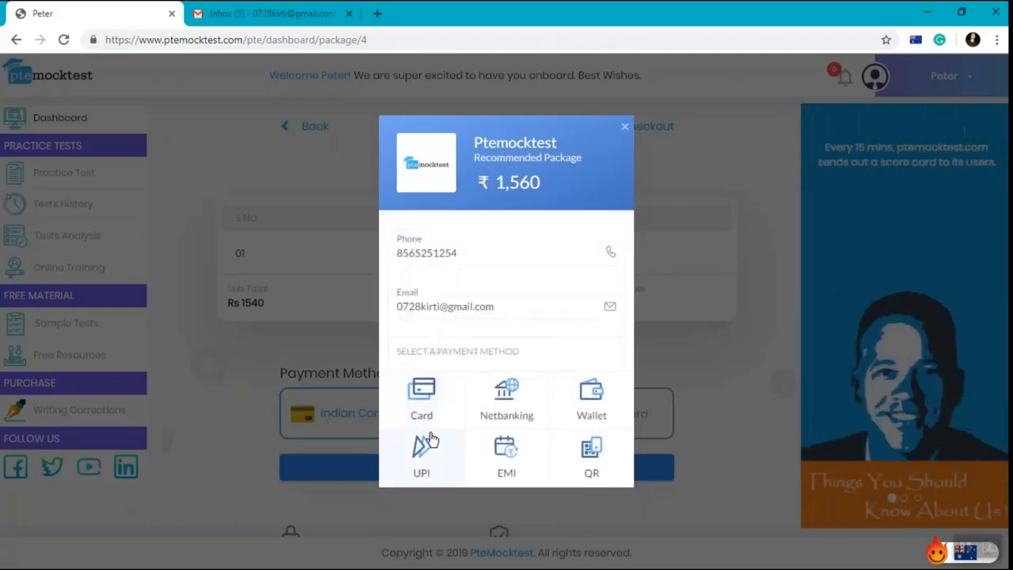
pyautogui.moveTo(505, 459)
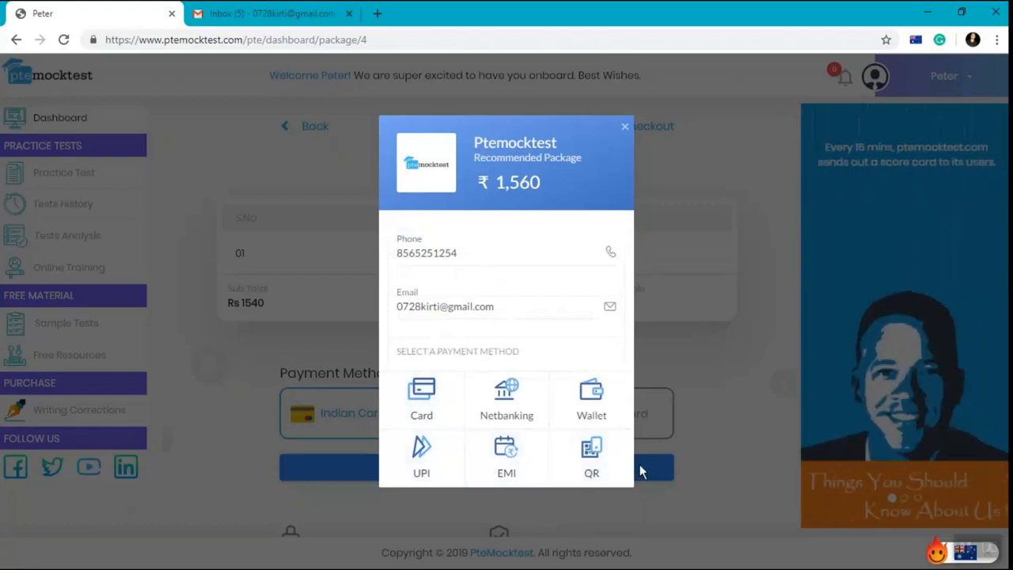
pyautogui.moveTo(709, 483)
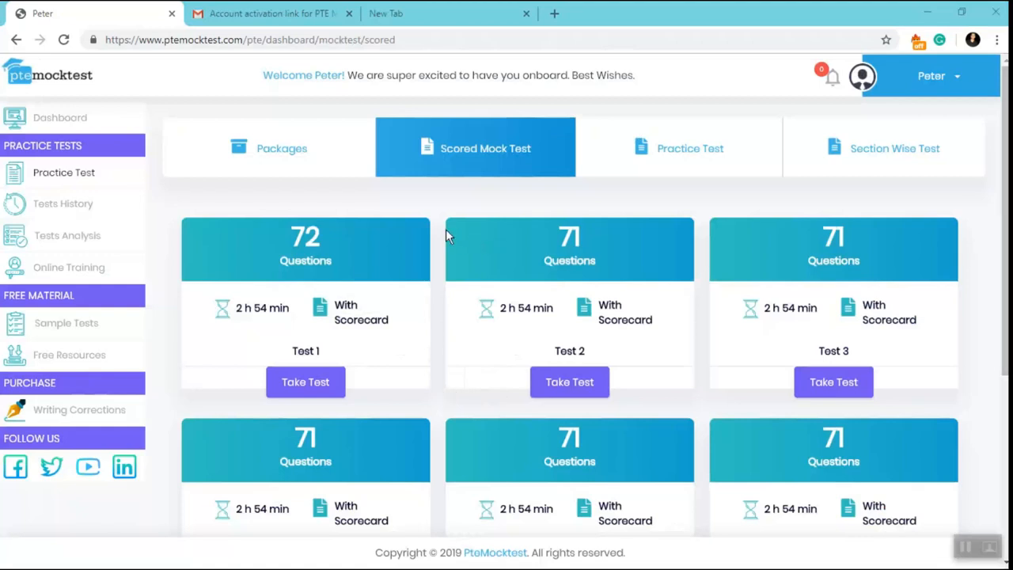
# - Scroll through the Scored Mock Test cards: Tests 1–4 available, Tests 5–6 locked
pyautogui.scroll(-3)
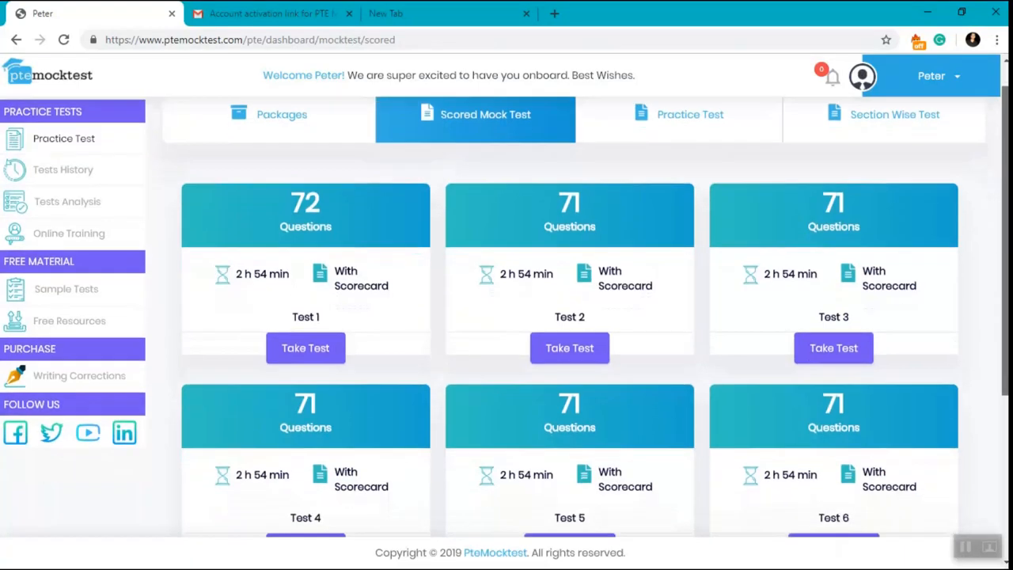
pyautogui.scroll(-3)
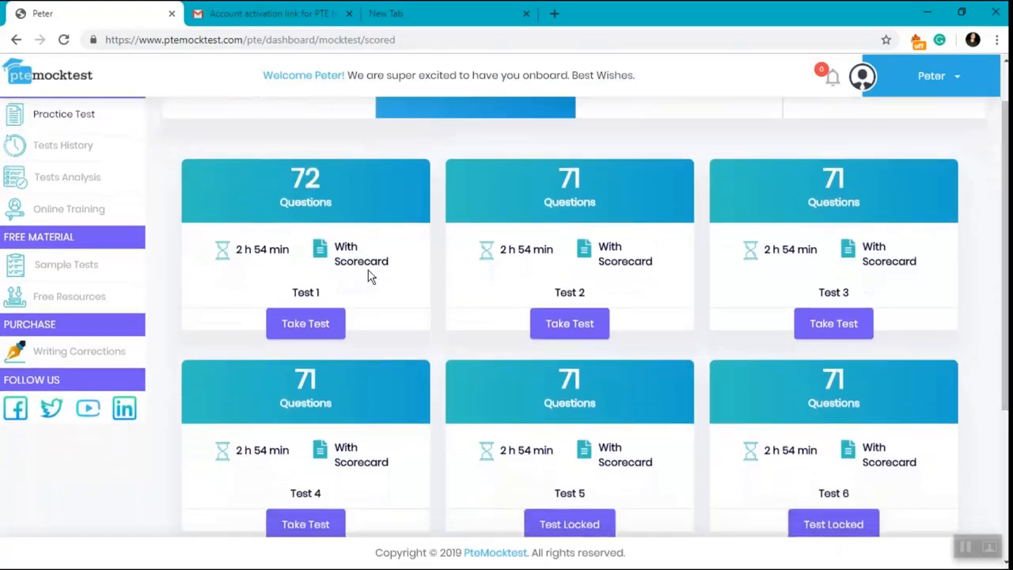
pyautogui.moveTo(423, 295)
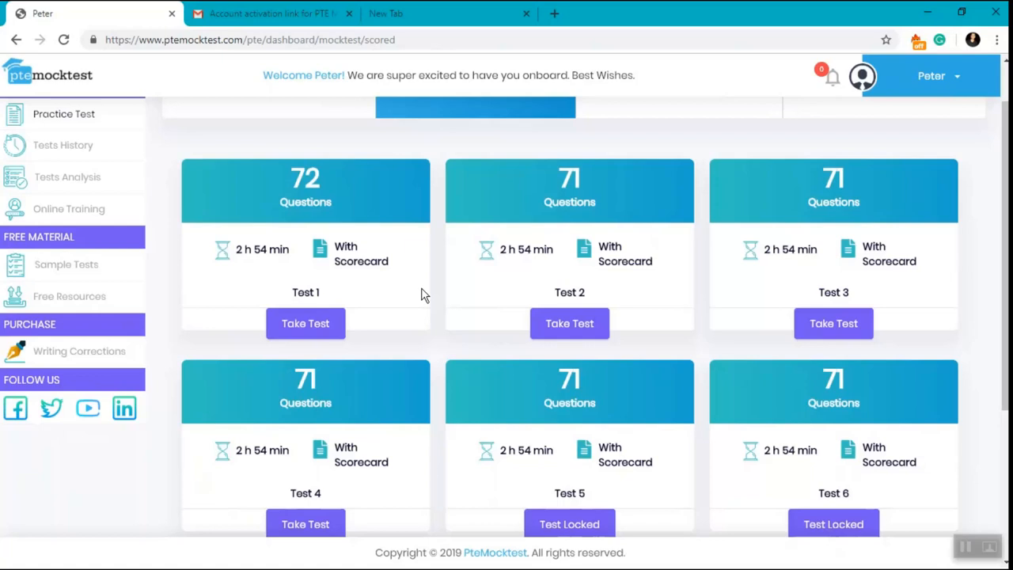
pyautogui.moveTo(585, 261)
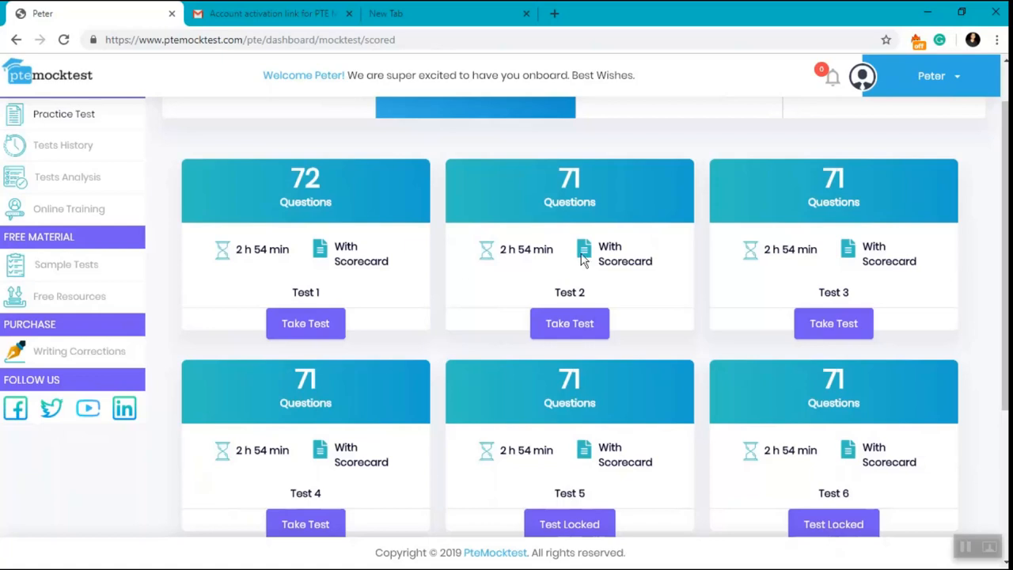
pyautogui.scroll(-3)
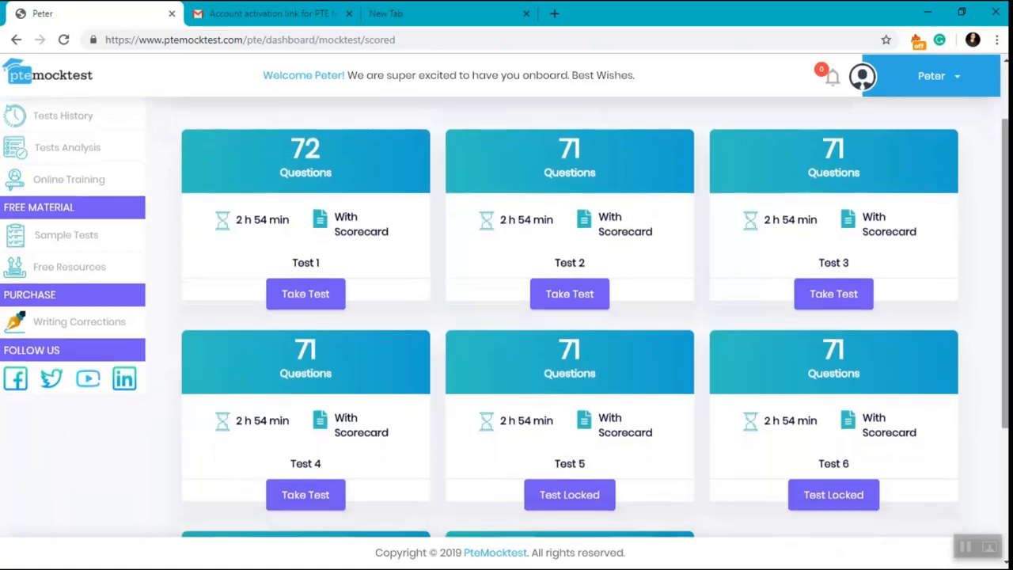
pyautogui.moveTo(673, 255)
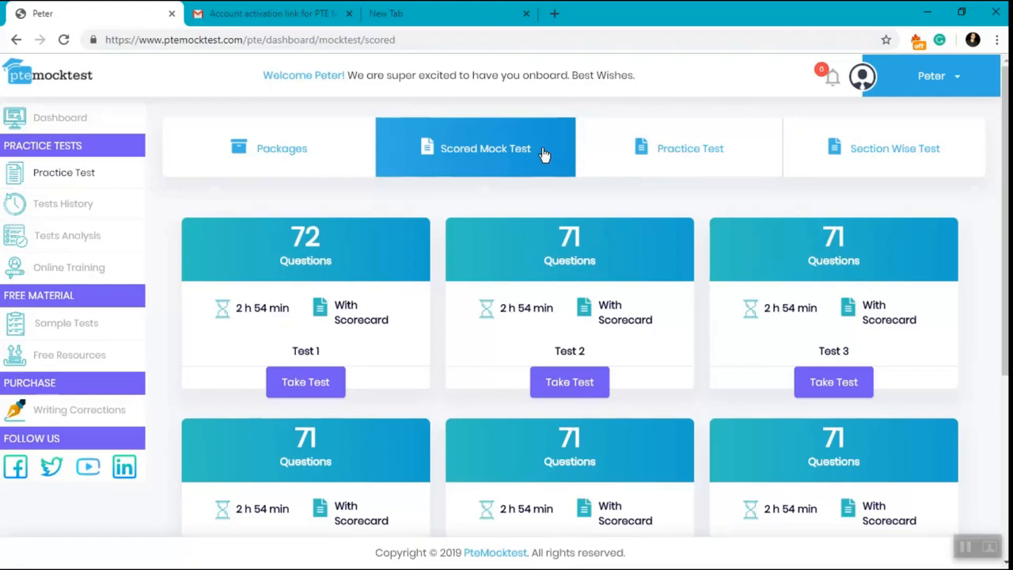
pyautogui.moveTo(834, 382)
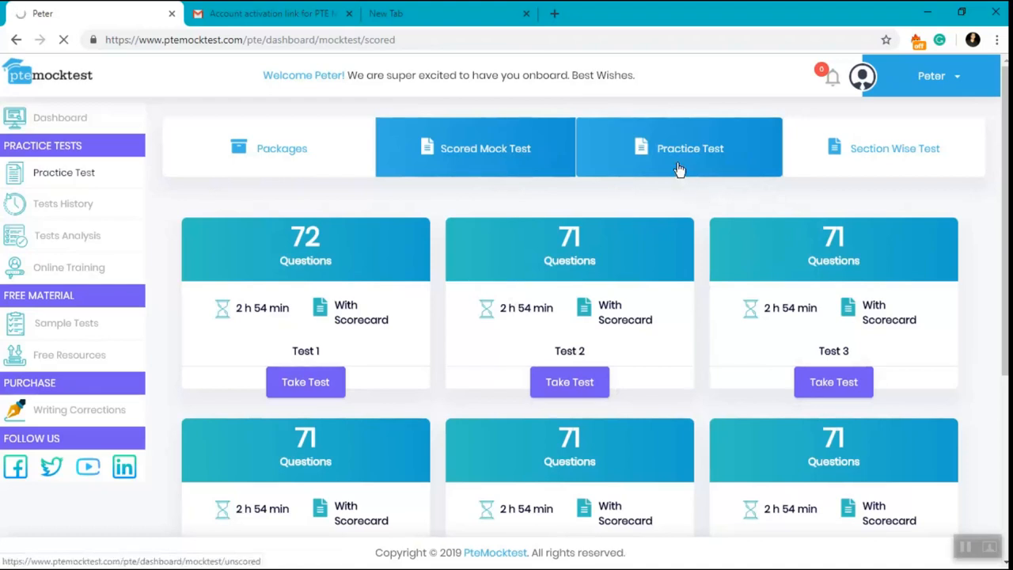
# - View the unscored practice tests (Tests 1–2 takeable, Test 3 locked), then the section wise tests
pyautogui.click(678, 148)
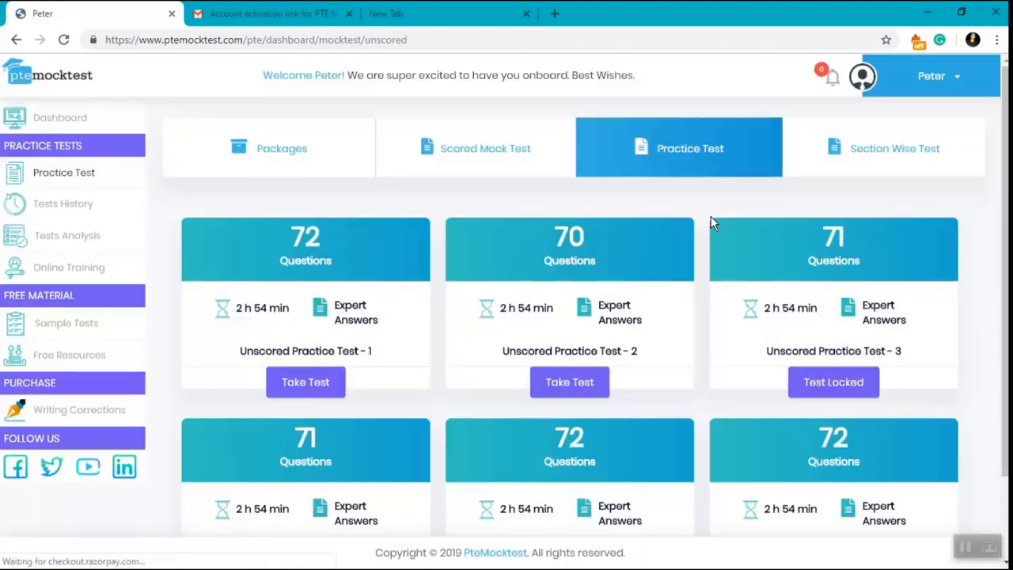
pyautogui.moveTo(474, 354)
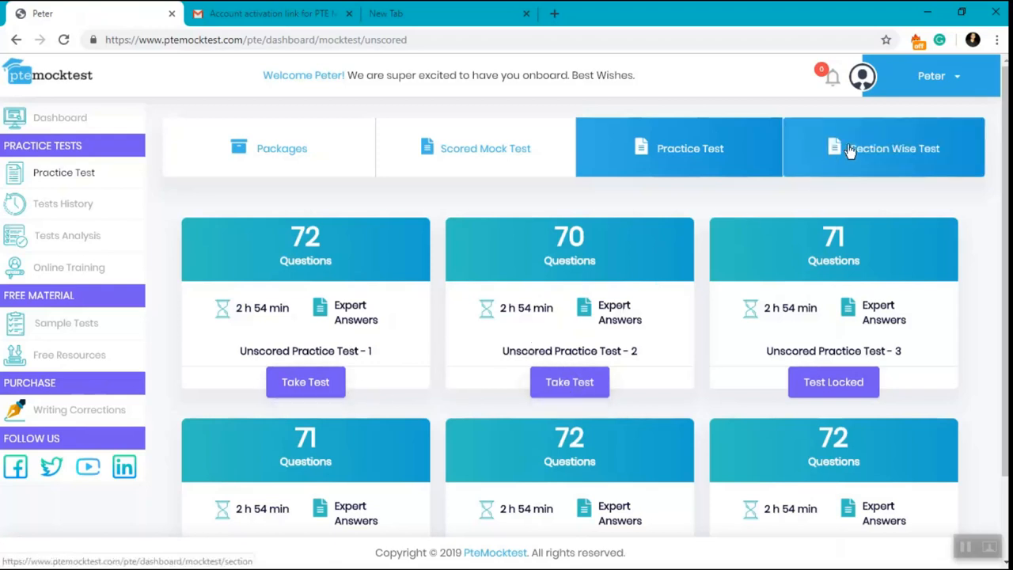
pyautogui.click(883, 148)
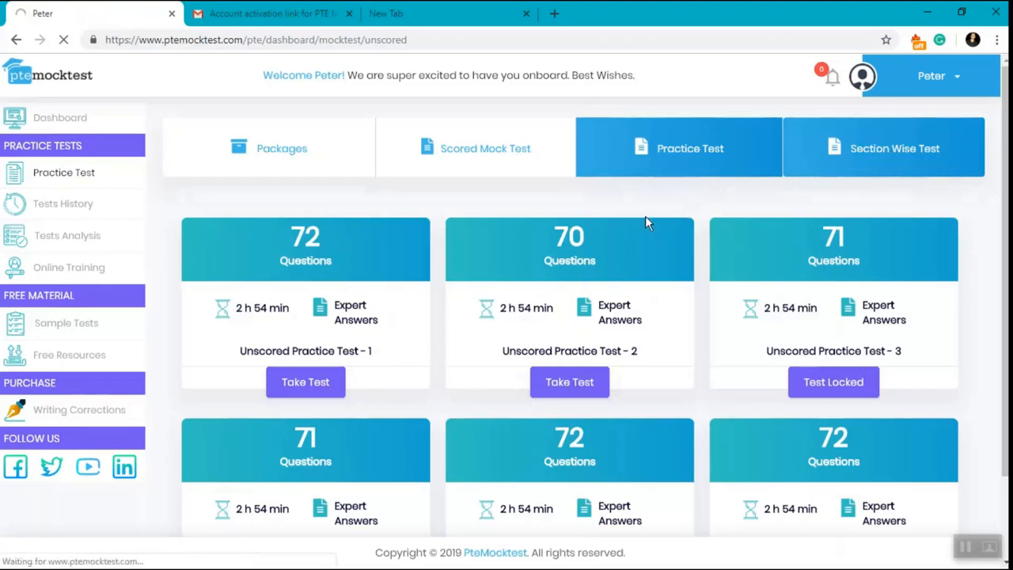
pyautogui.click(894, 148)
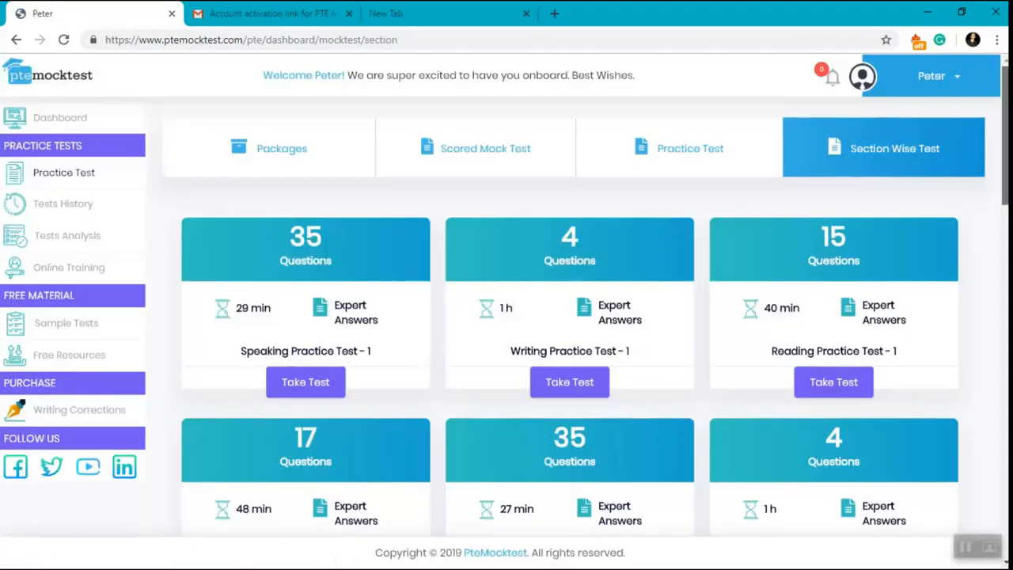
pyautogui.scroll(-3)
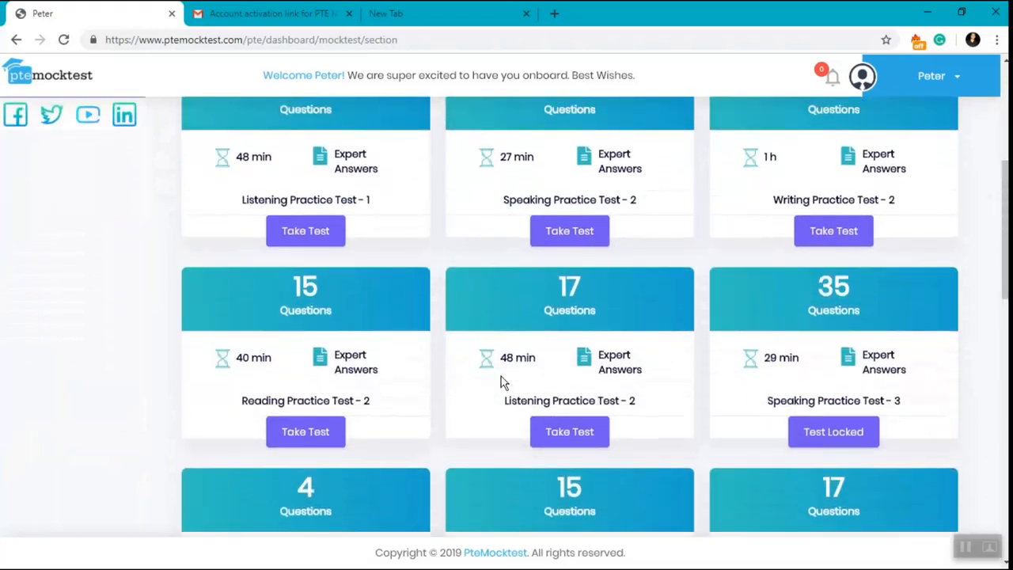
pyautogui.scroll(3)
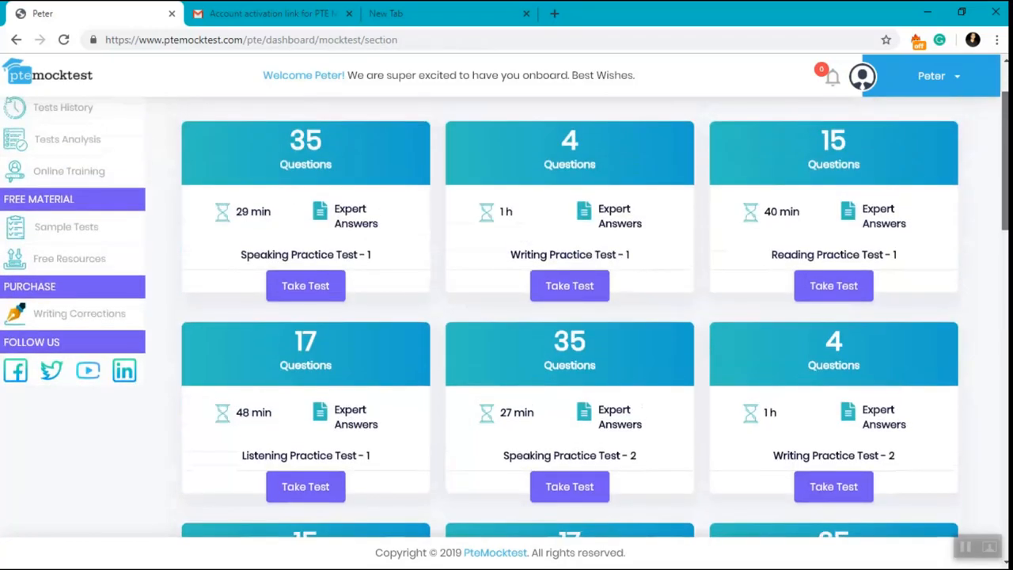
pyautogui.scroll(3)
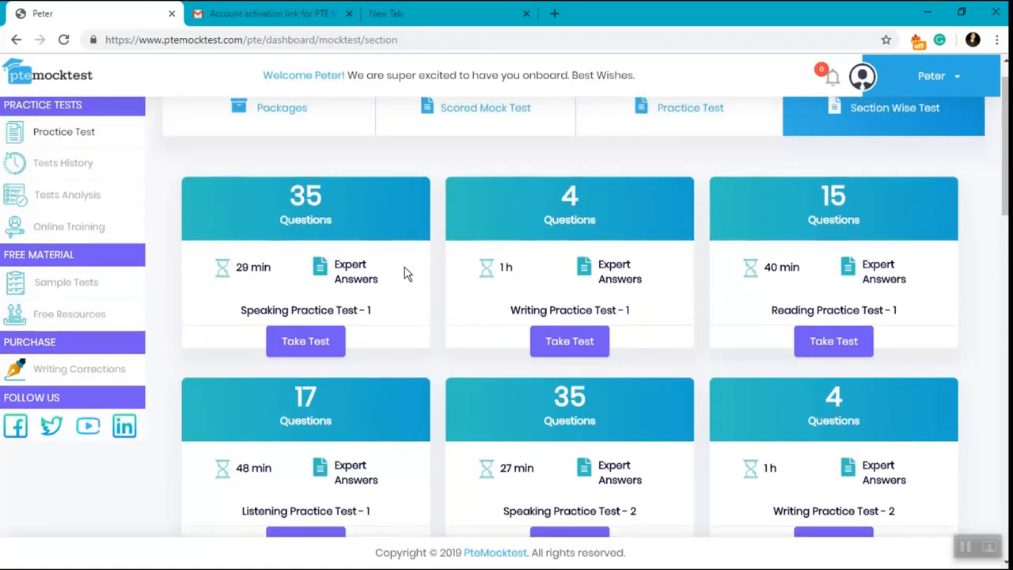
pyautogui.moveTo(418, 263)
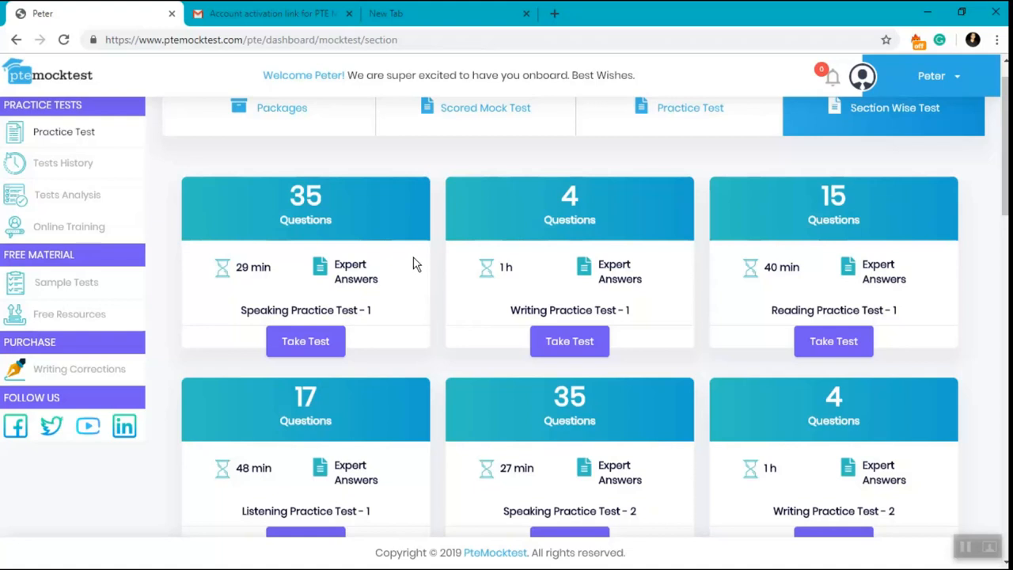
pyautogui.moveTo(450, 248)
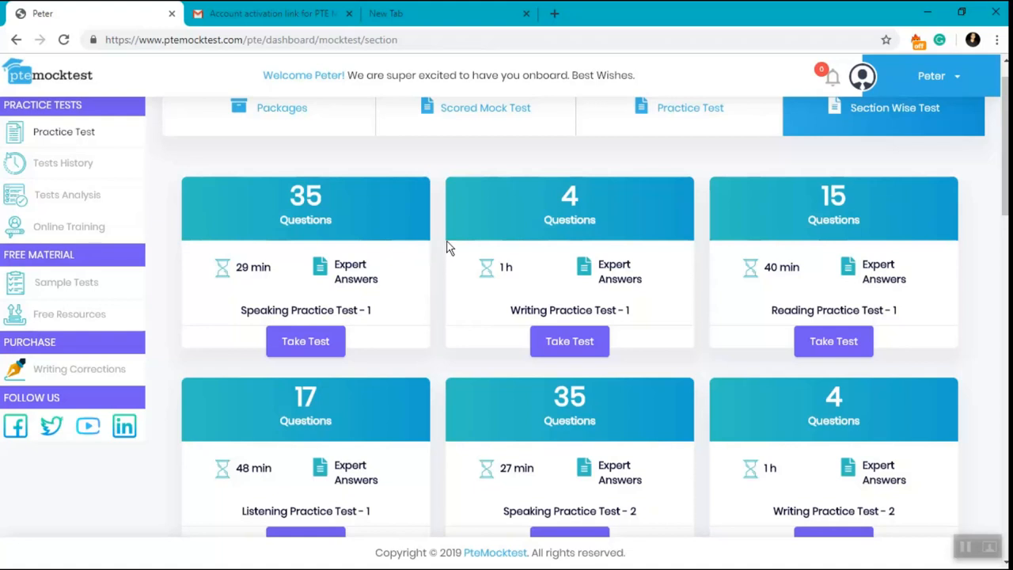
pyautogui.moveTo(875, 197)
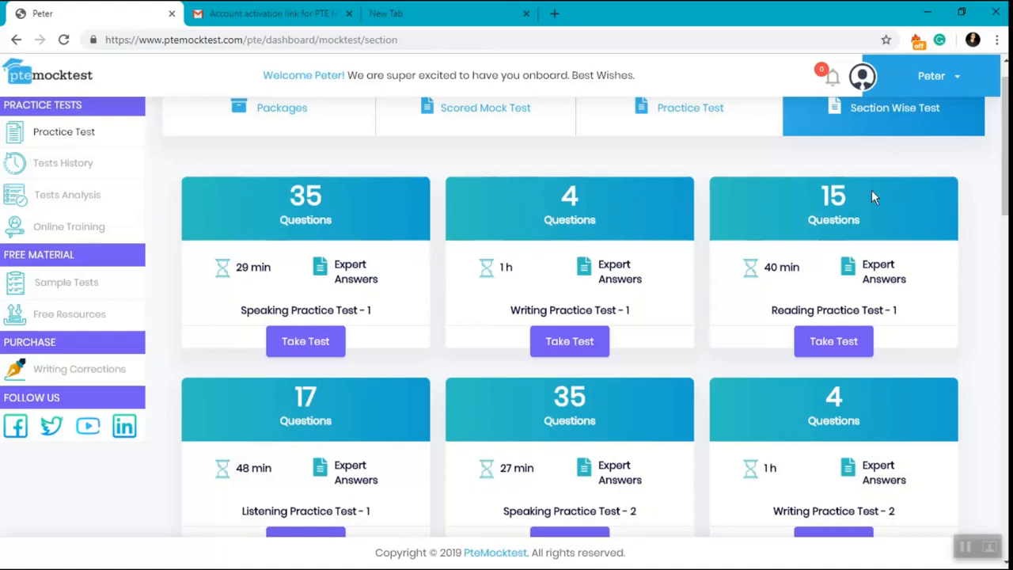
pyautogui.scroll(3)
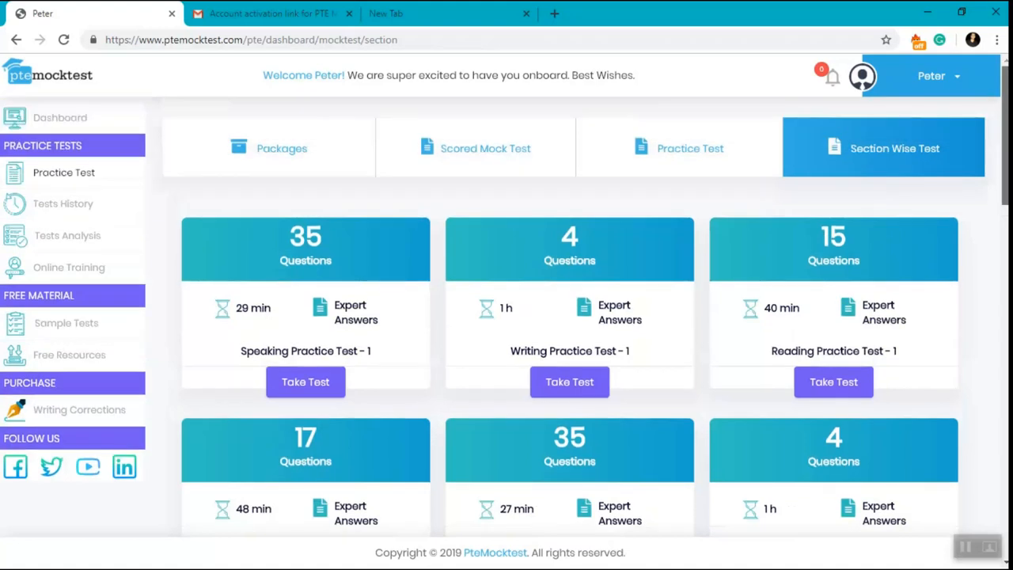
pyautogui.moveTo(515, 271)
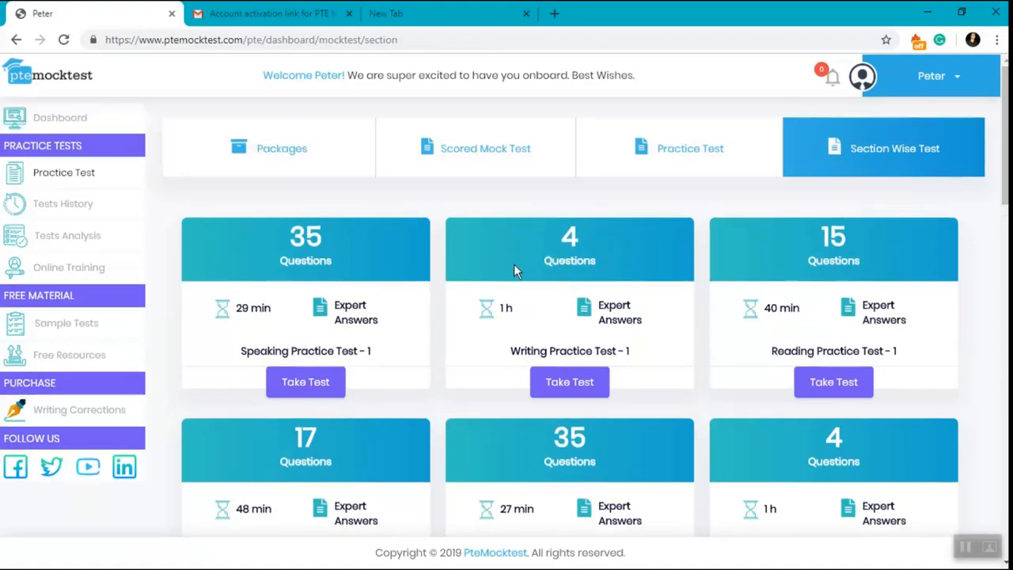
pyautogui.moveTo(509, 272)
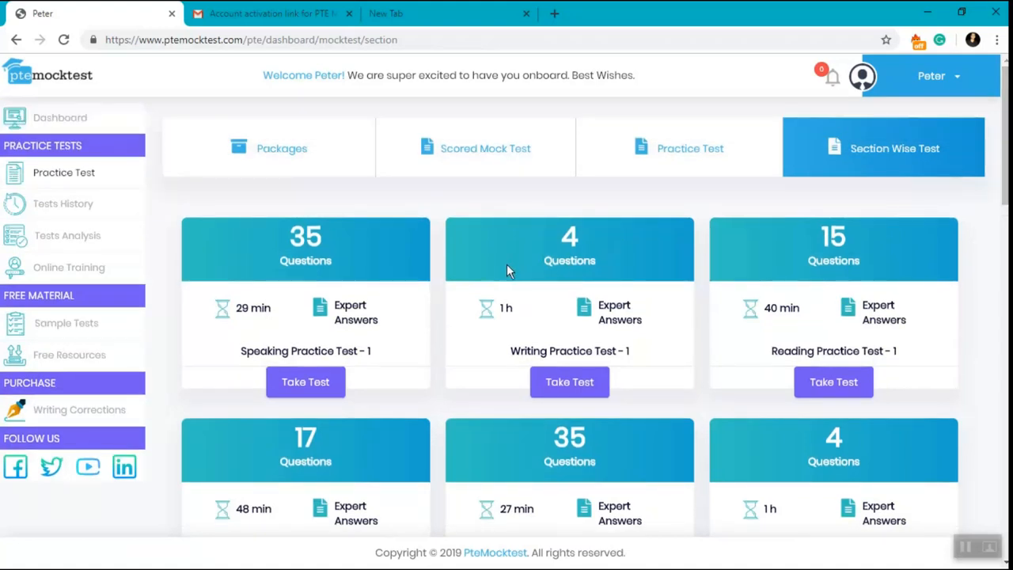
pyautogui.moveTo(441, 214)
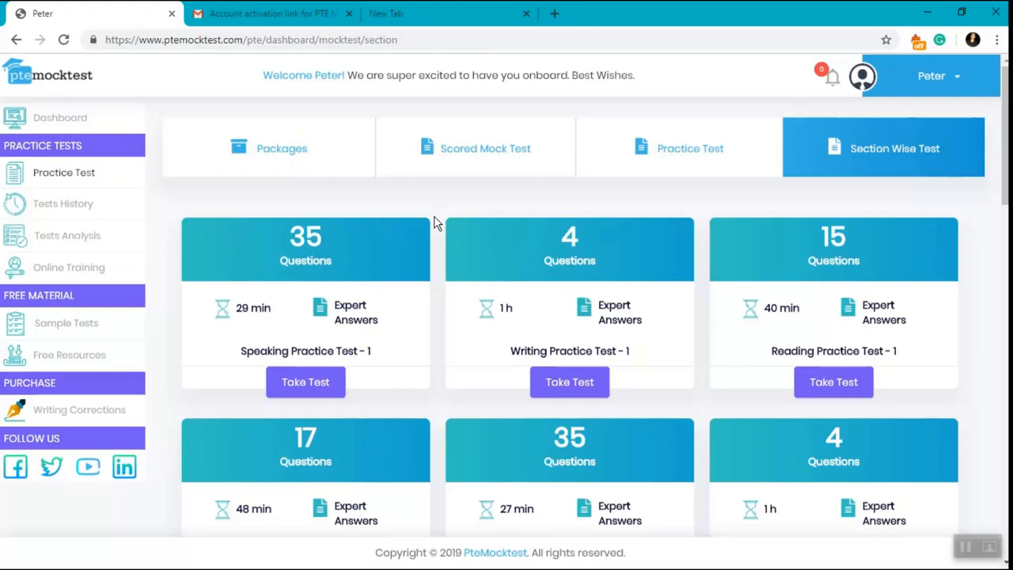
pyautogui.scroll(-3)
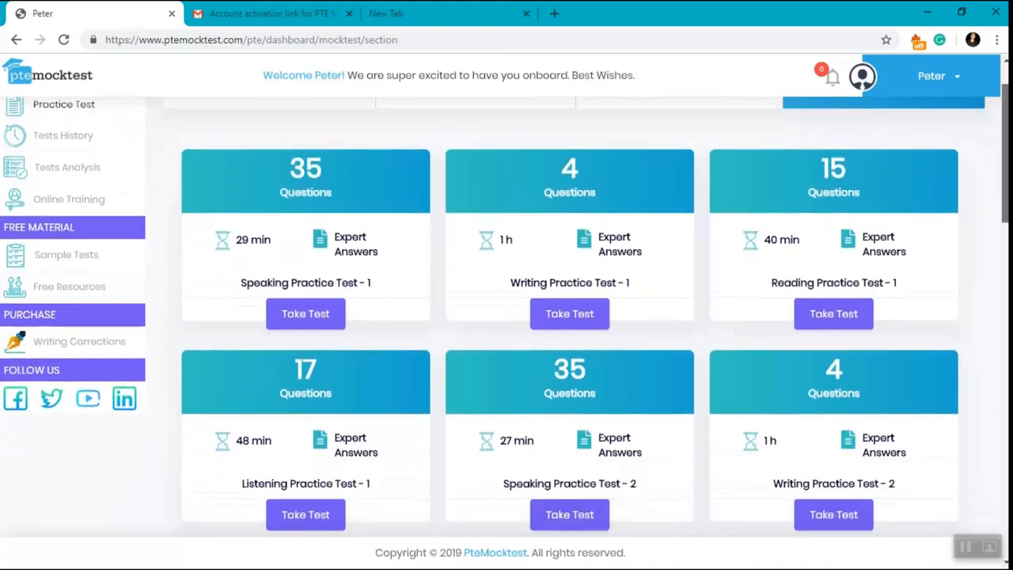
pyautogui.scroll(3)
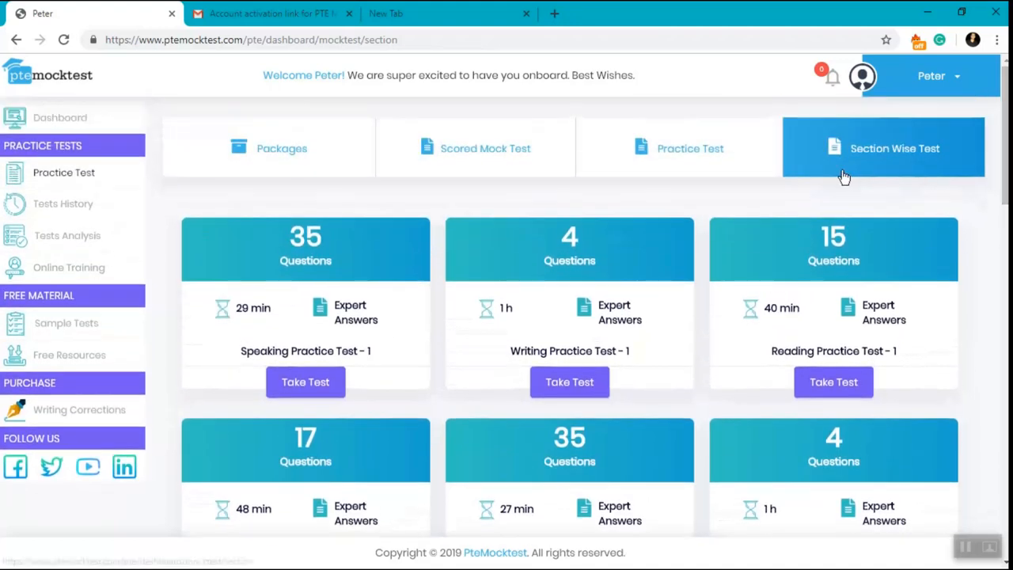
pyautogui.moveTo(367, 298)
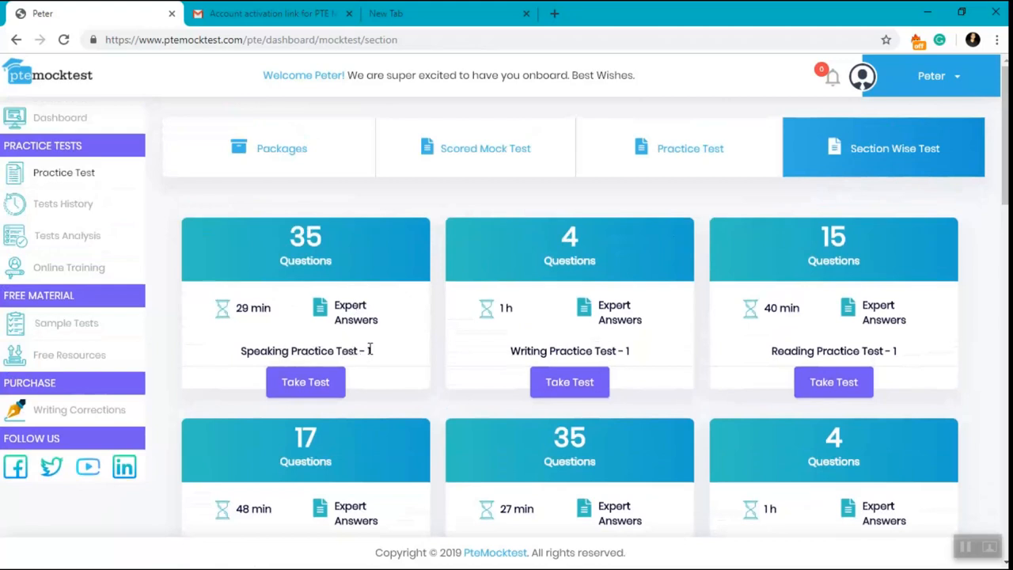
pyautogui.moveTo(203, 220)
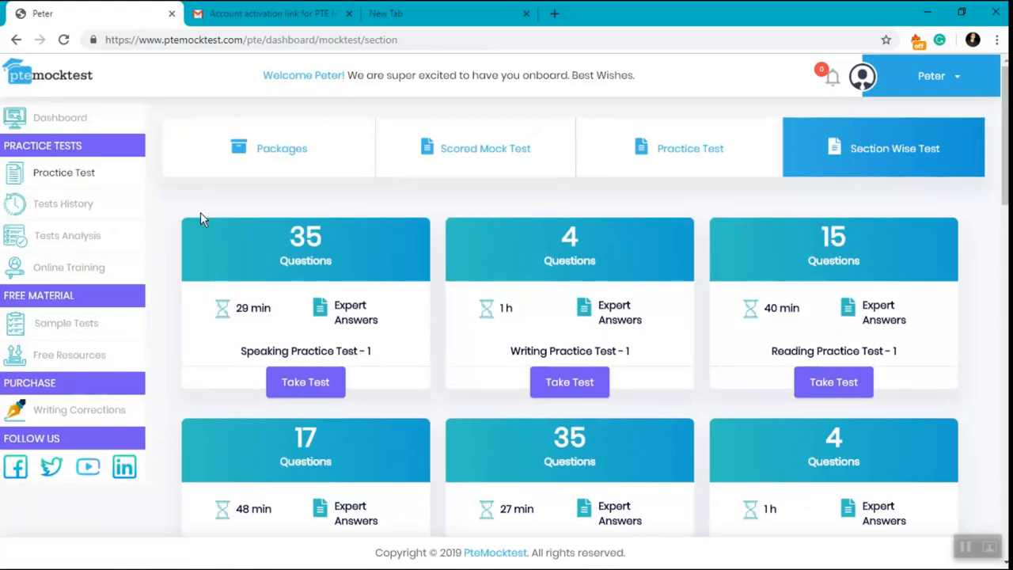
pyautogui.moveTo(252, 255)
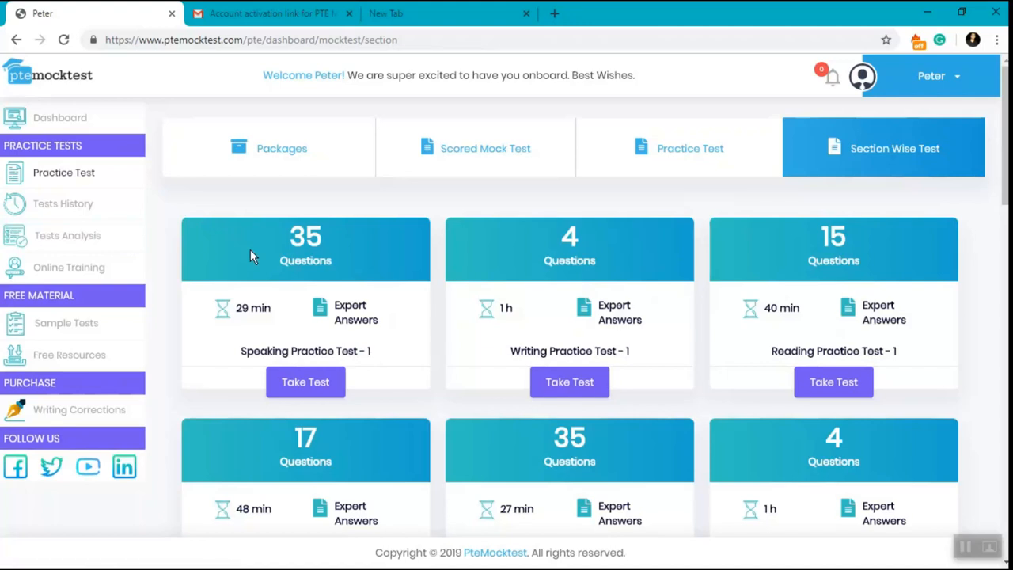
pyautogui.moveTo(397, 269)
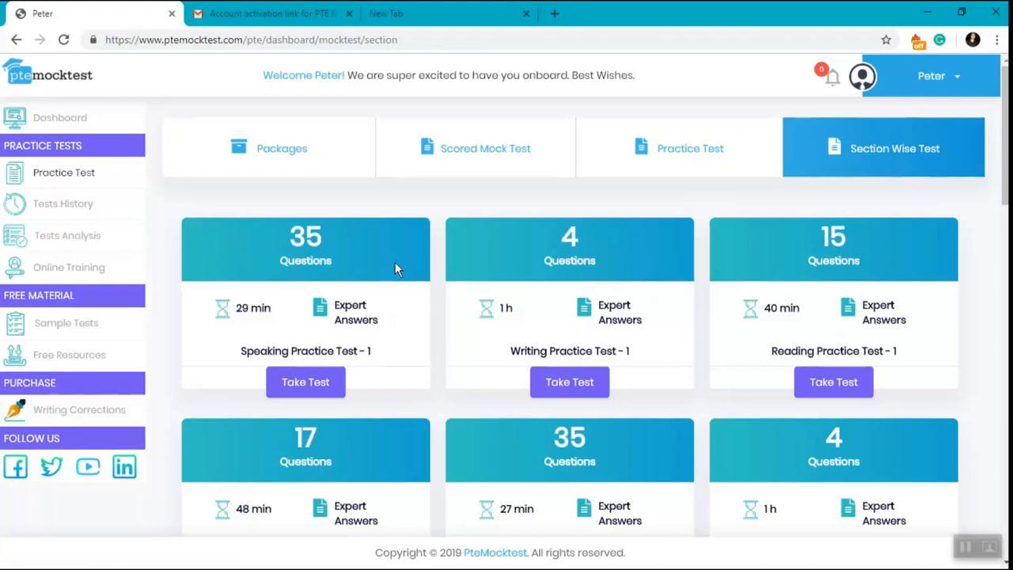
pyautogui.moveTo(560, 290)
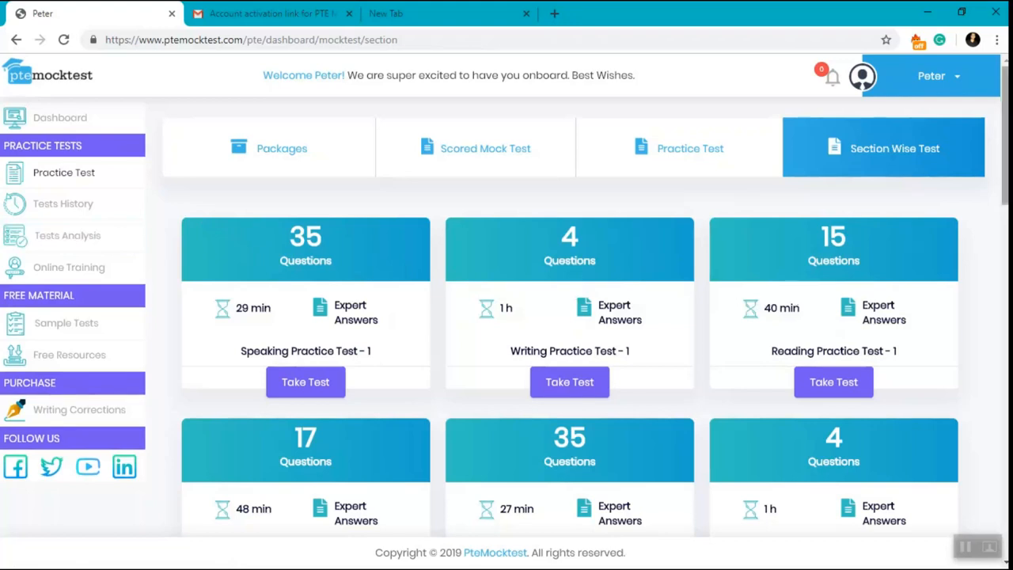
pyautogui.scroll(-3)
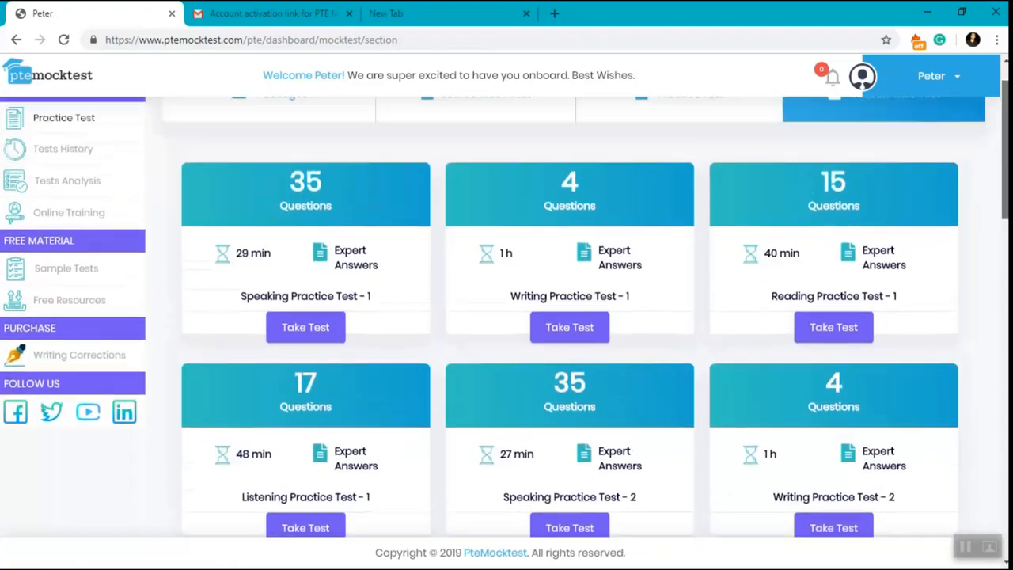
pyautogui.scroll(3)
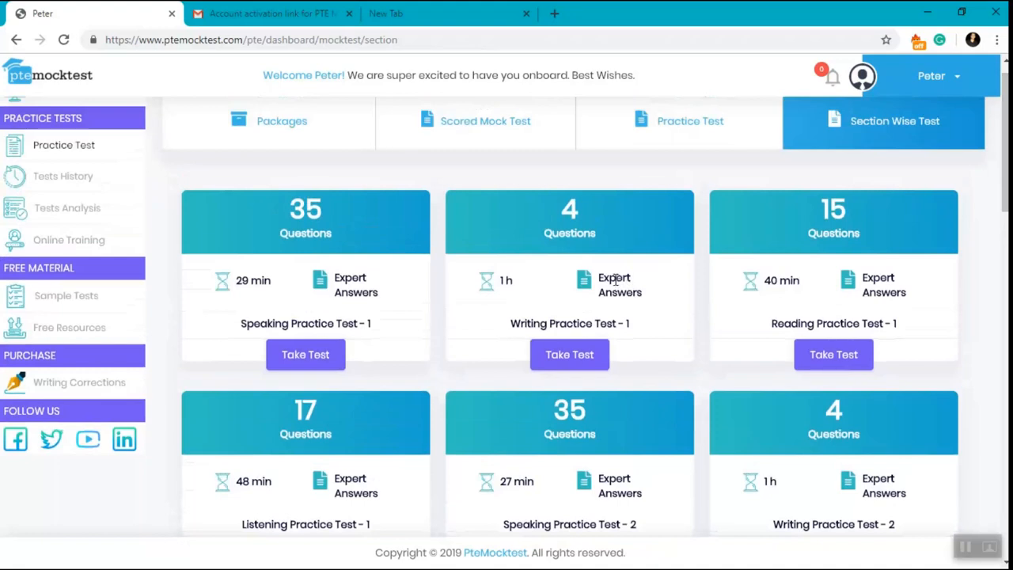
pyautogui.moveTo(471, 265)
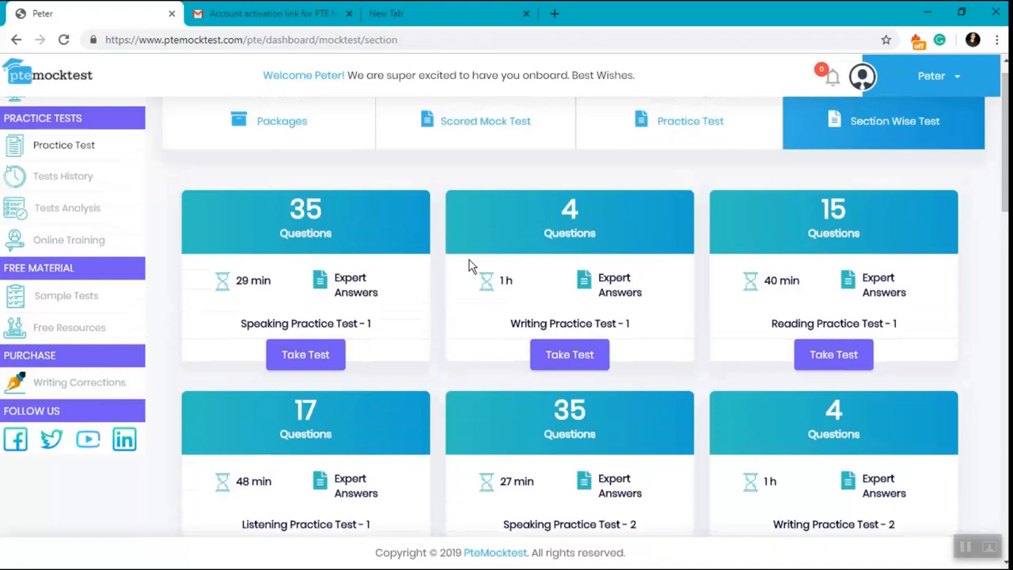
pyautogui.moveTo(367, 253)
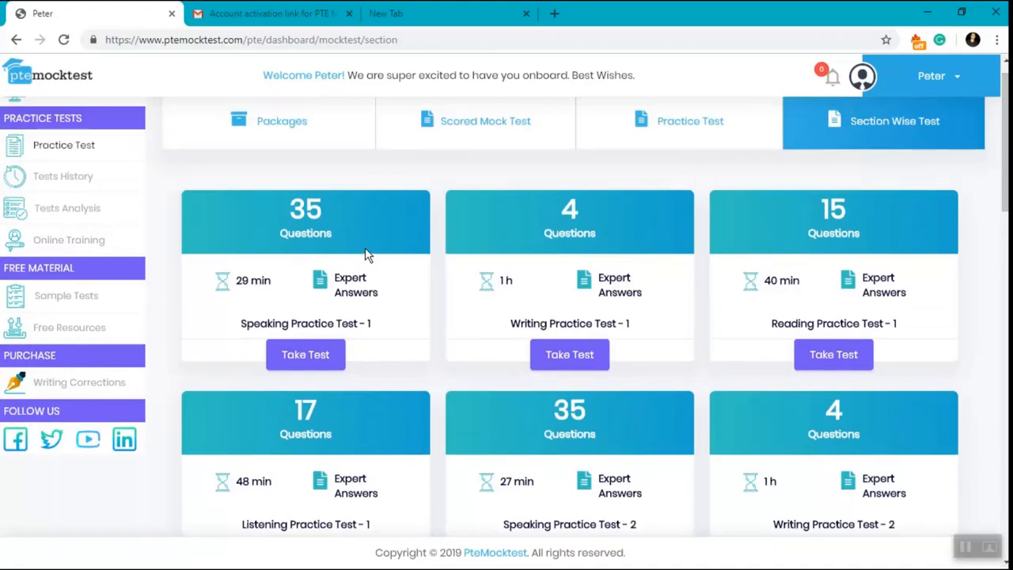
pyautogui.moveTo(422, 253)
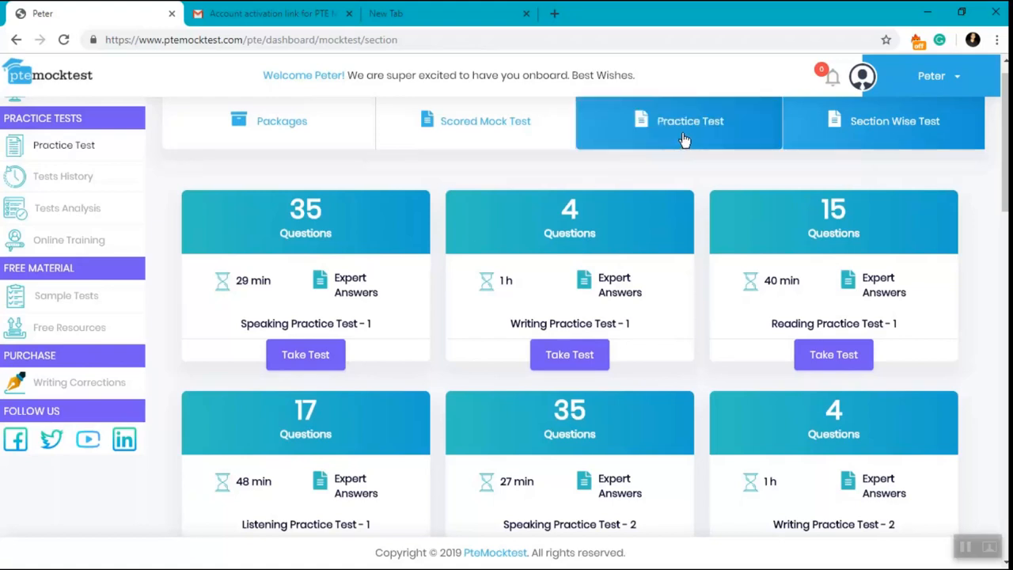
# - Return to the unscored practice tests list, then switch to the scored mock tests
pyautogui.click(679, 121)
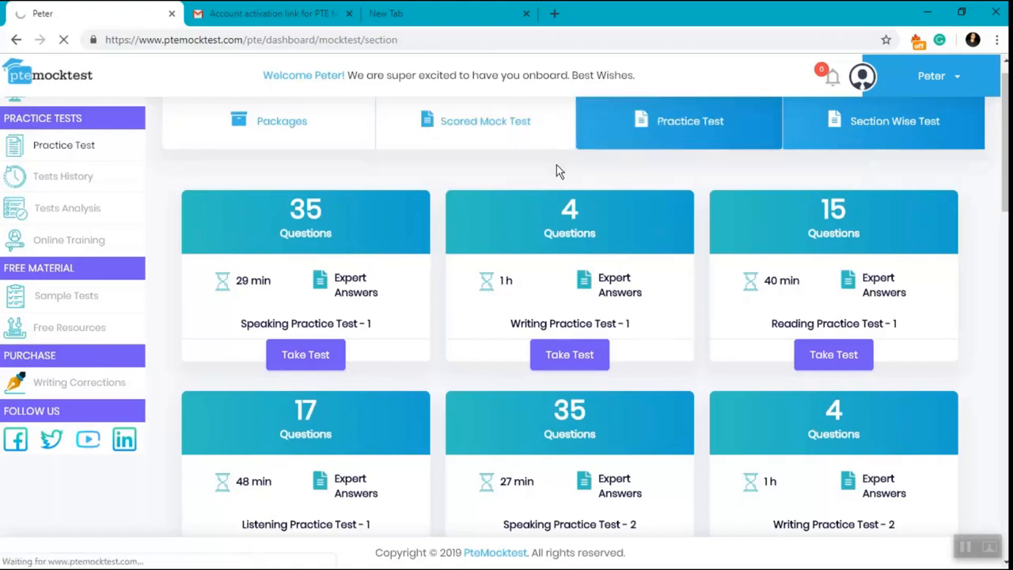
pyautogui.moveTo(621, 177)
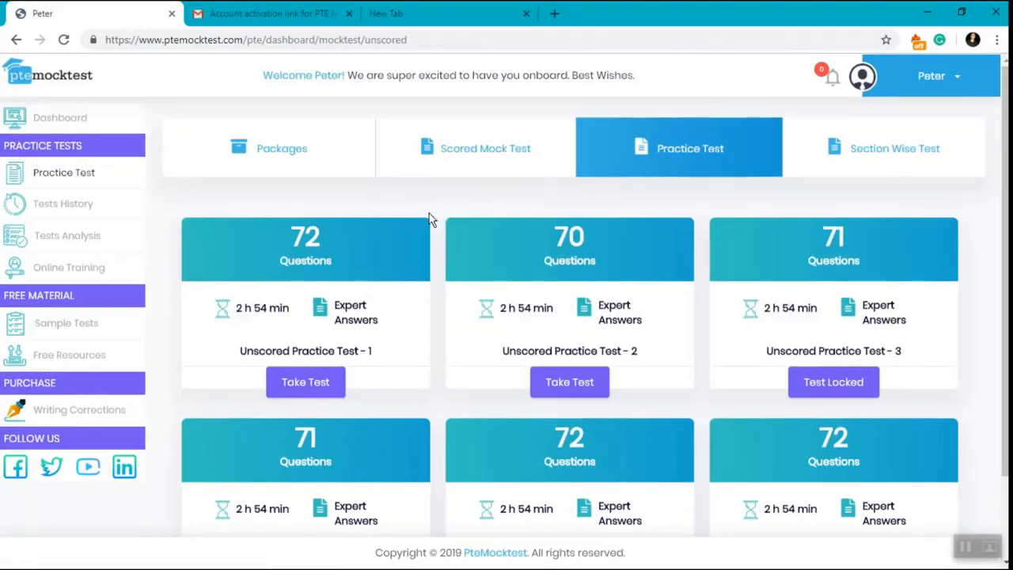
pyautogui.moveTo(437, 269)
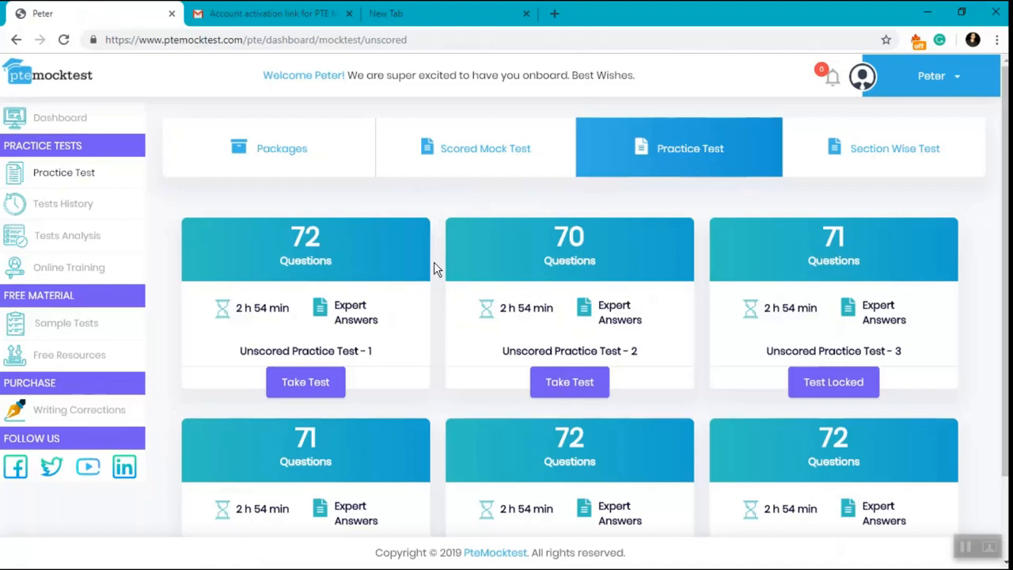
pyautogui.moveTo(434, 272)
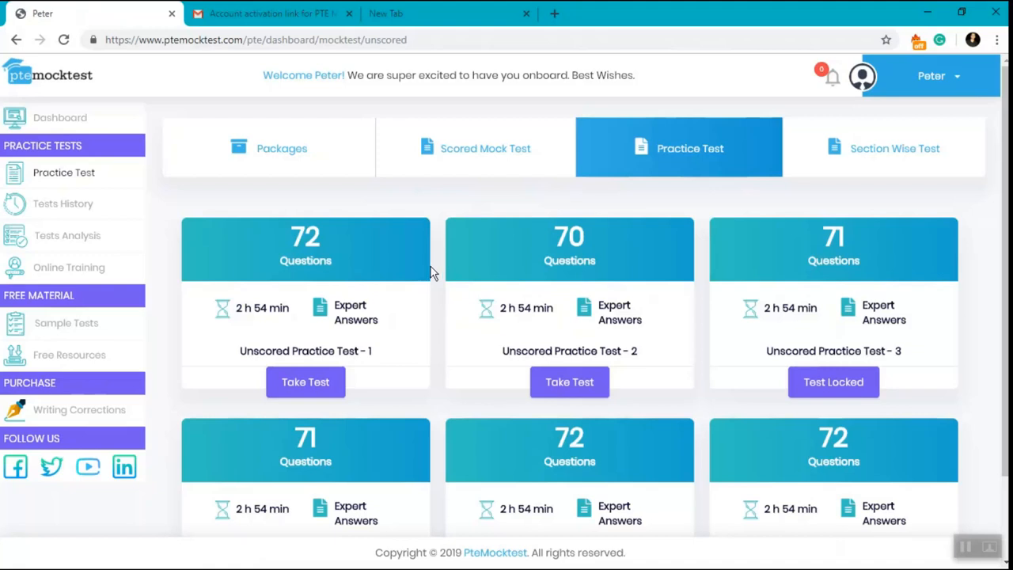
pyautogui.moveTo(372, 349)
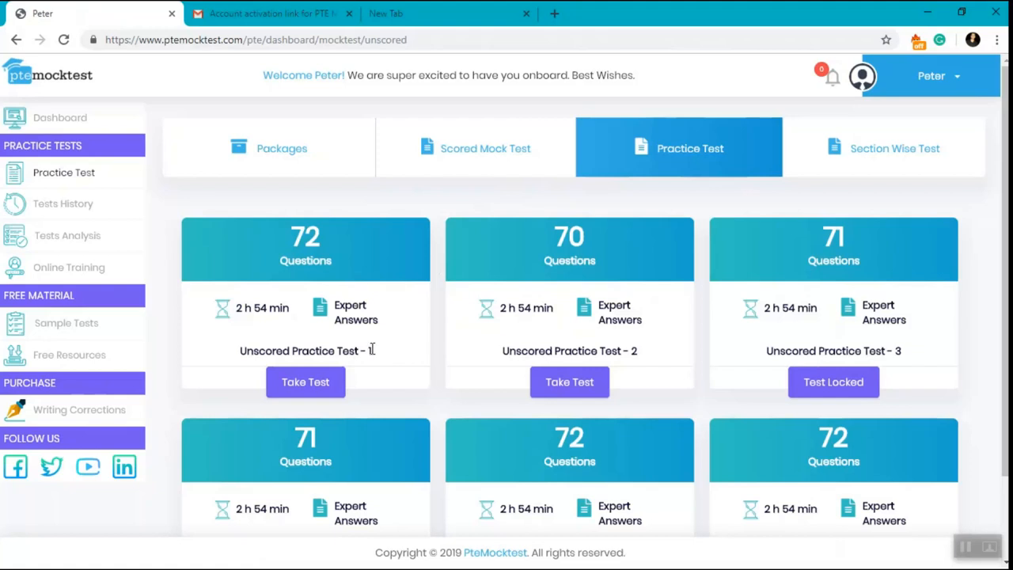
pyautogui.moveTo(375, 324)
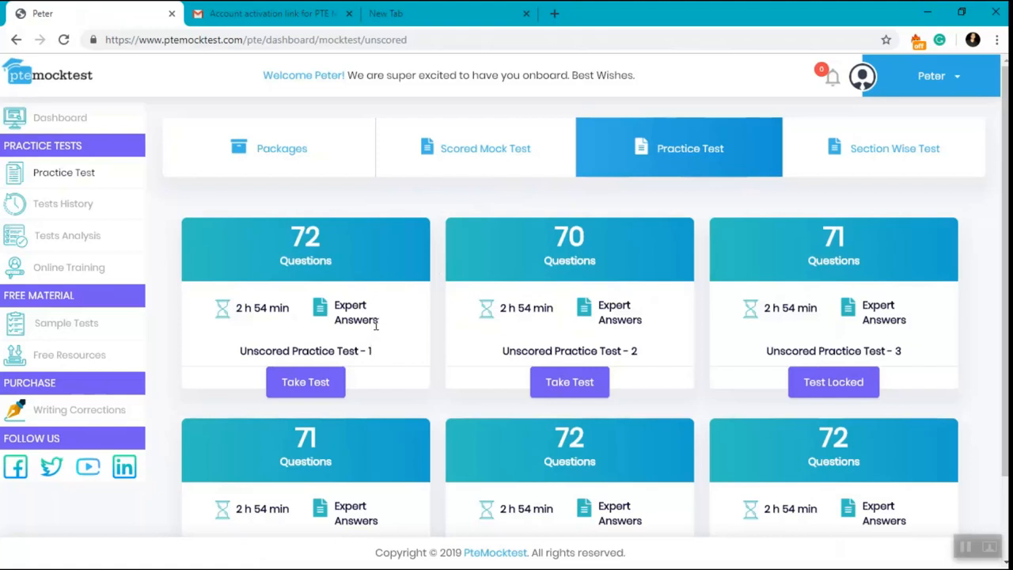
pyautogui.moveTo(297, 294)
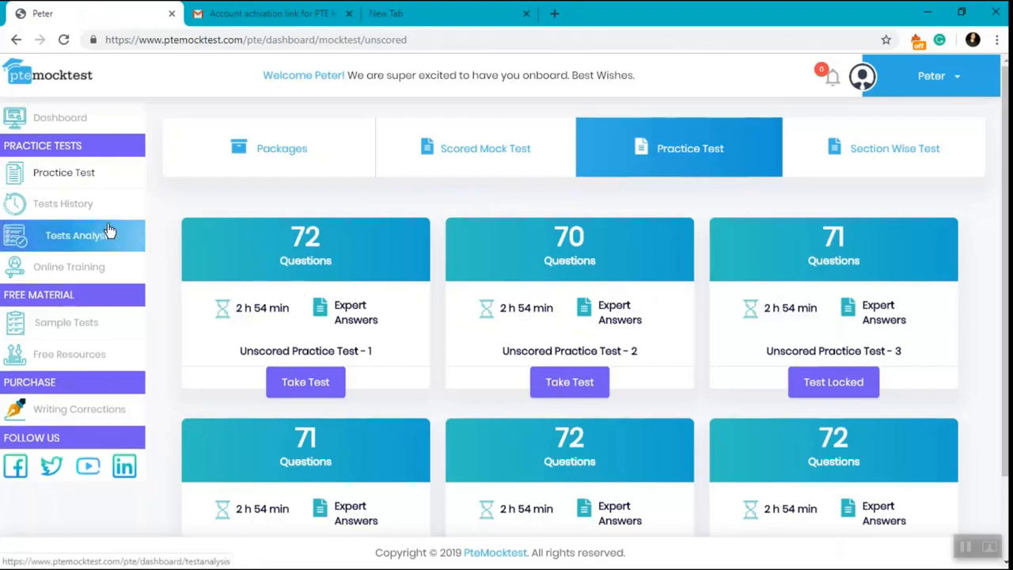
pyautogui.click(485, 148)
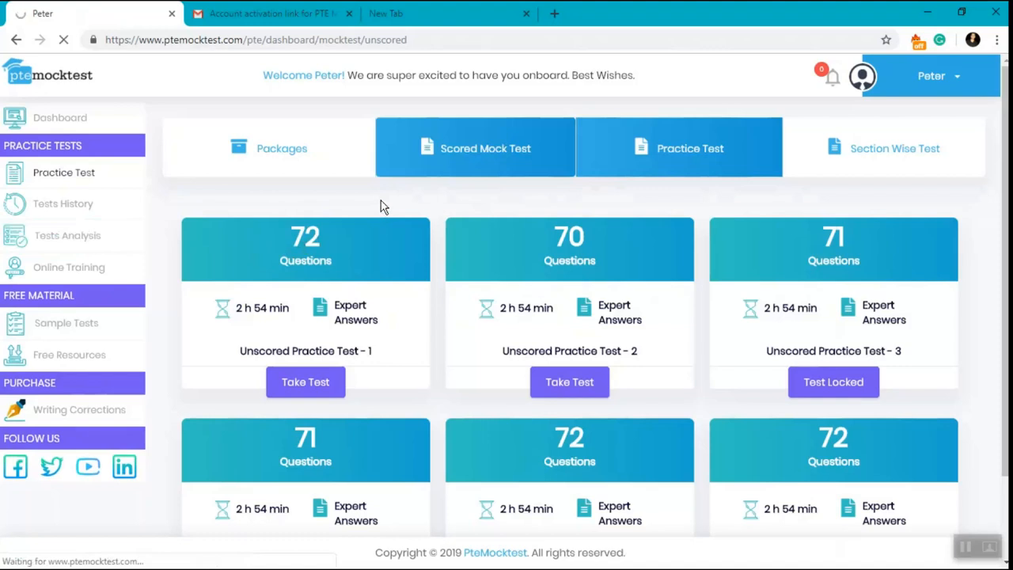
# - Show the Scored Mock Test list with Tests 1–3, each 2 h 54 min
pyautogui.click(475, 148)
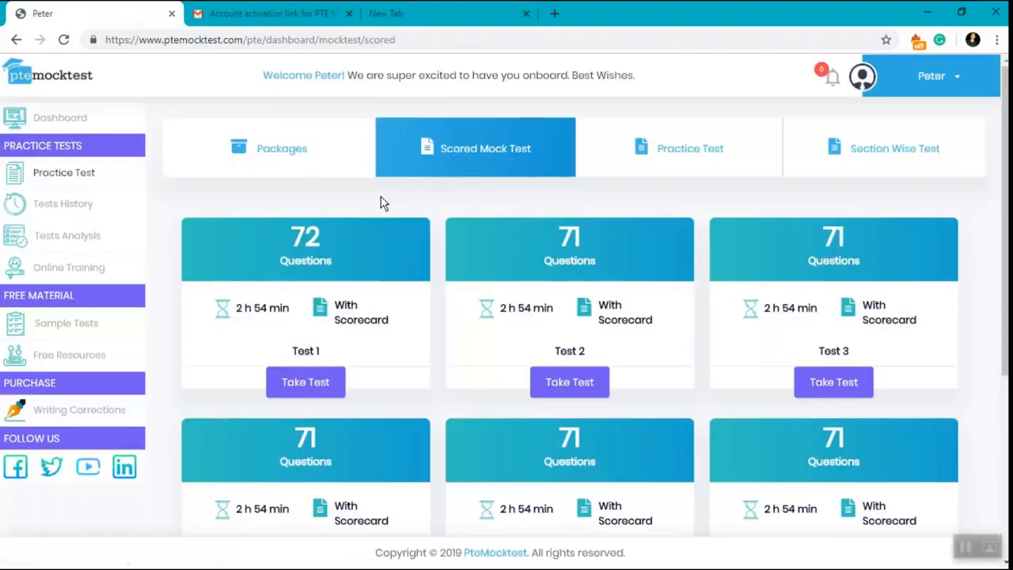
pyautogui.moveTo(433, 197)
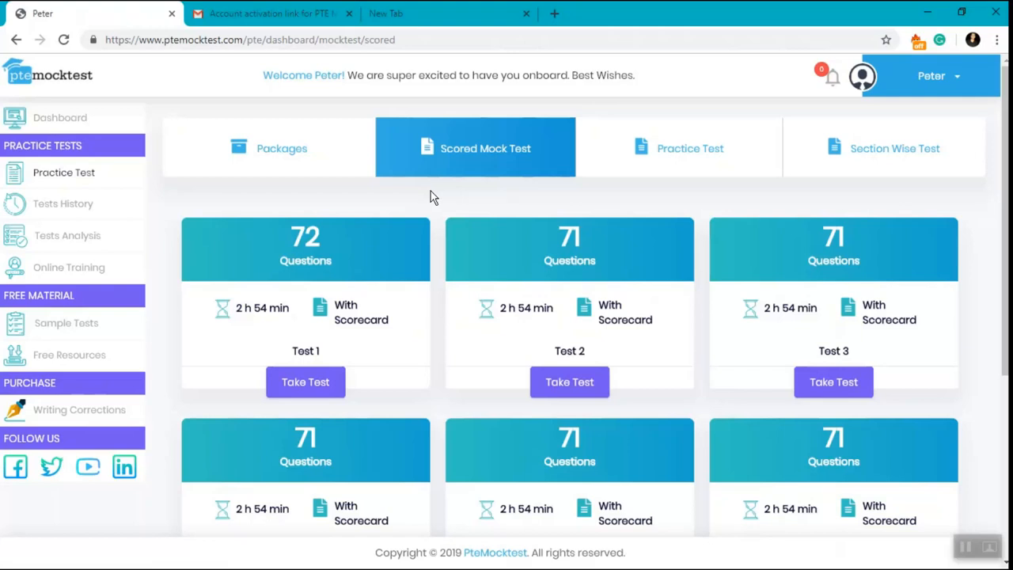
pyautogui.moveTo(629, 214)
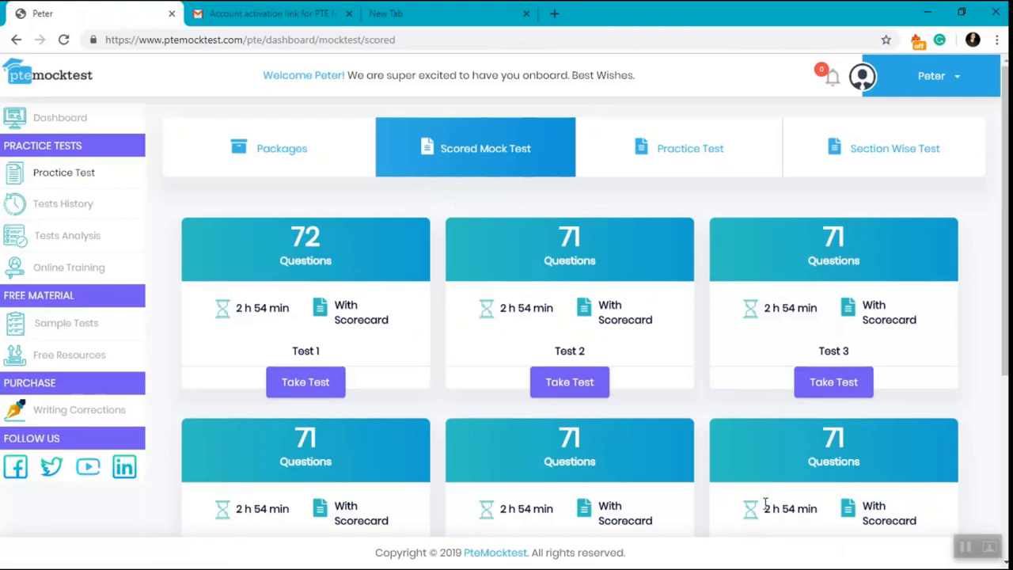
pyautogui.moveTo(766, 536)
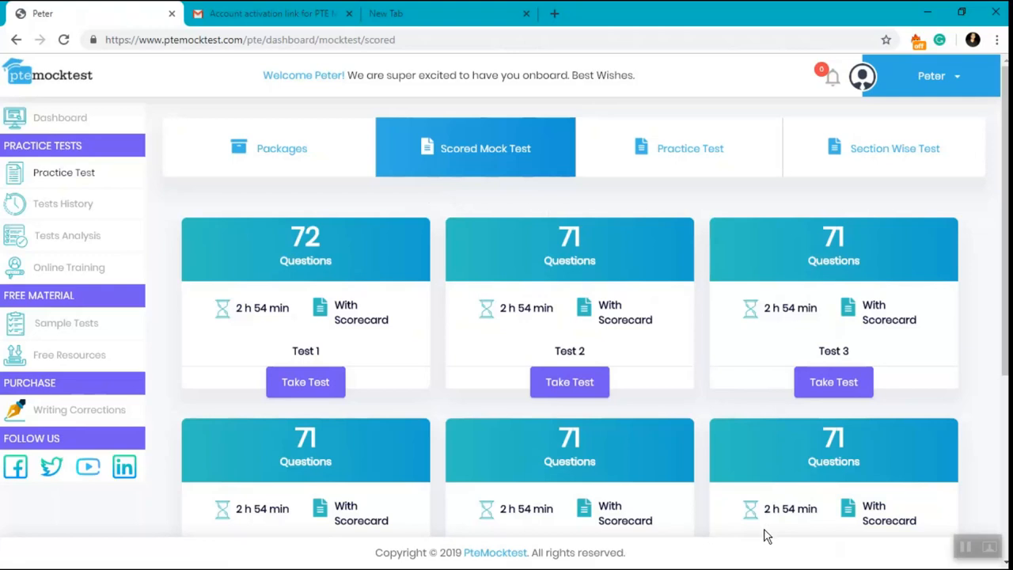